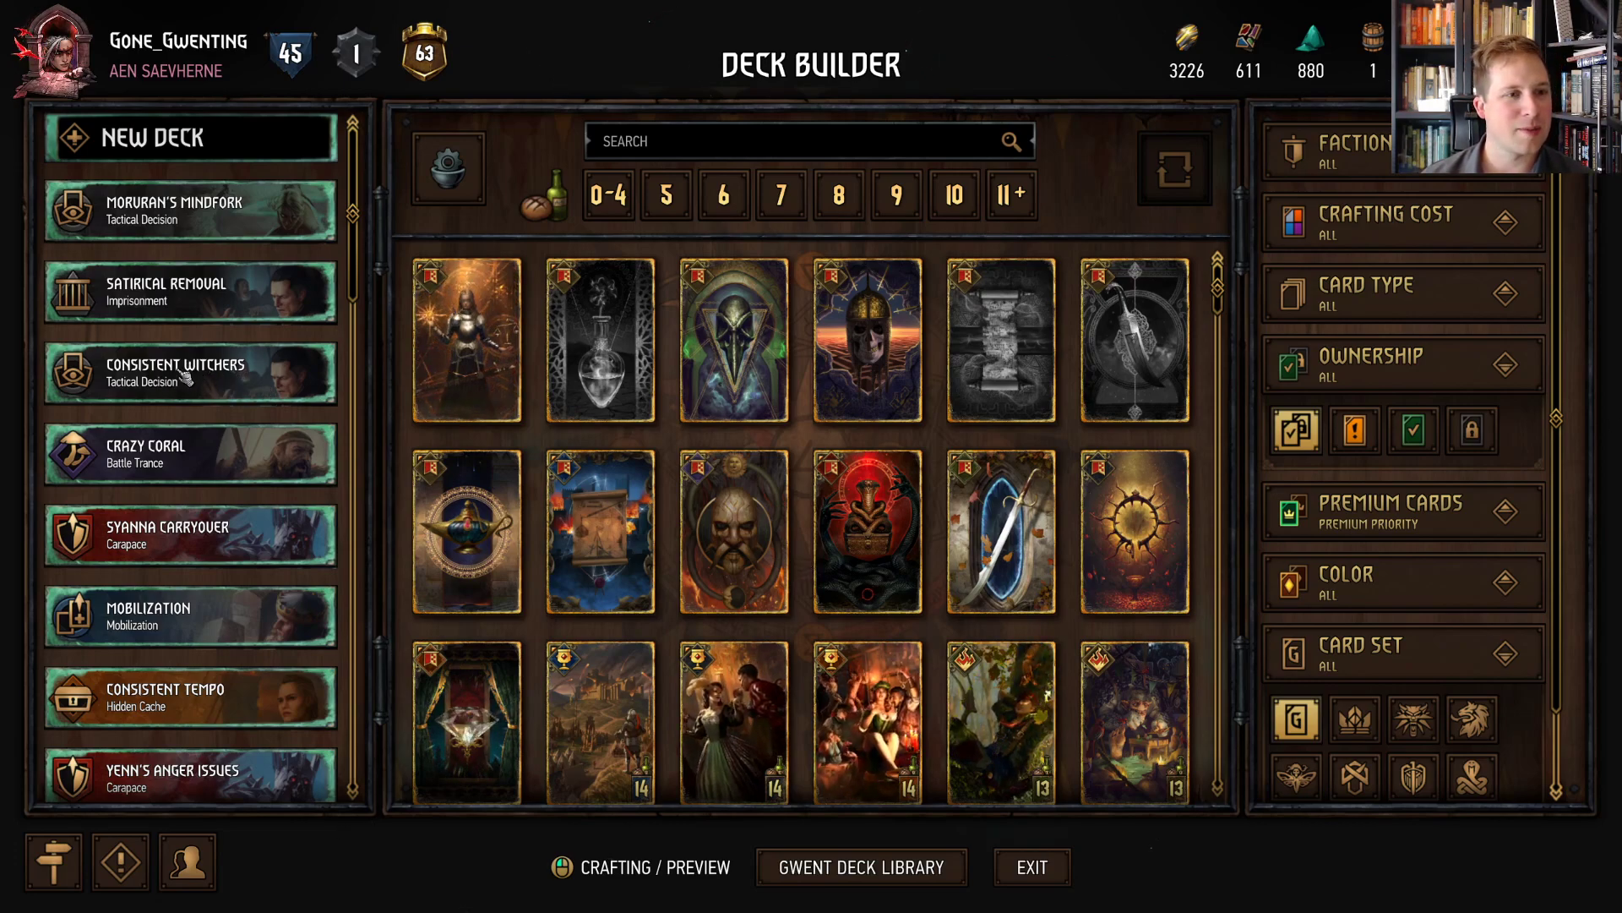
- Open the Consistent Witchers deck for editing and scroll through its card list
left_click(190, 373)
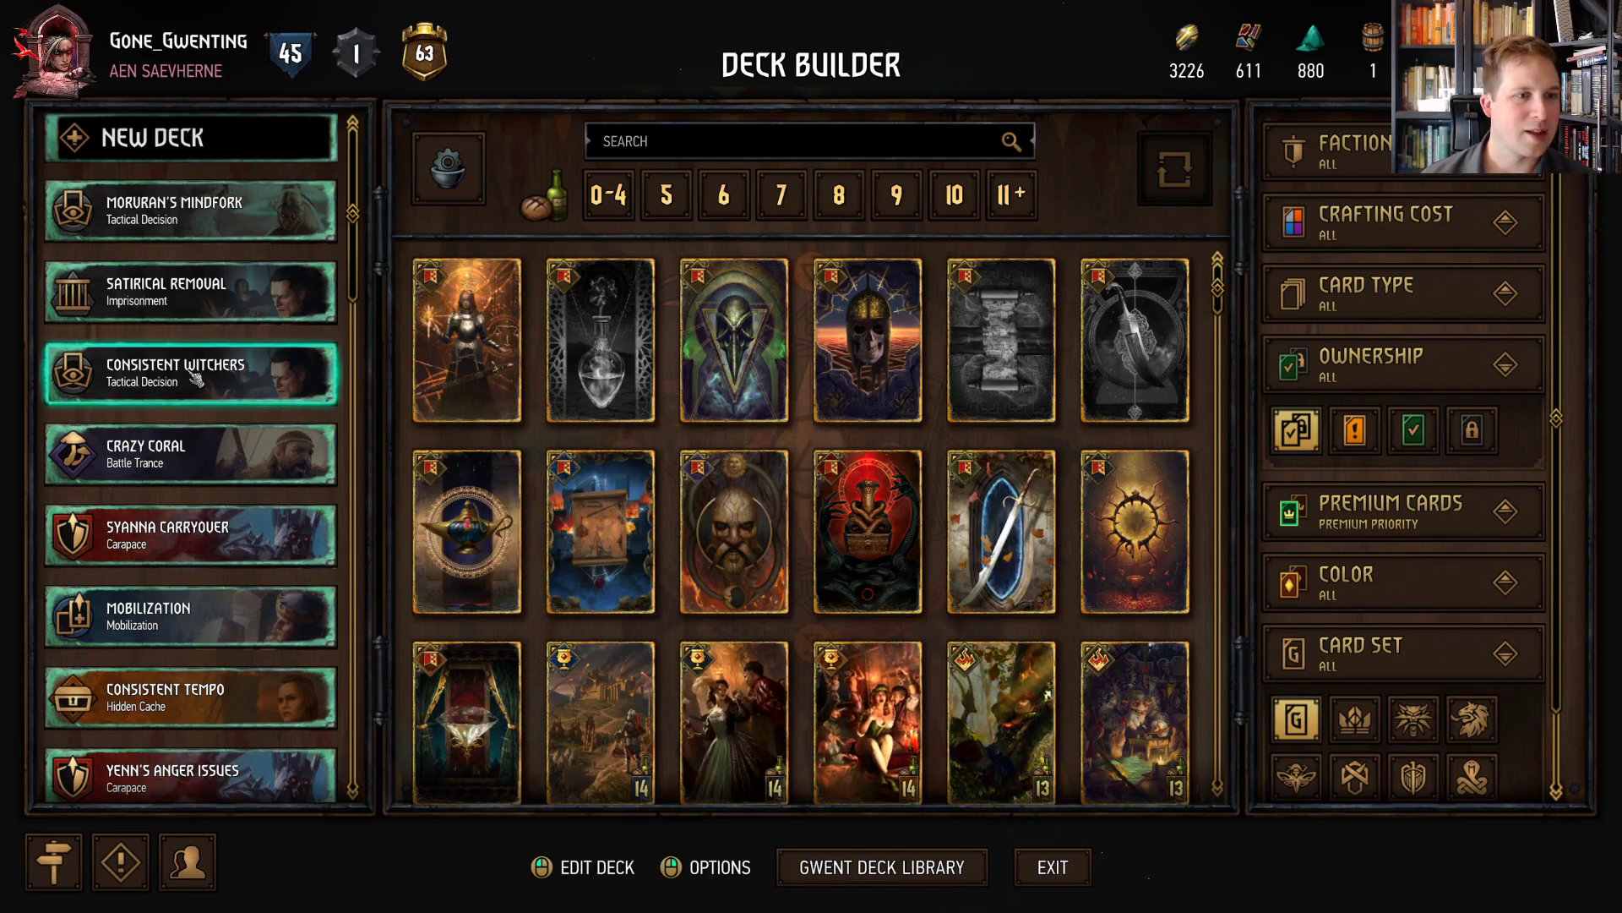
left_click(190, 373)
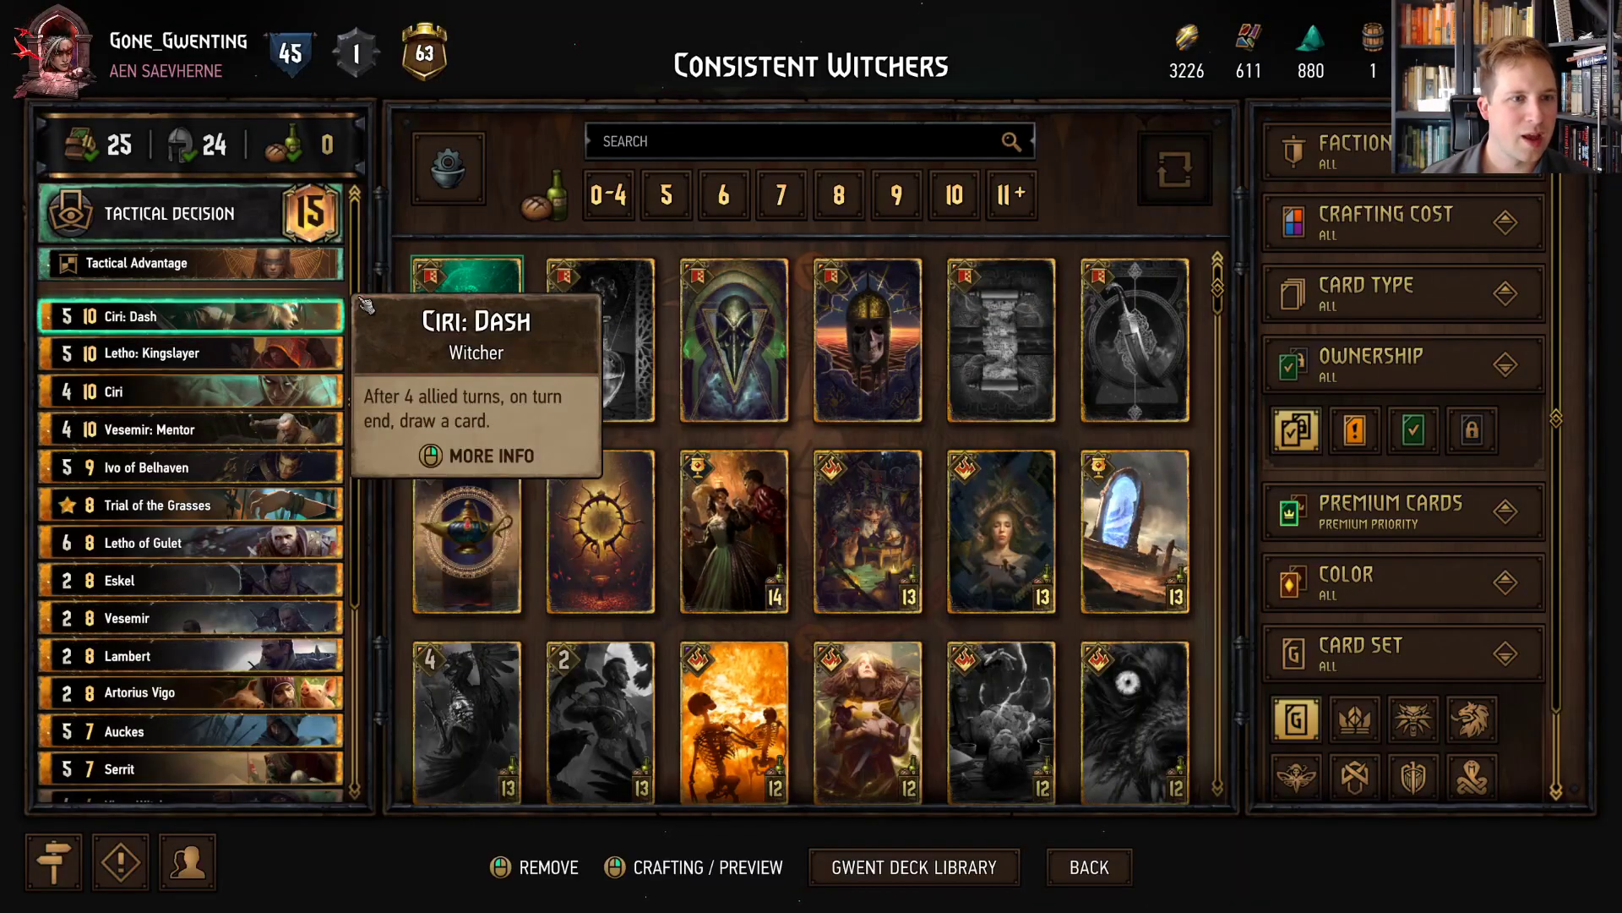
mouse_move(192, 351)
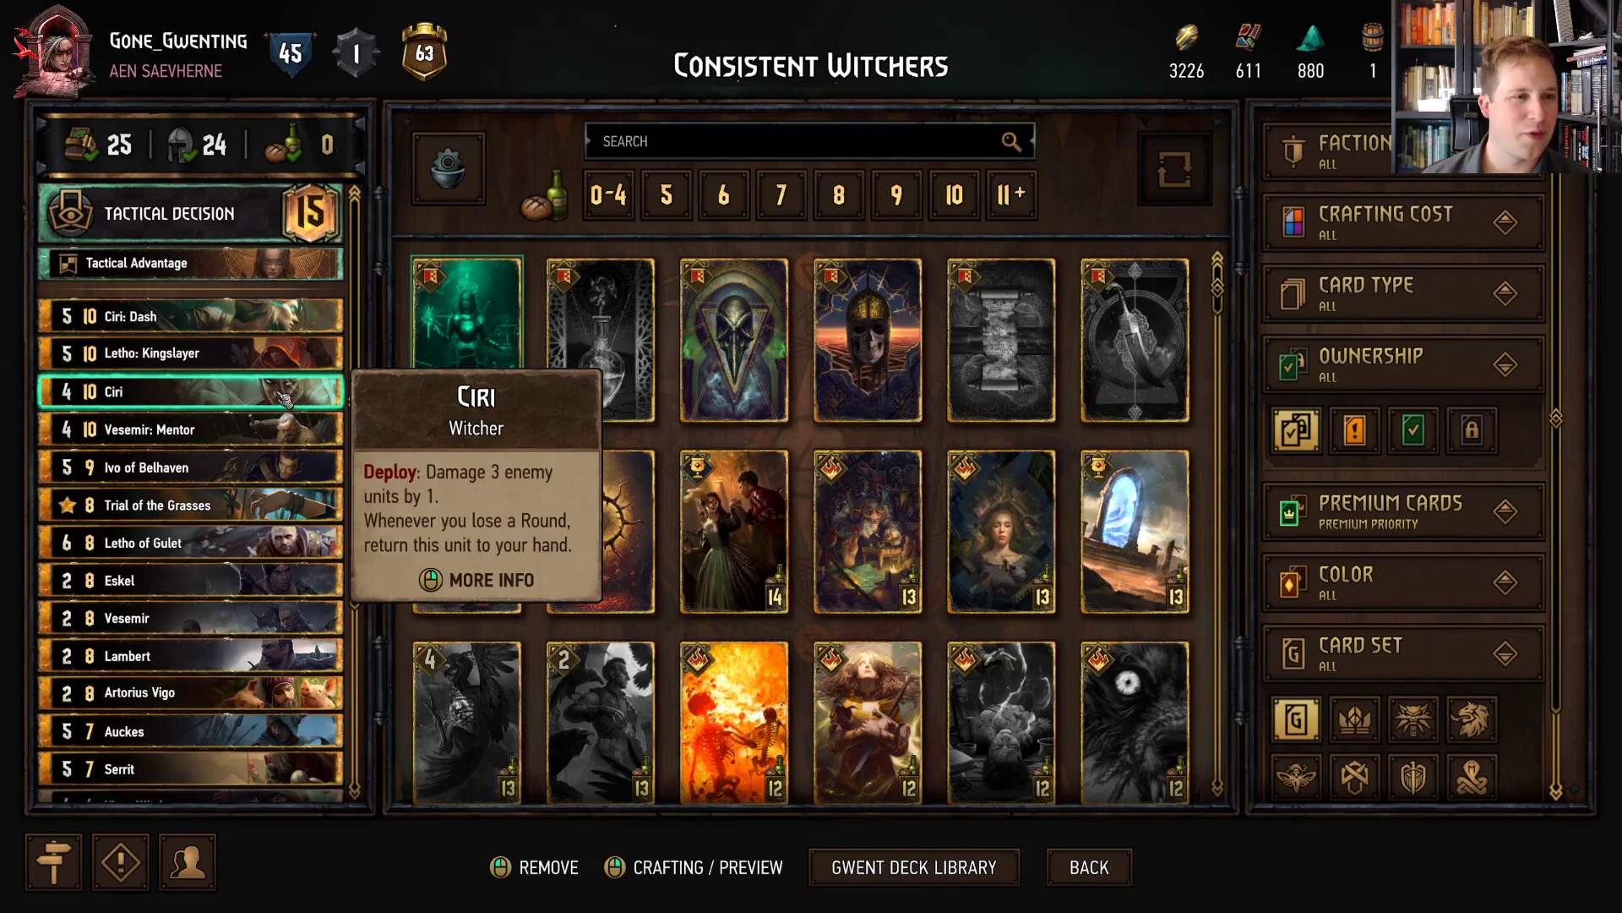
mouse_move(192, 351)
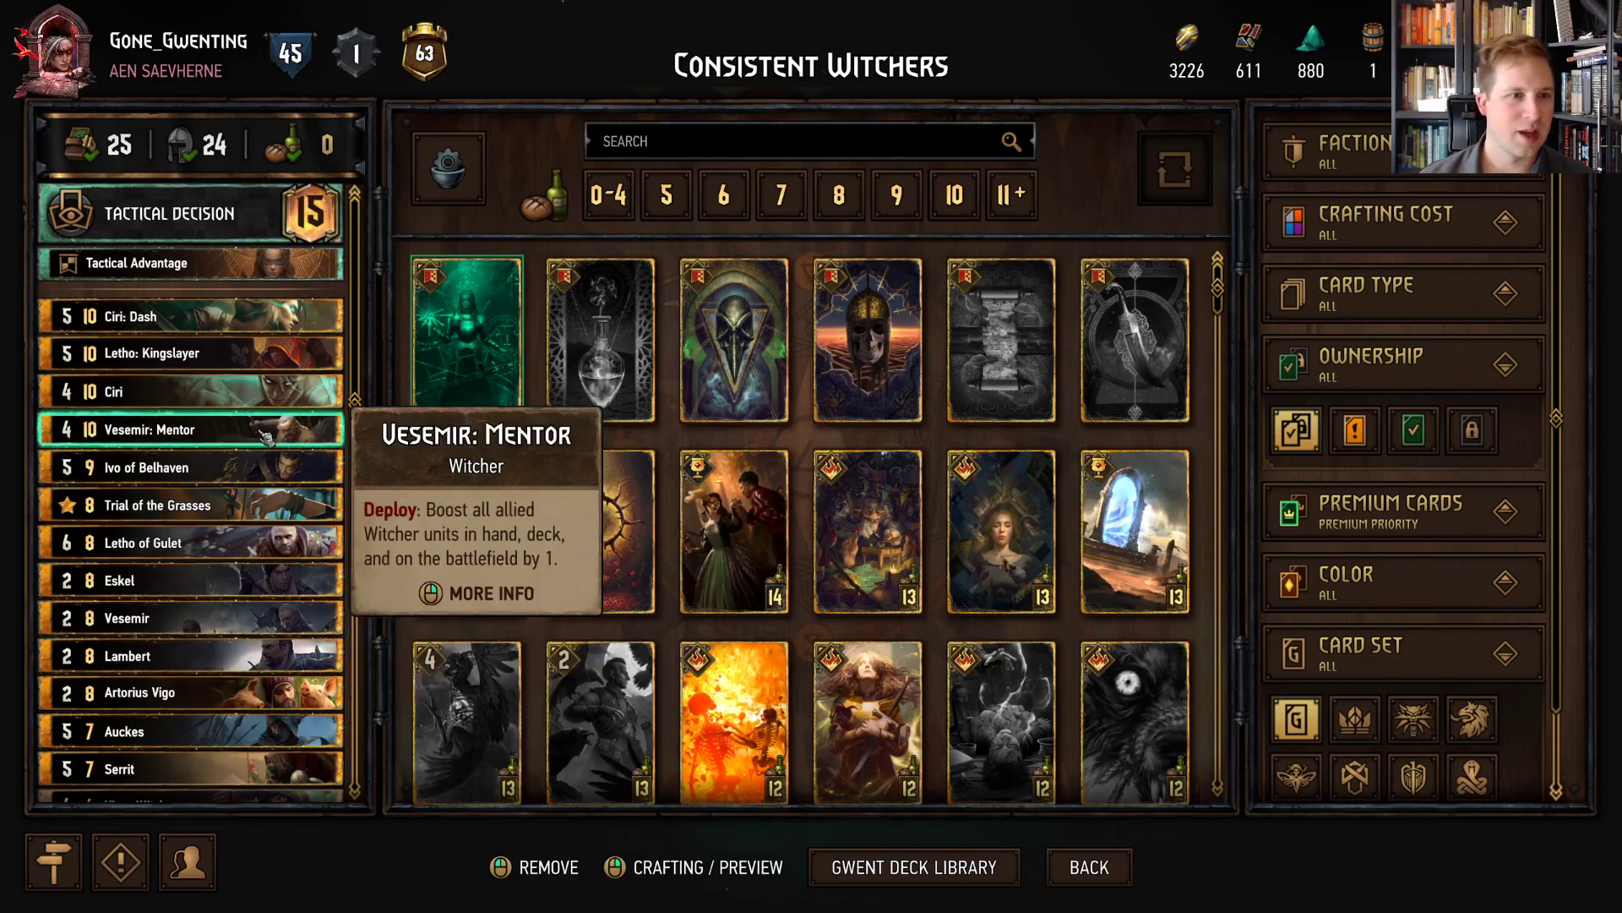
scroll("down", 3)
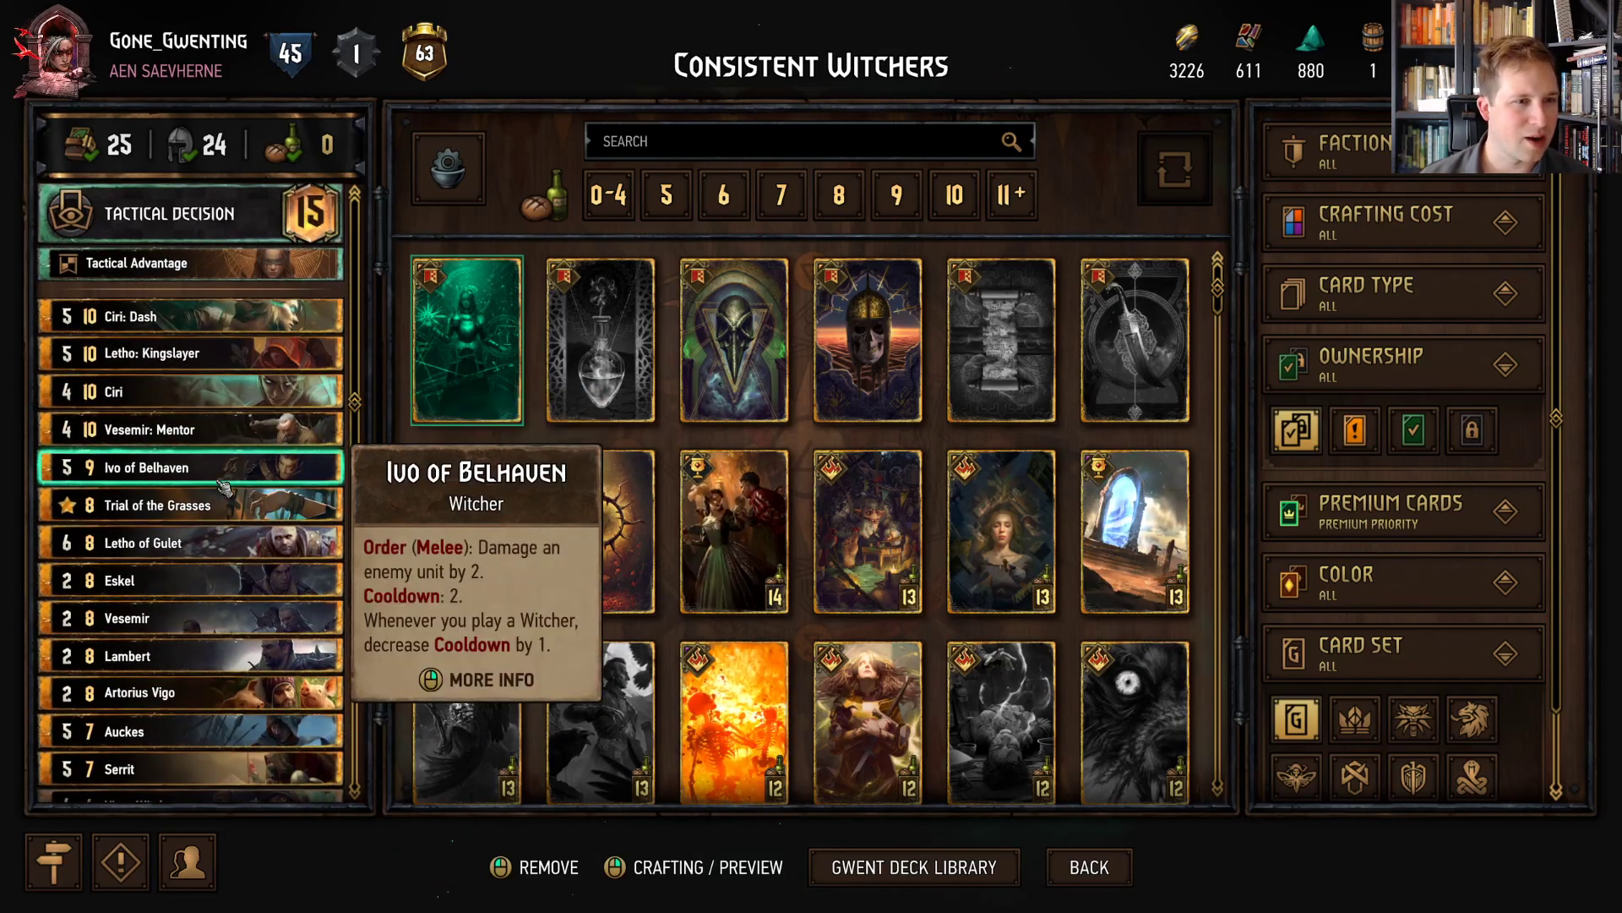
scroll("down", 3)
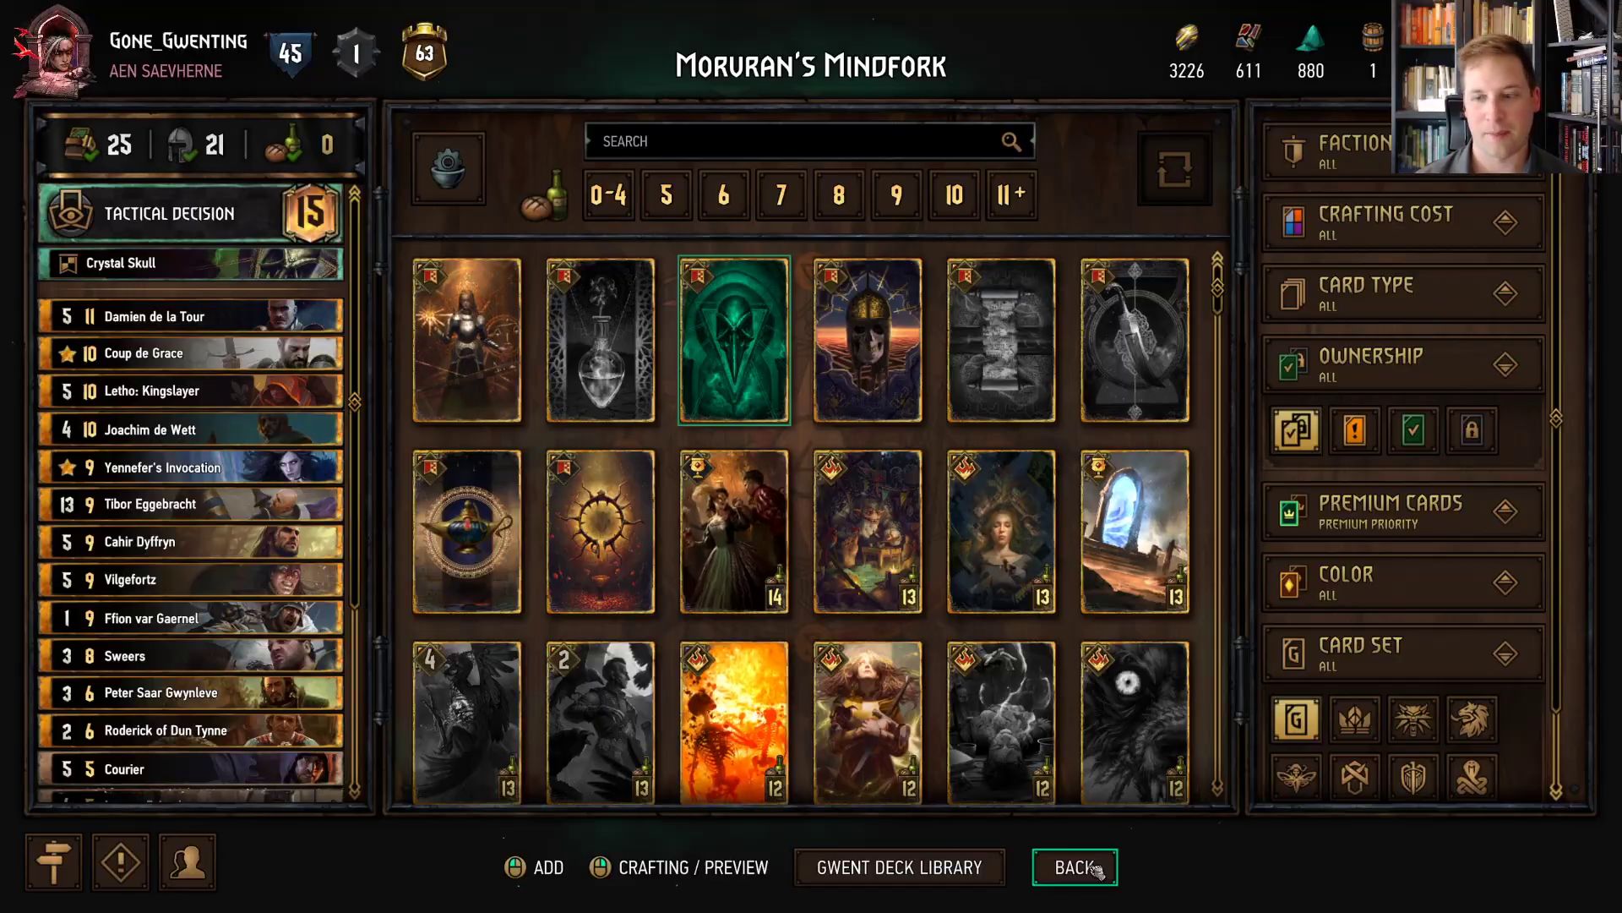
- Go Back from the Moruran's Mindfork deck to the saved decks list
left_click(1074, 867)
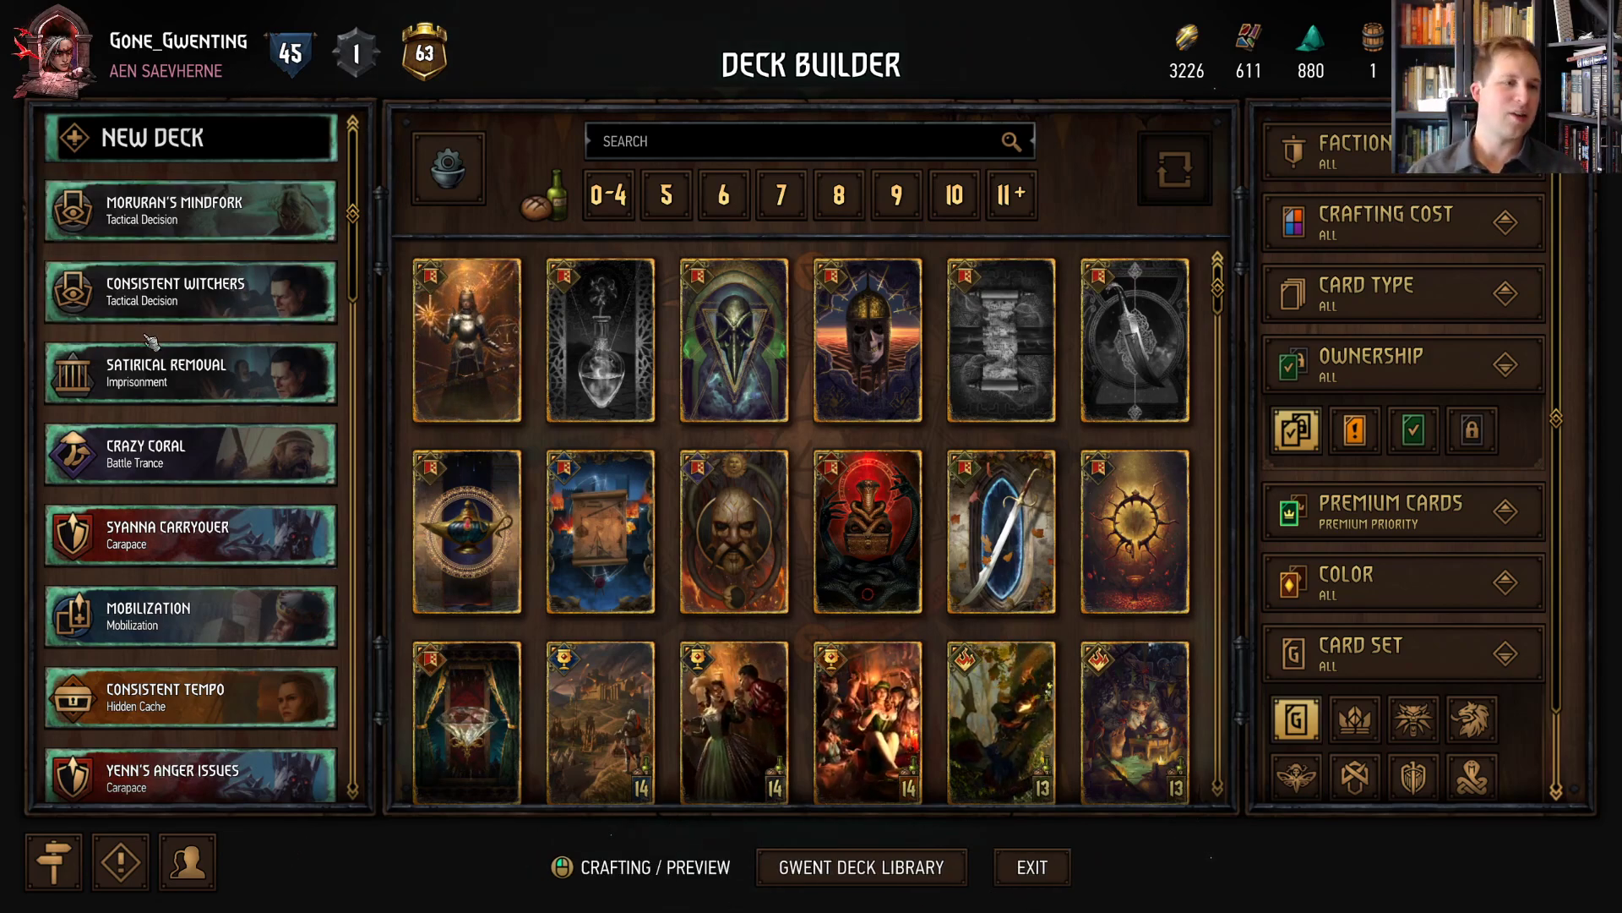
- Edit Satirical Removal and reselect Imprisonment from Nilfgaard Basic leader abilities
left_click(191, 373)
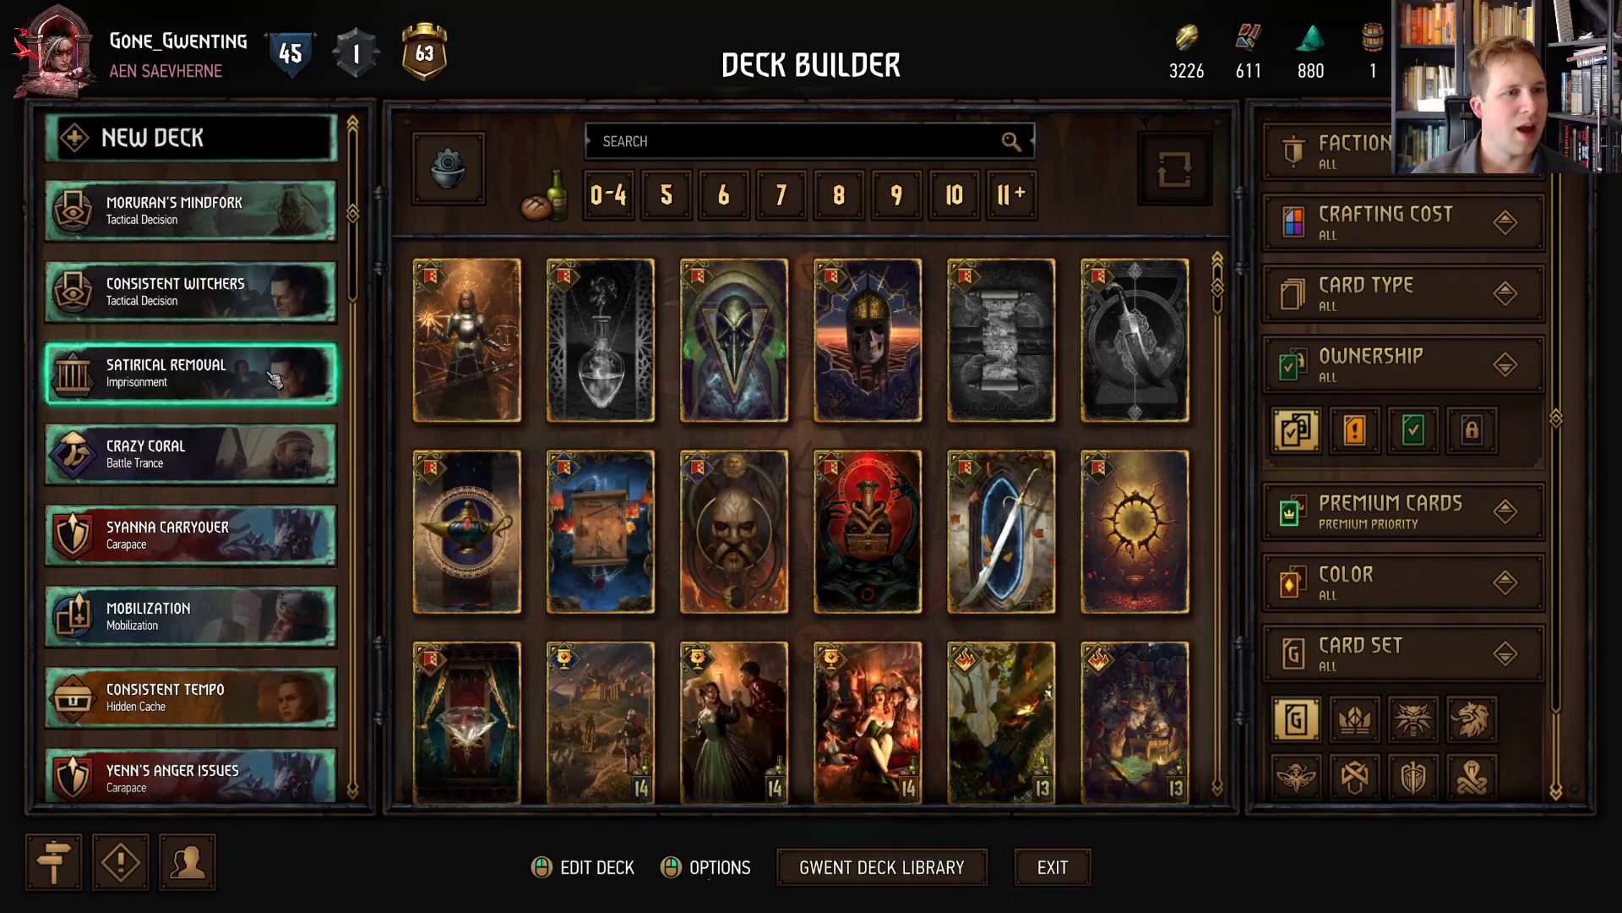
left_click(190, 373)
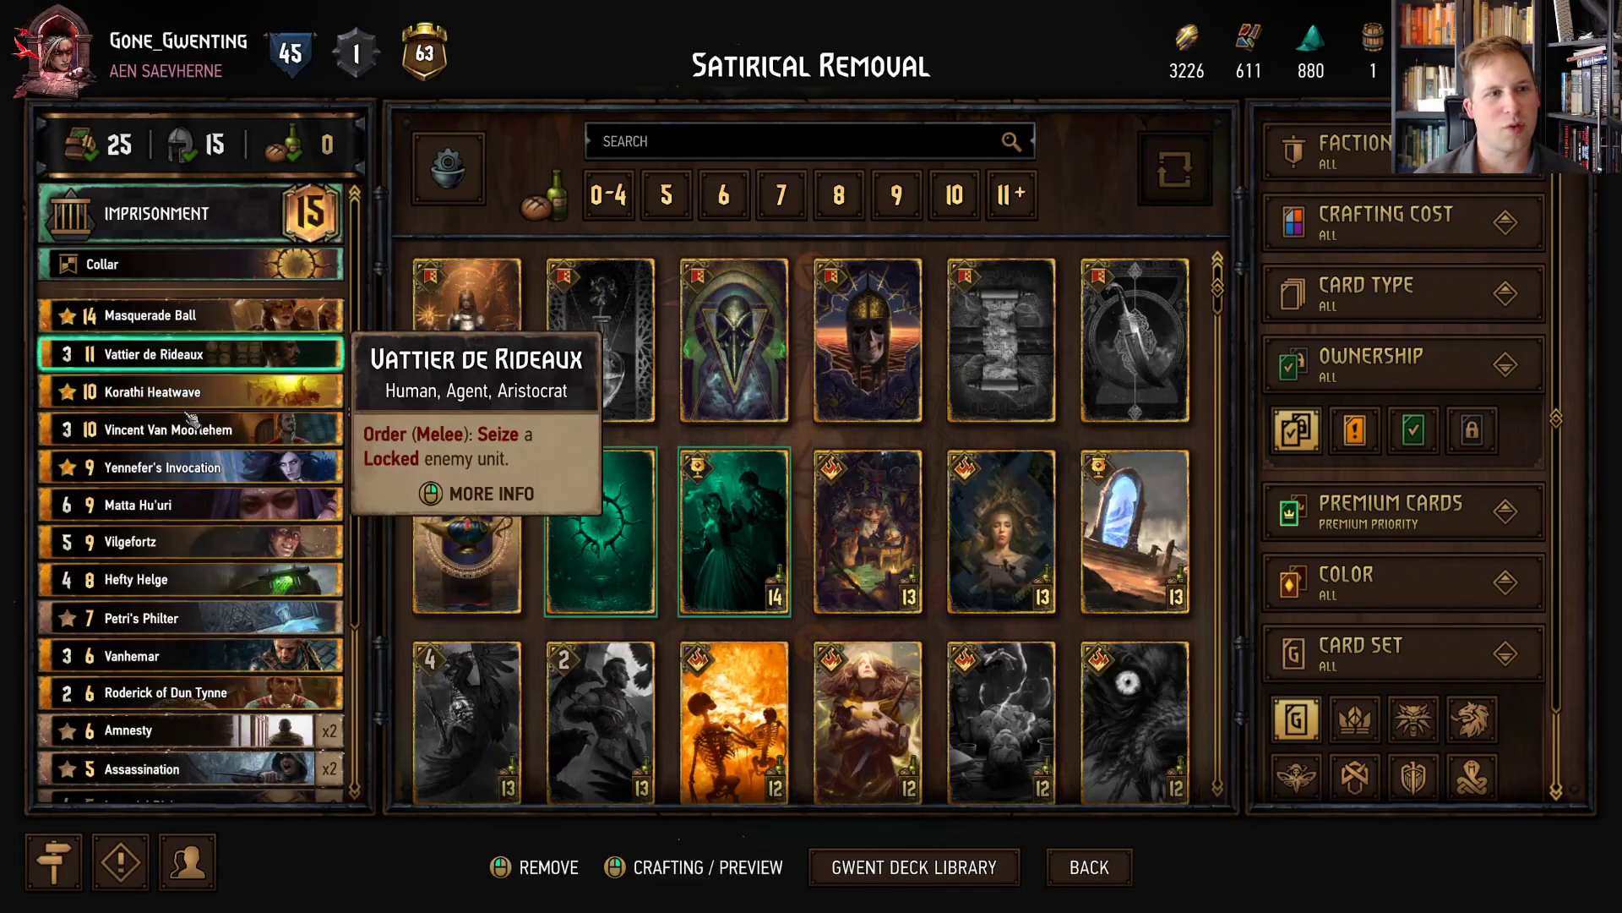
left_click(156, 213)
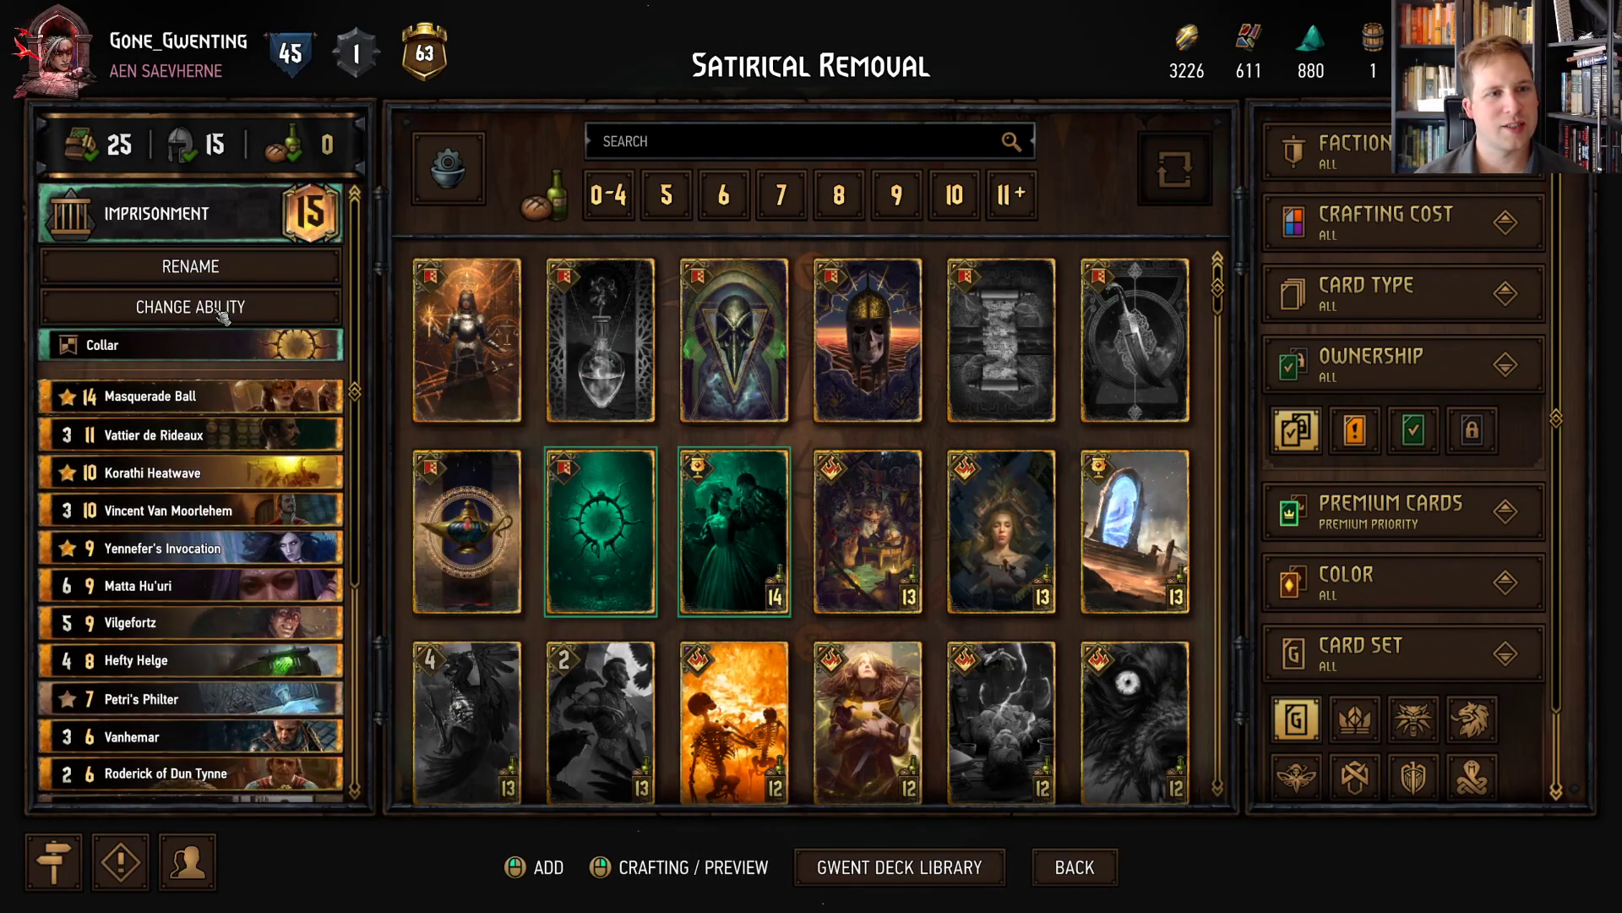
left_click(192, 306)
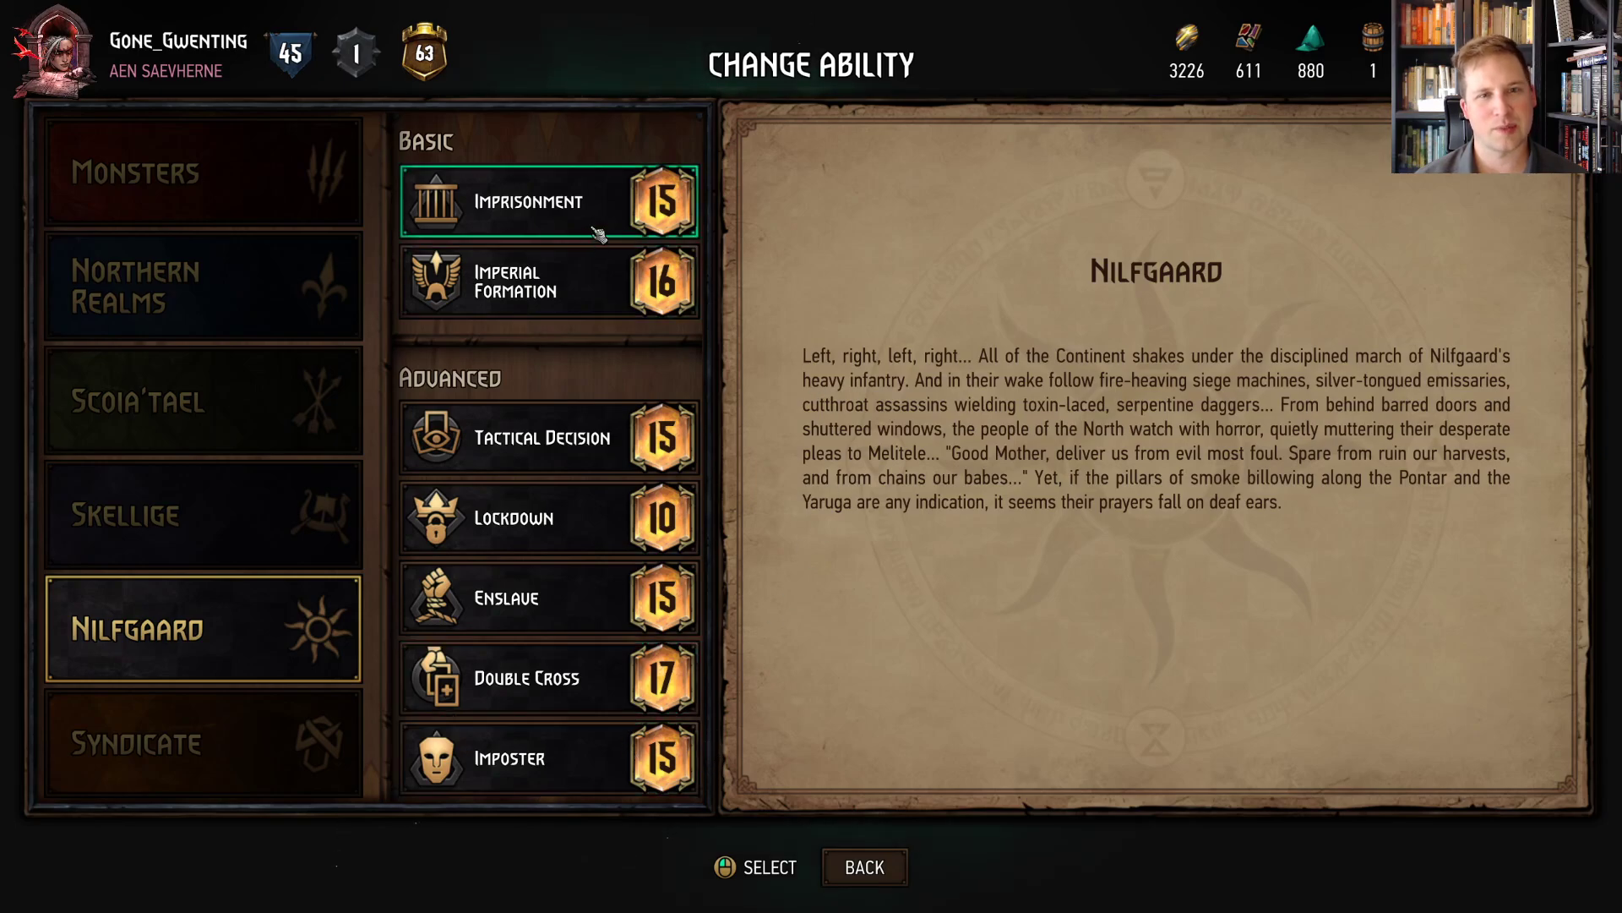
left_click(548, 202)
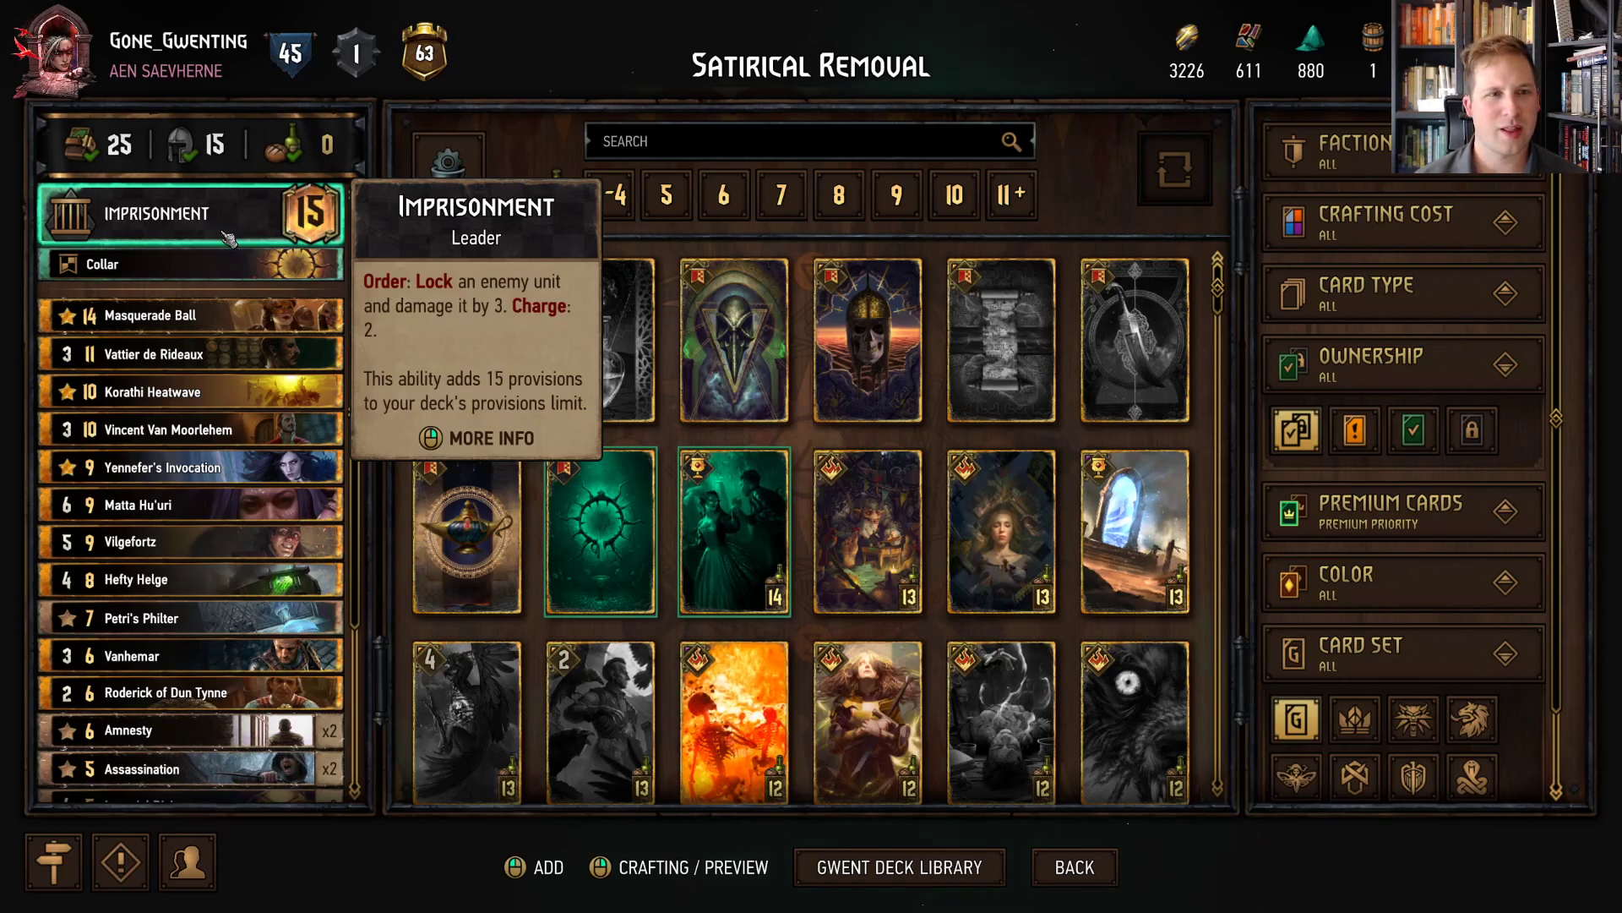
mouse_move(466, 531)
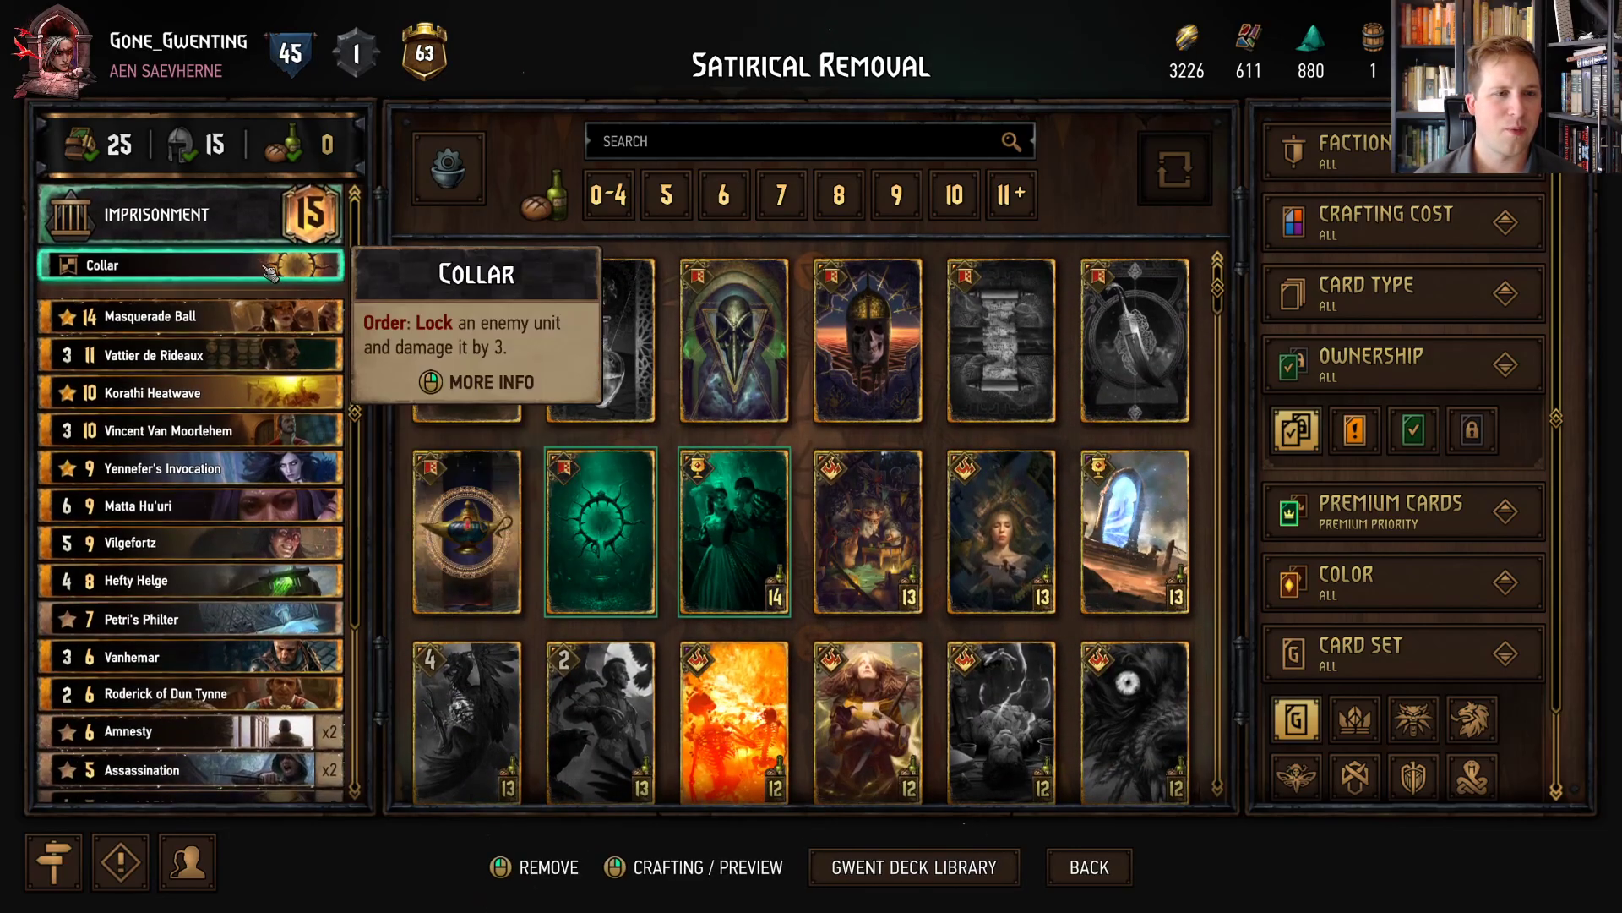
- Preview Satirical Removal's Amnesty card details, scroll them, then close the preview
left_click(156, 213)
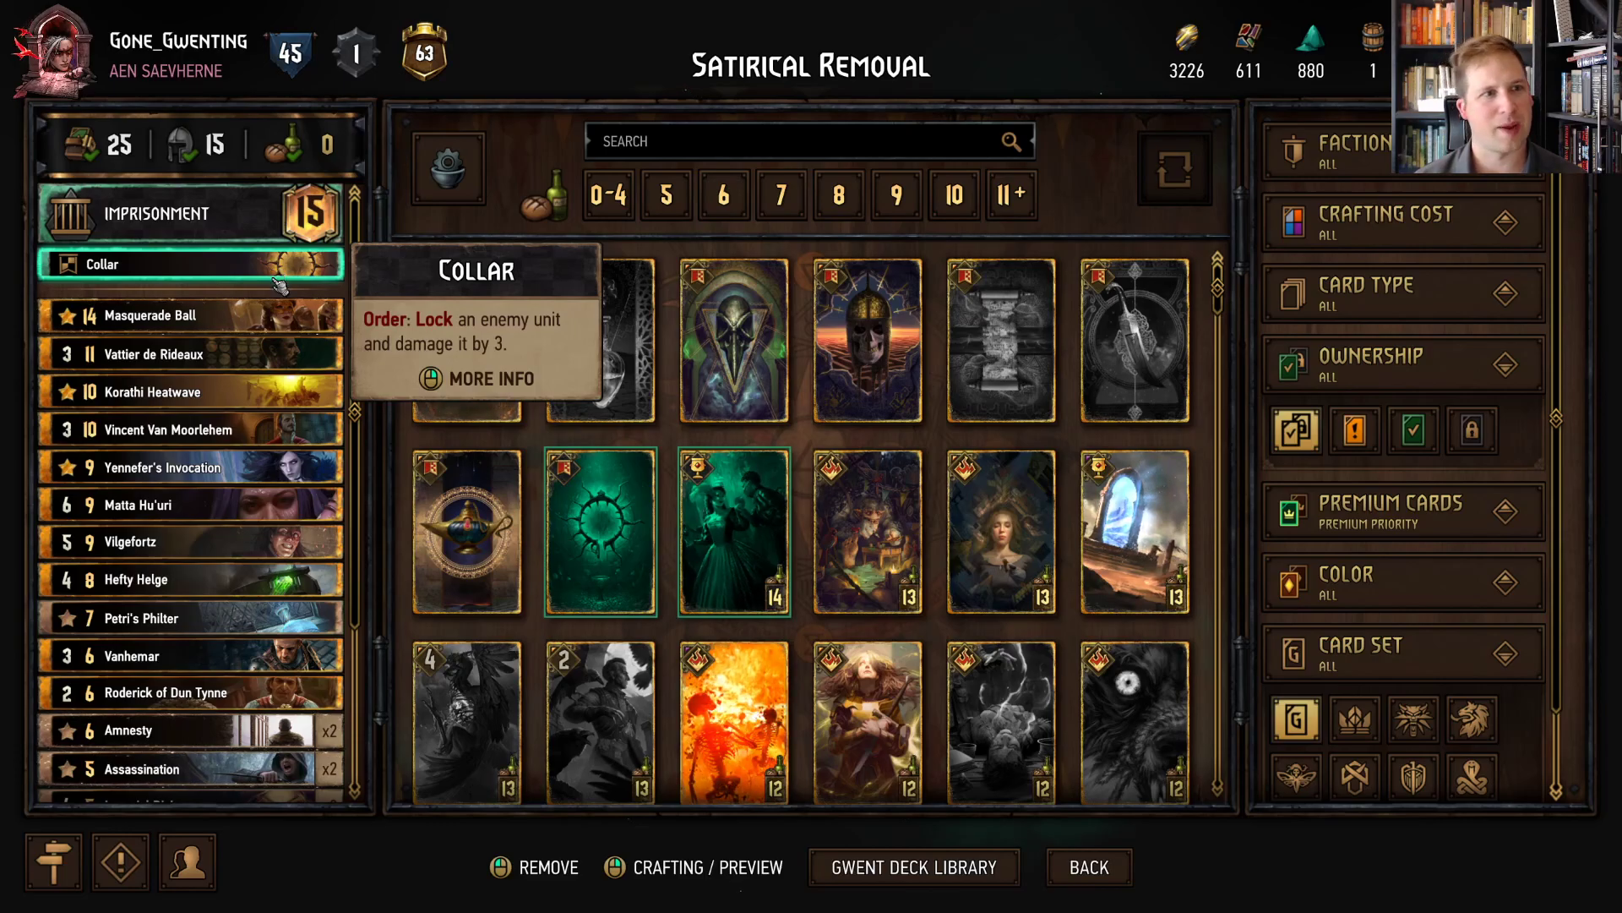
scroll("down", 3)
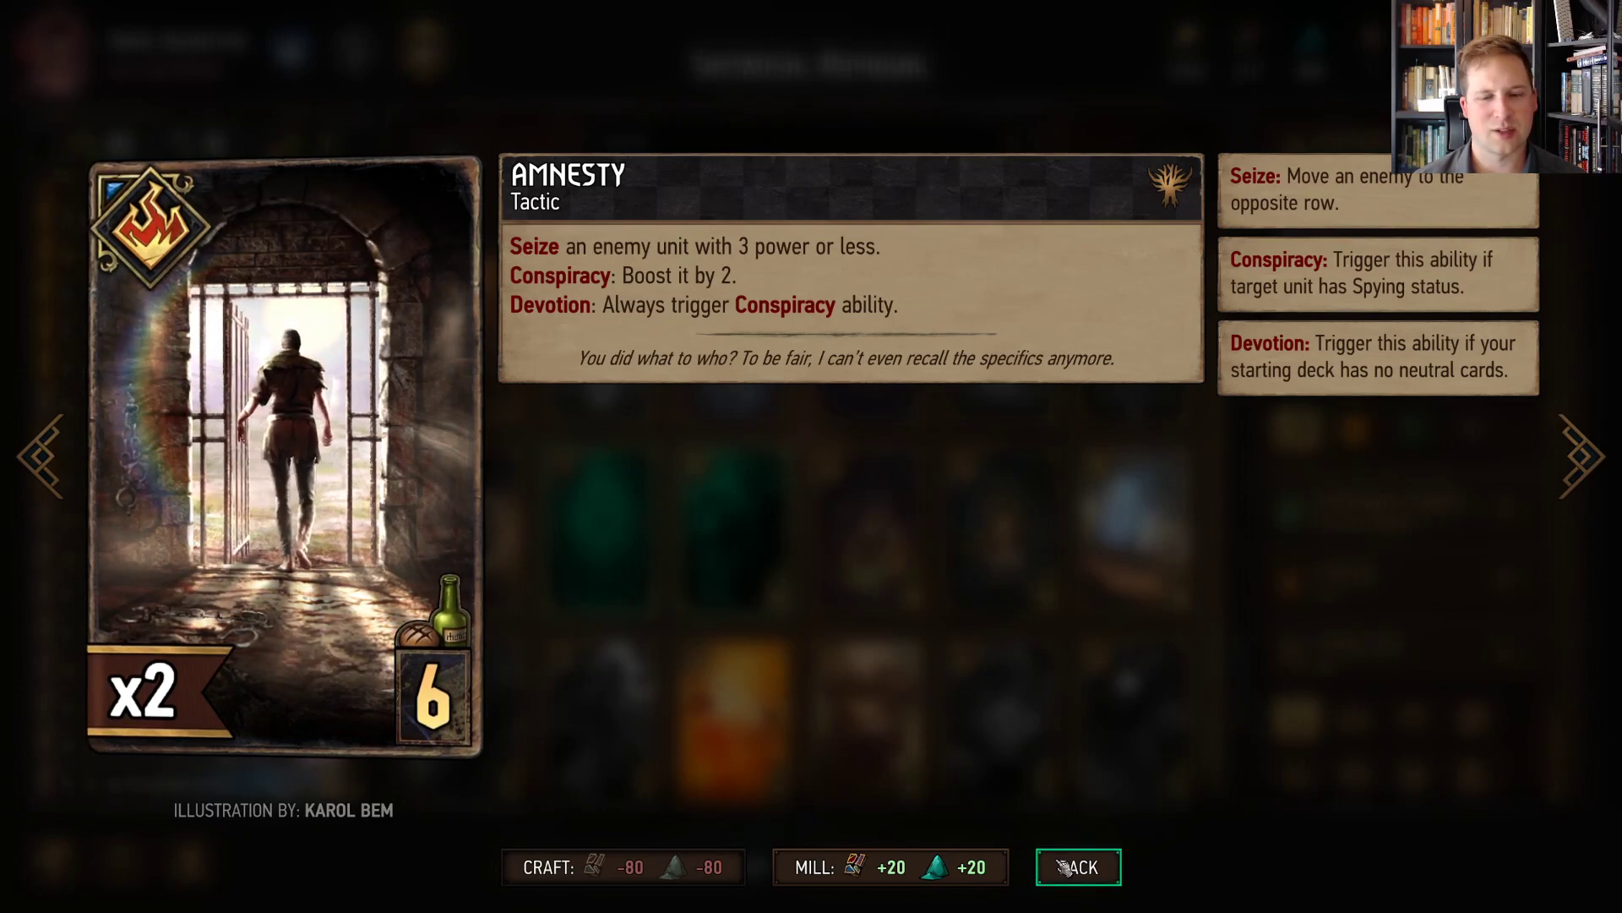
left_click(1078, 866)
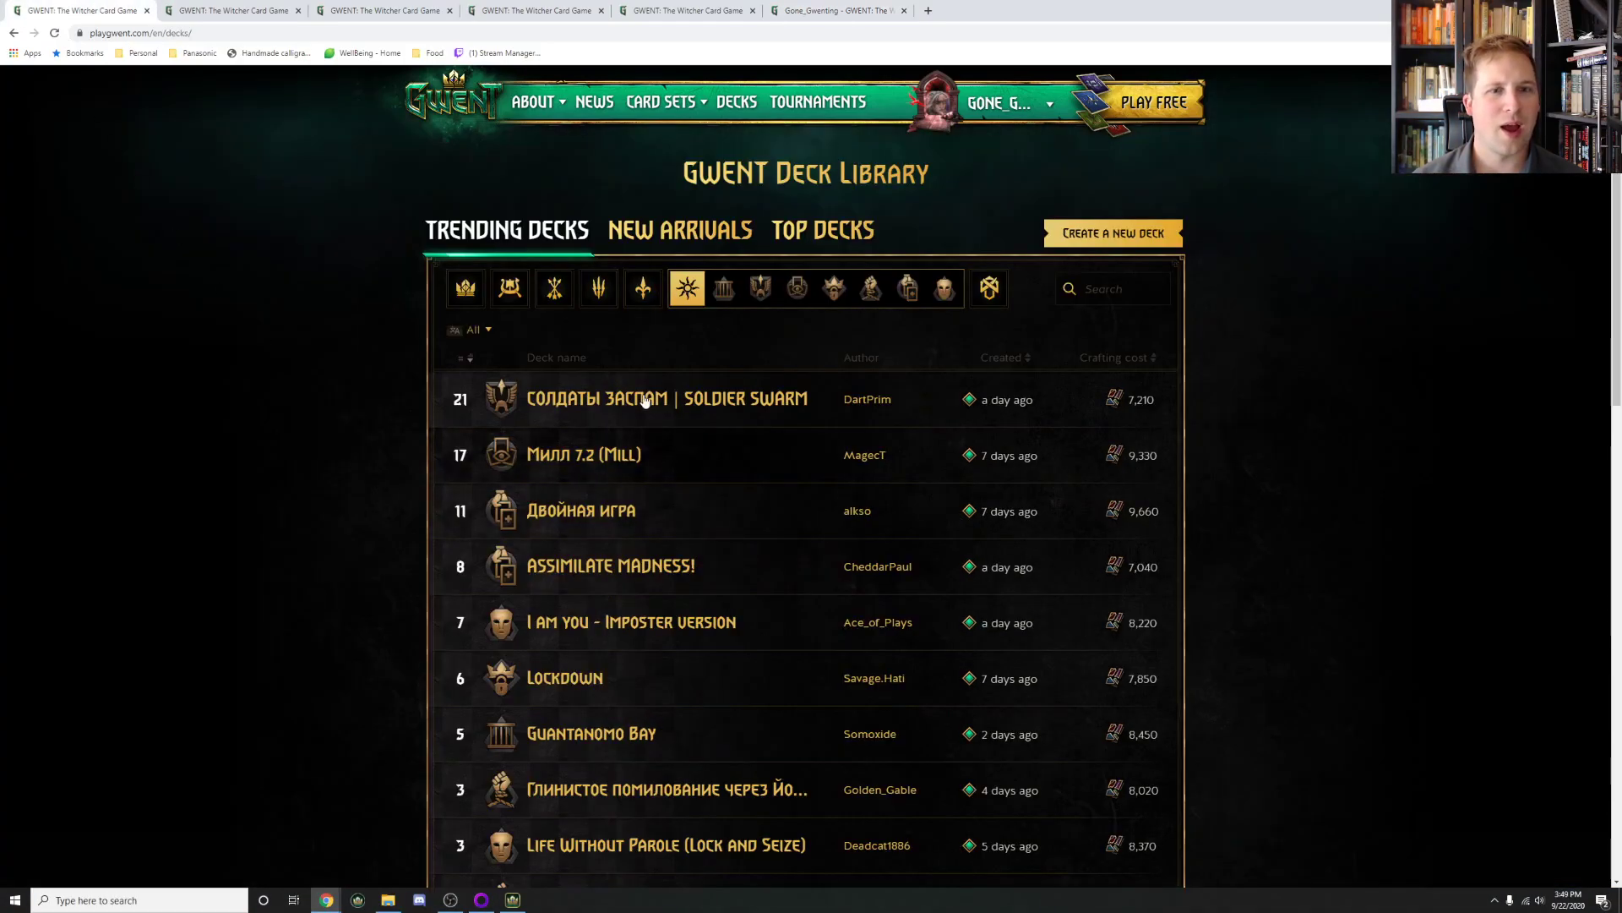
- Open the Soldier Swarm guide and scroll through its card list and video description
left_click(668, 400)
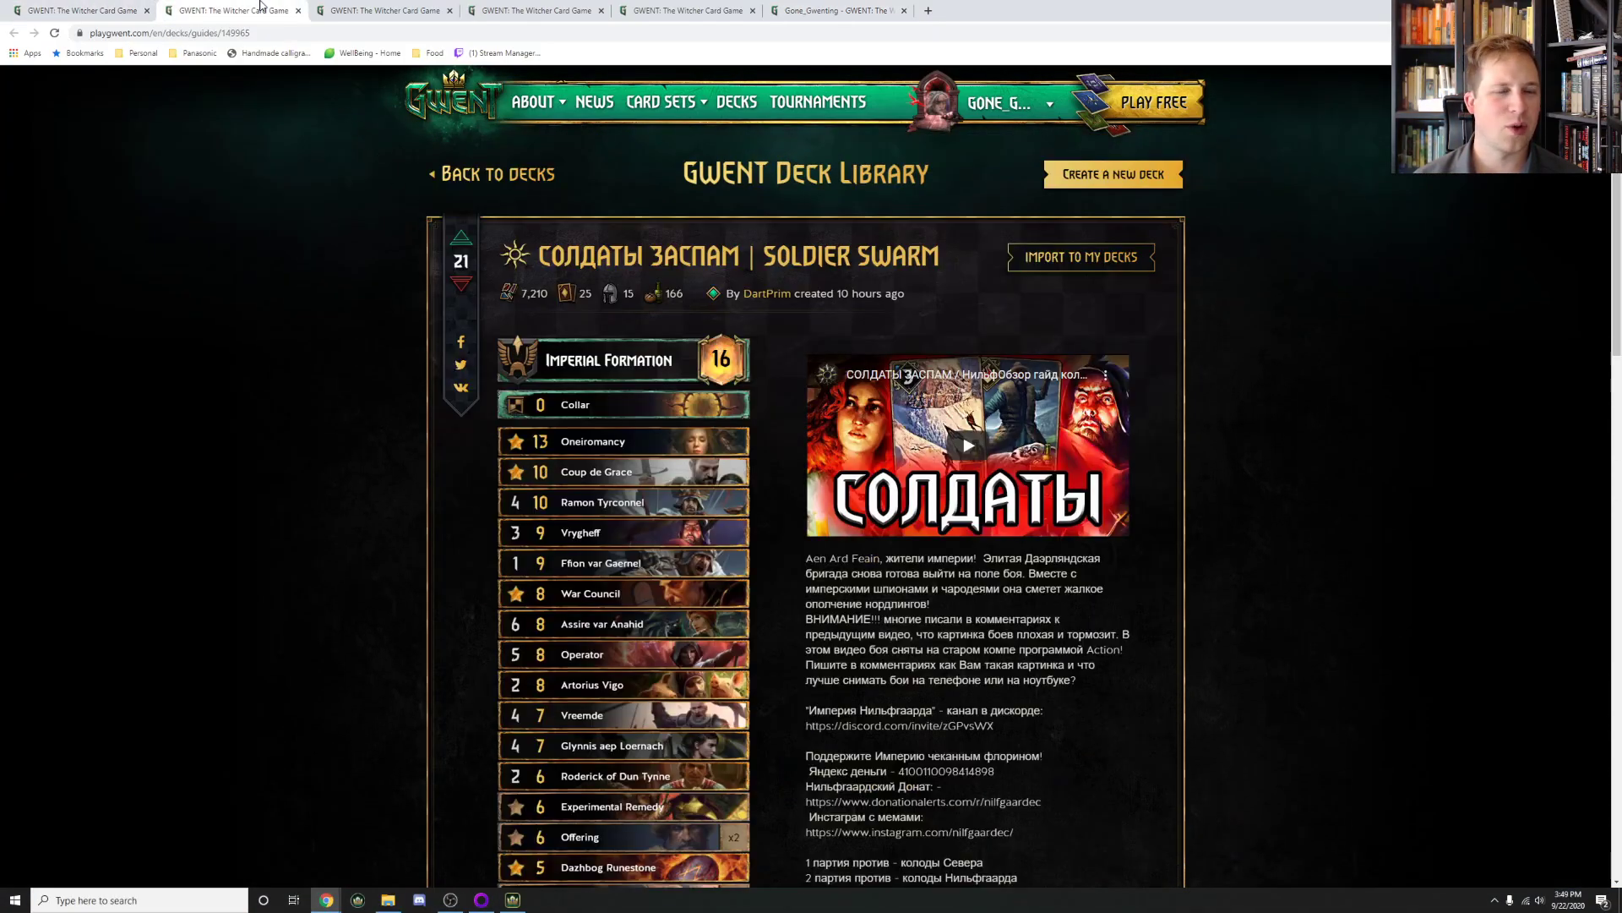
mouse_move(601, 562)
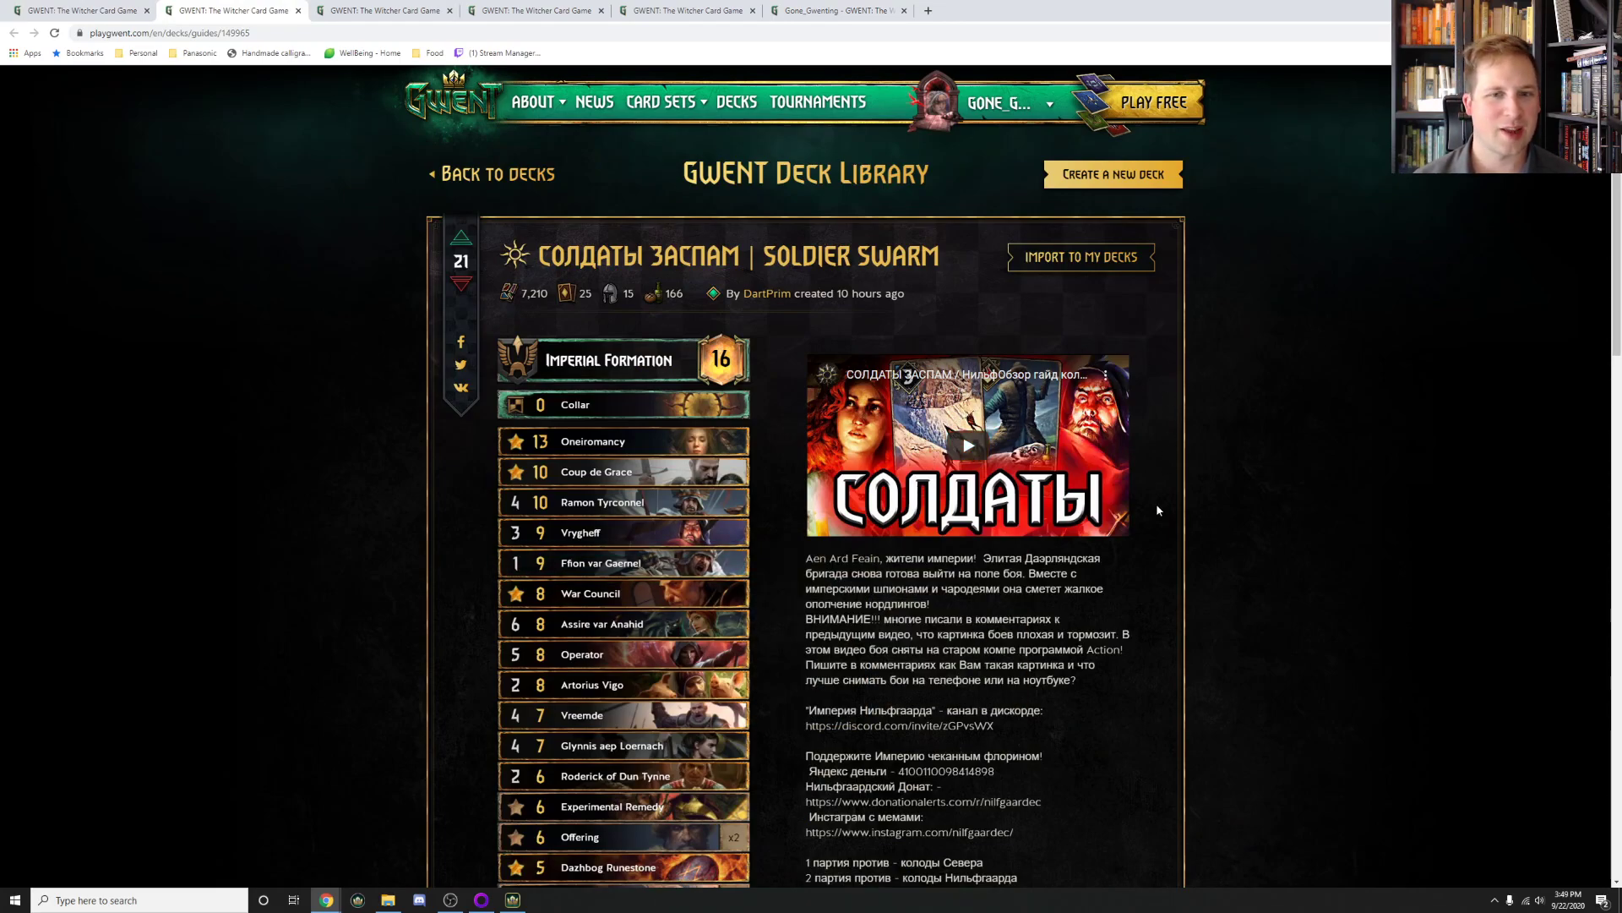
scroll("down", 3)
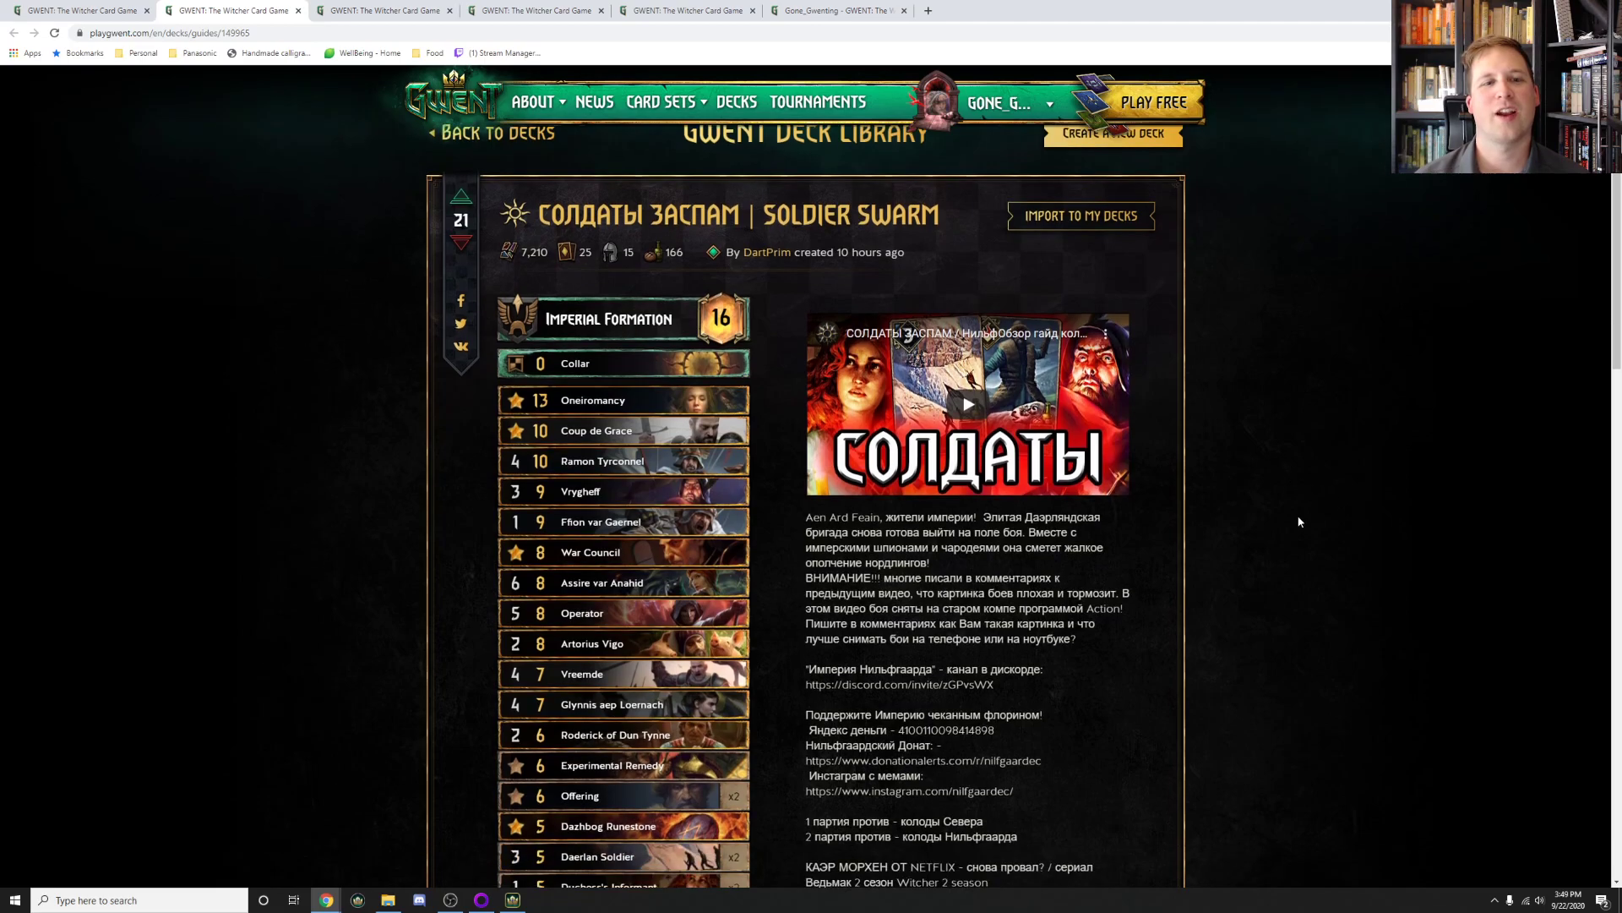
scroll("down", 3)
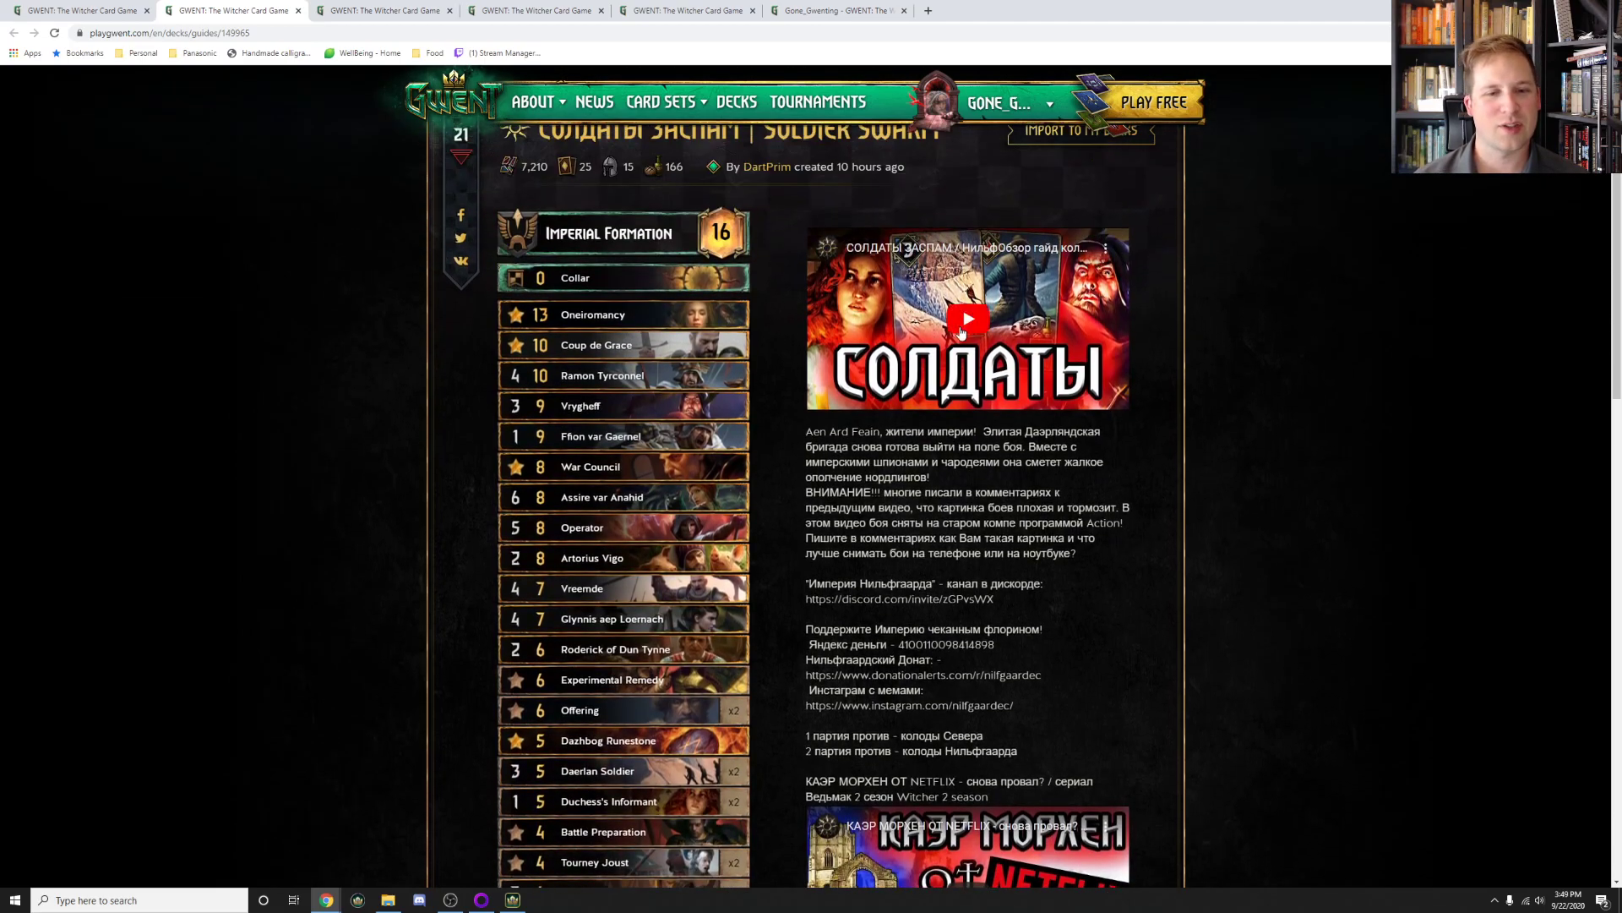
scroll("down", 3)
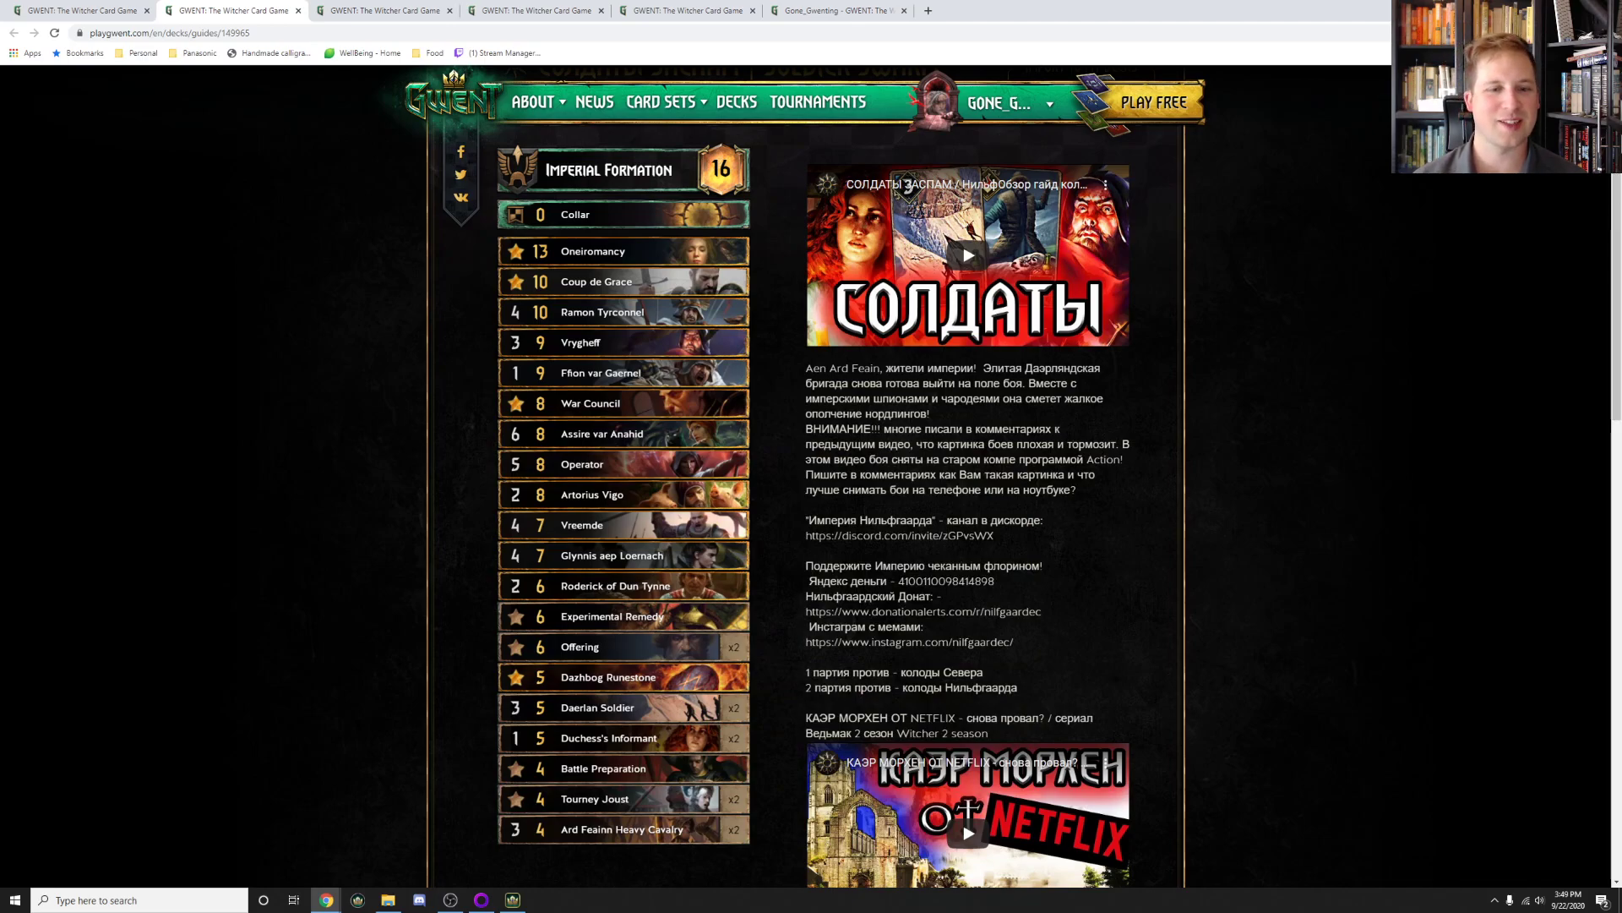
mouse_move(621, 707)
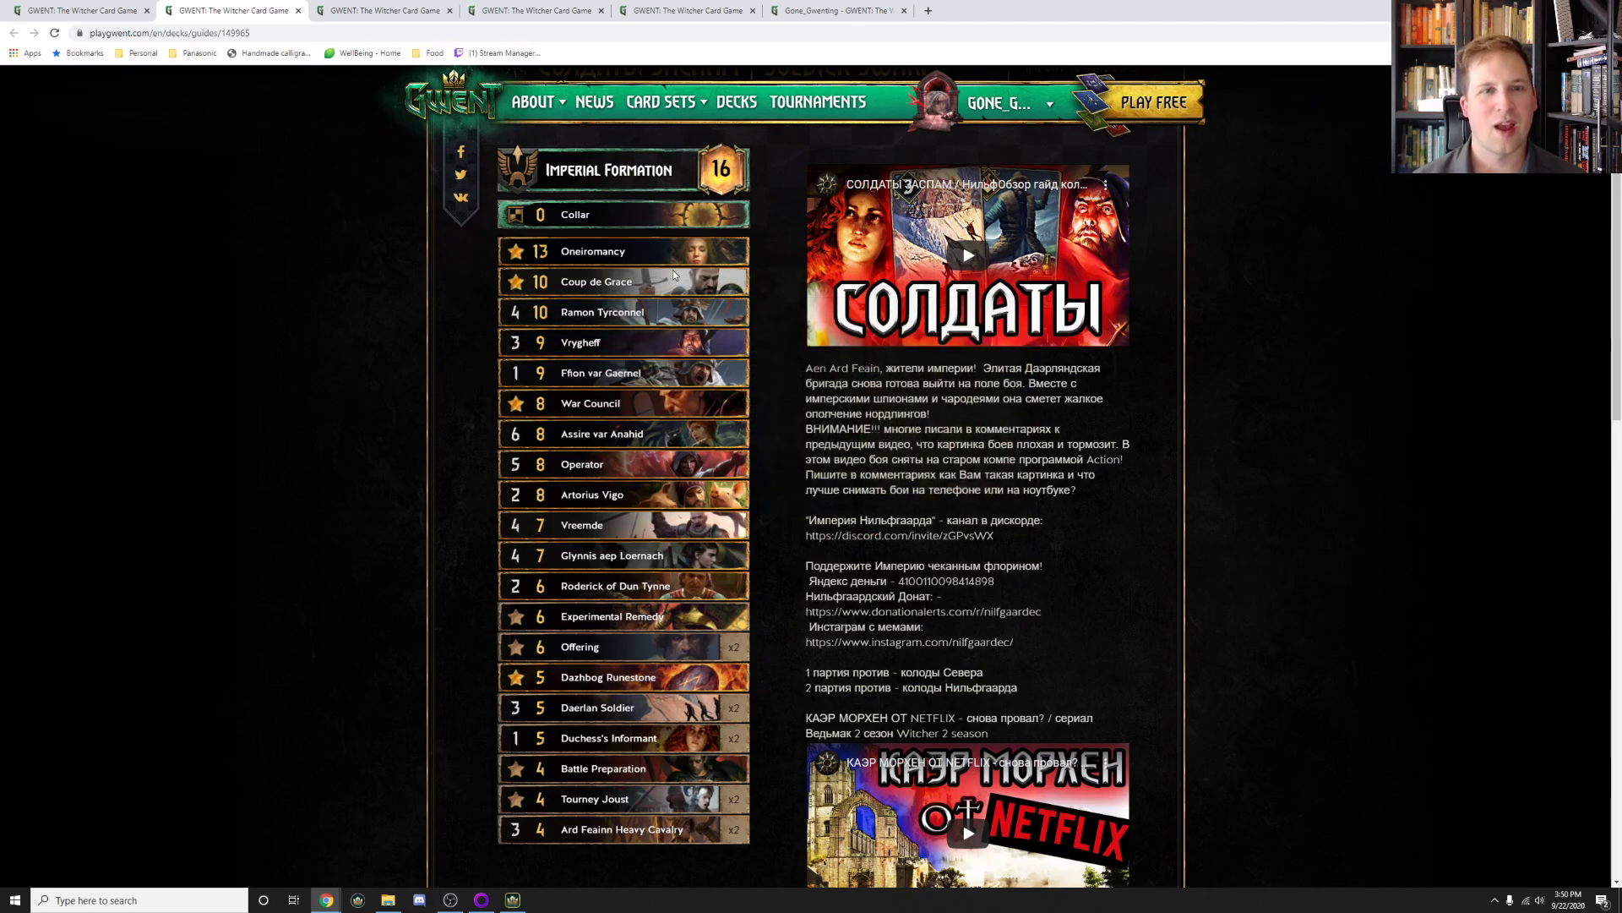
mouse_move(600, 312)
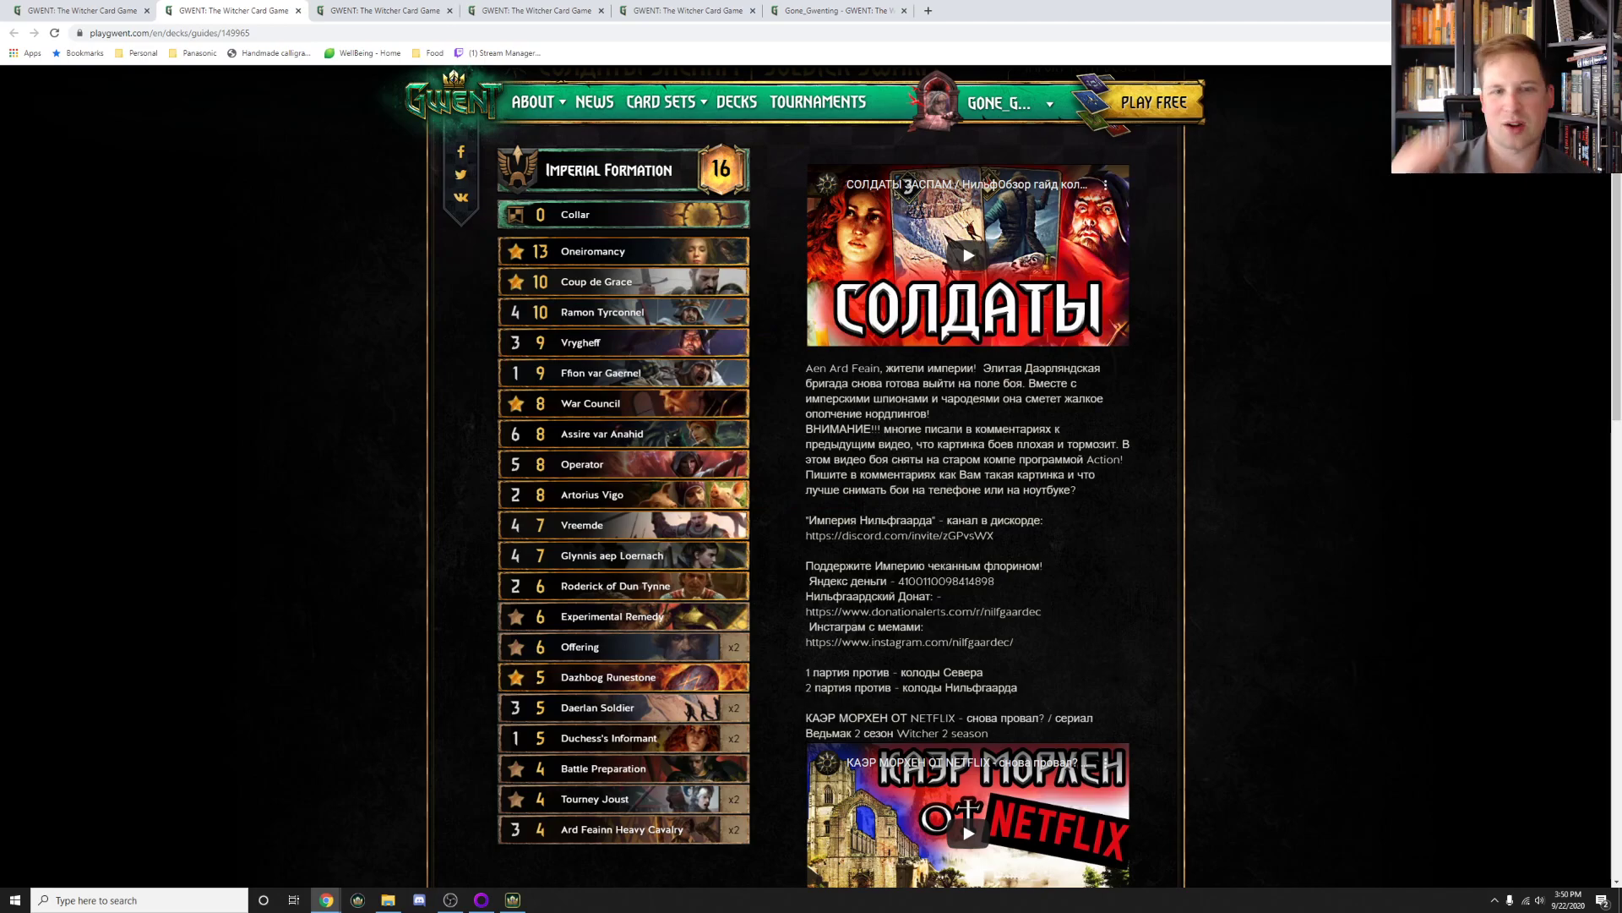
mouse_move(619, 312)
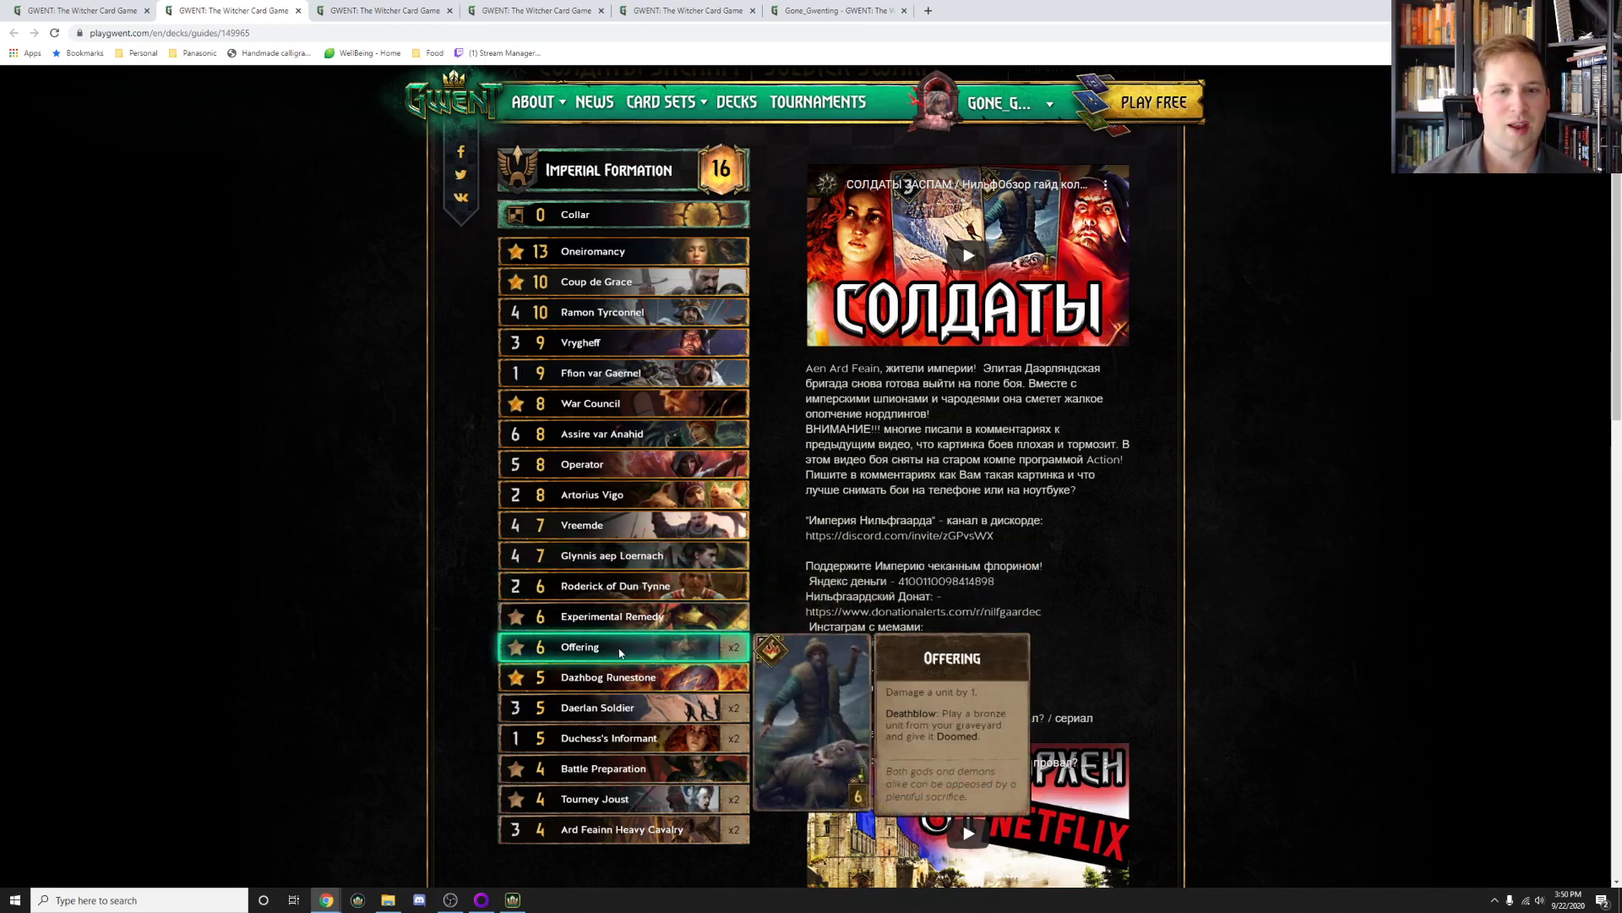
mouse_move(618, 493)
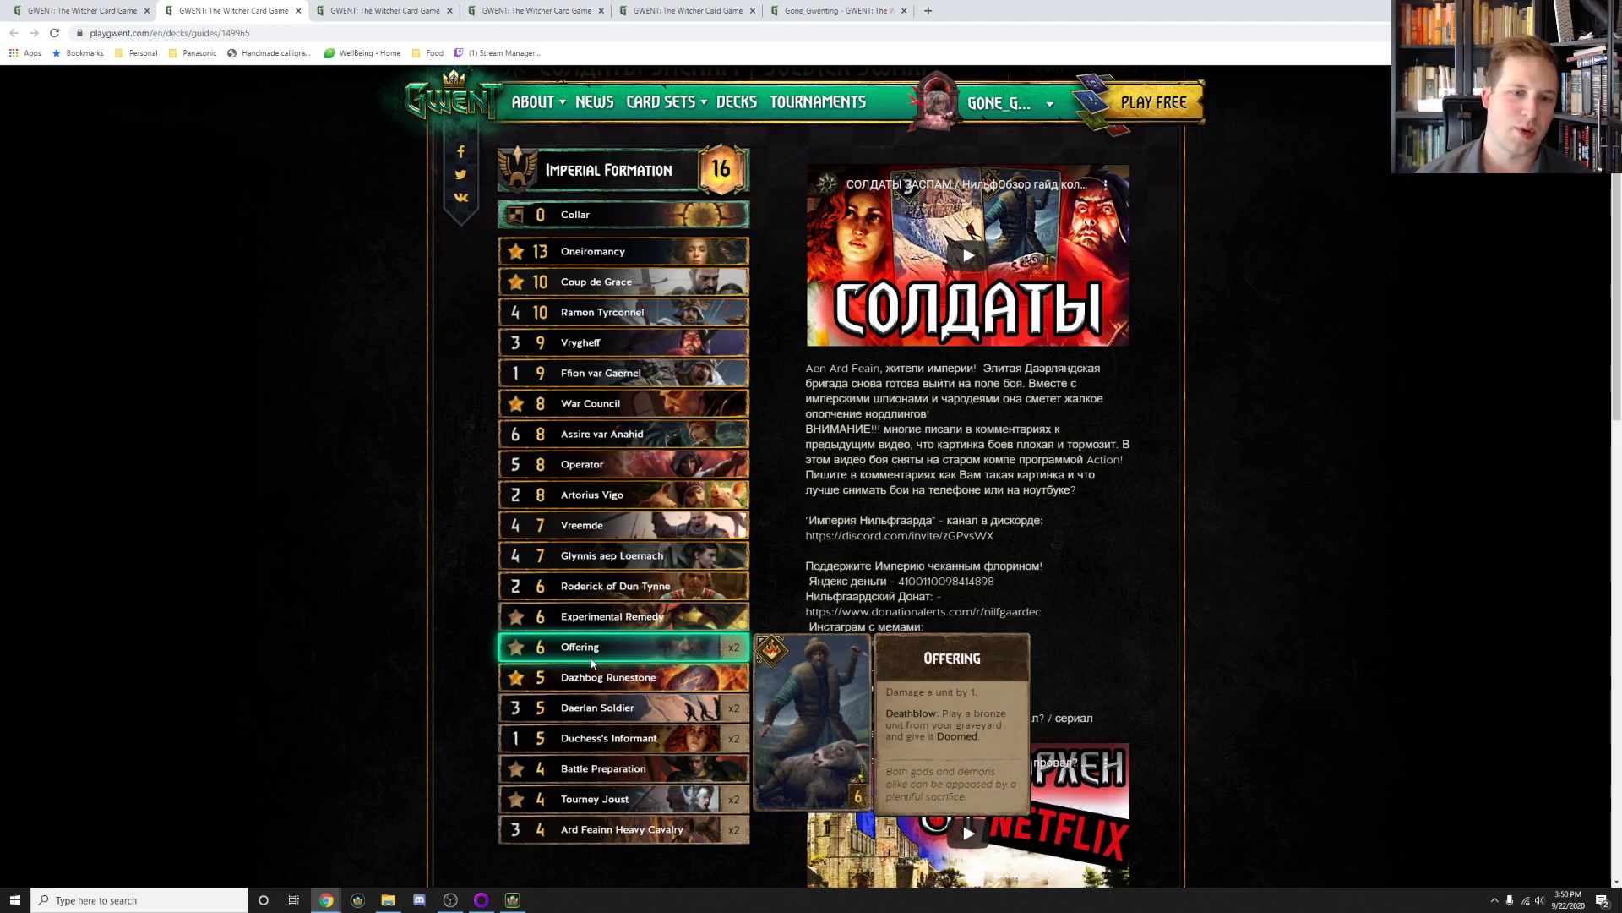
scroll("down", 3)
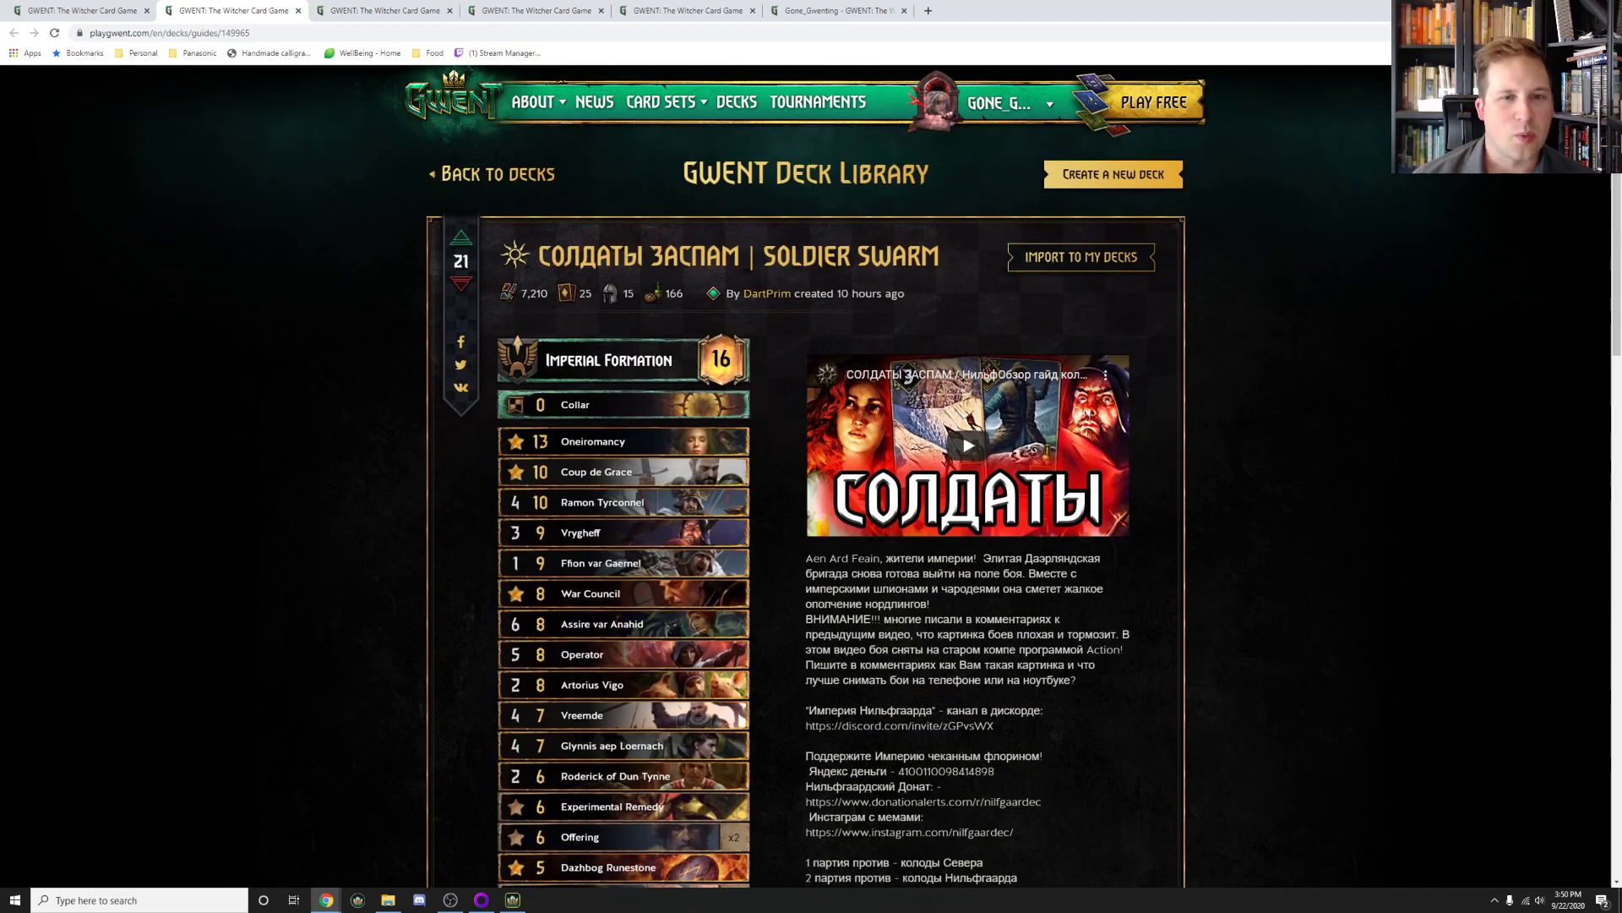
scroll("down", 3)
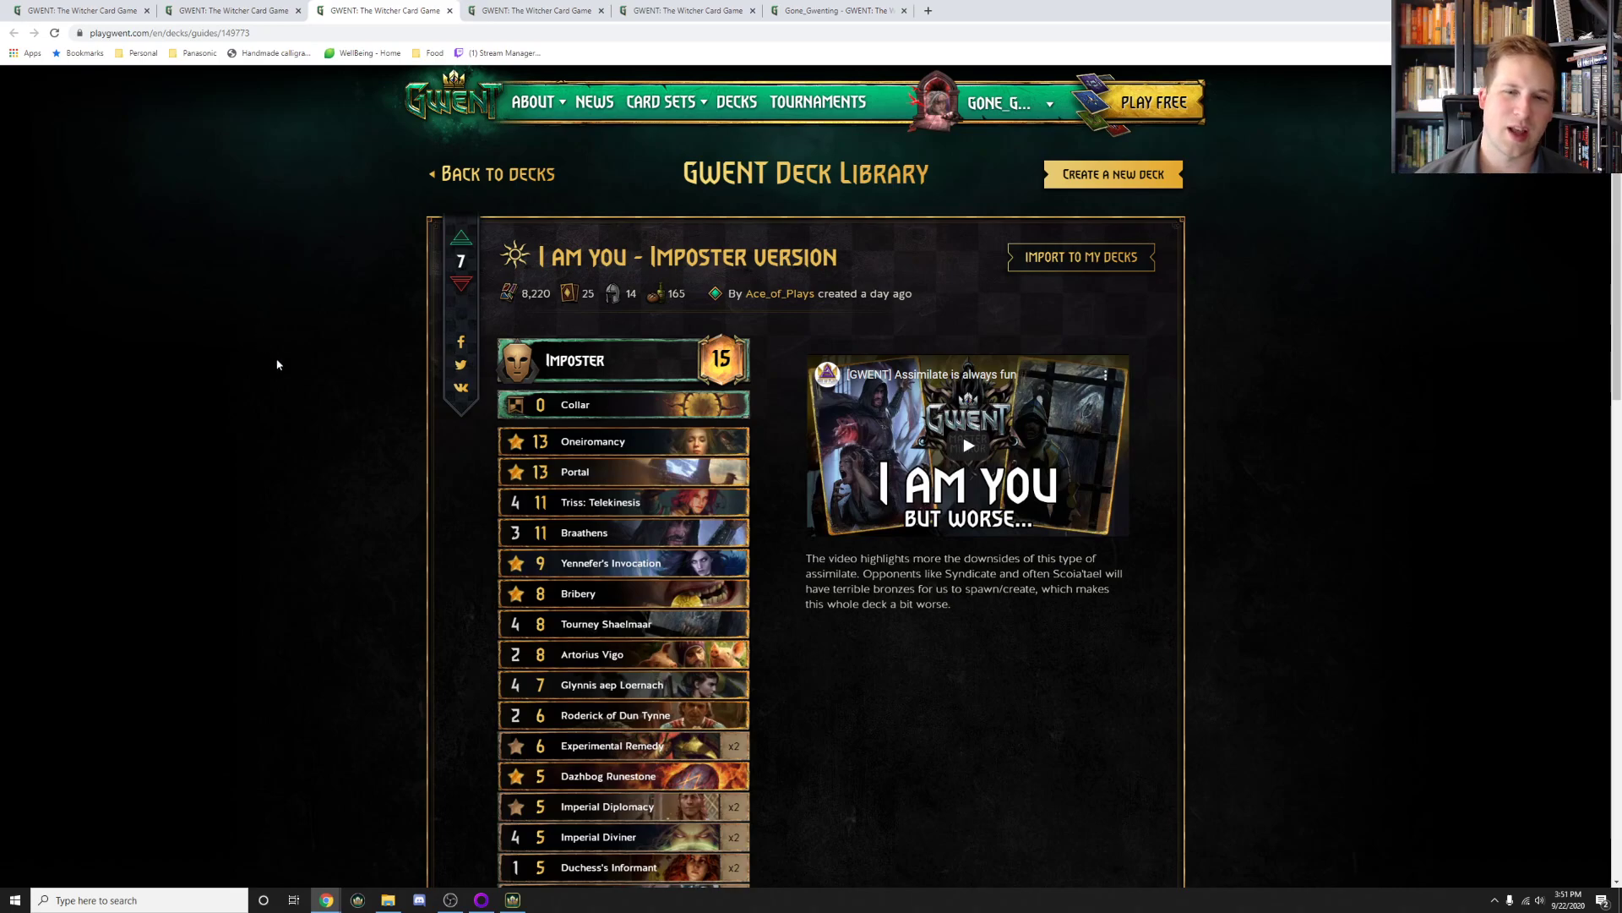
mouse_move(610, 563)
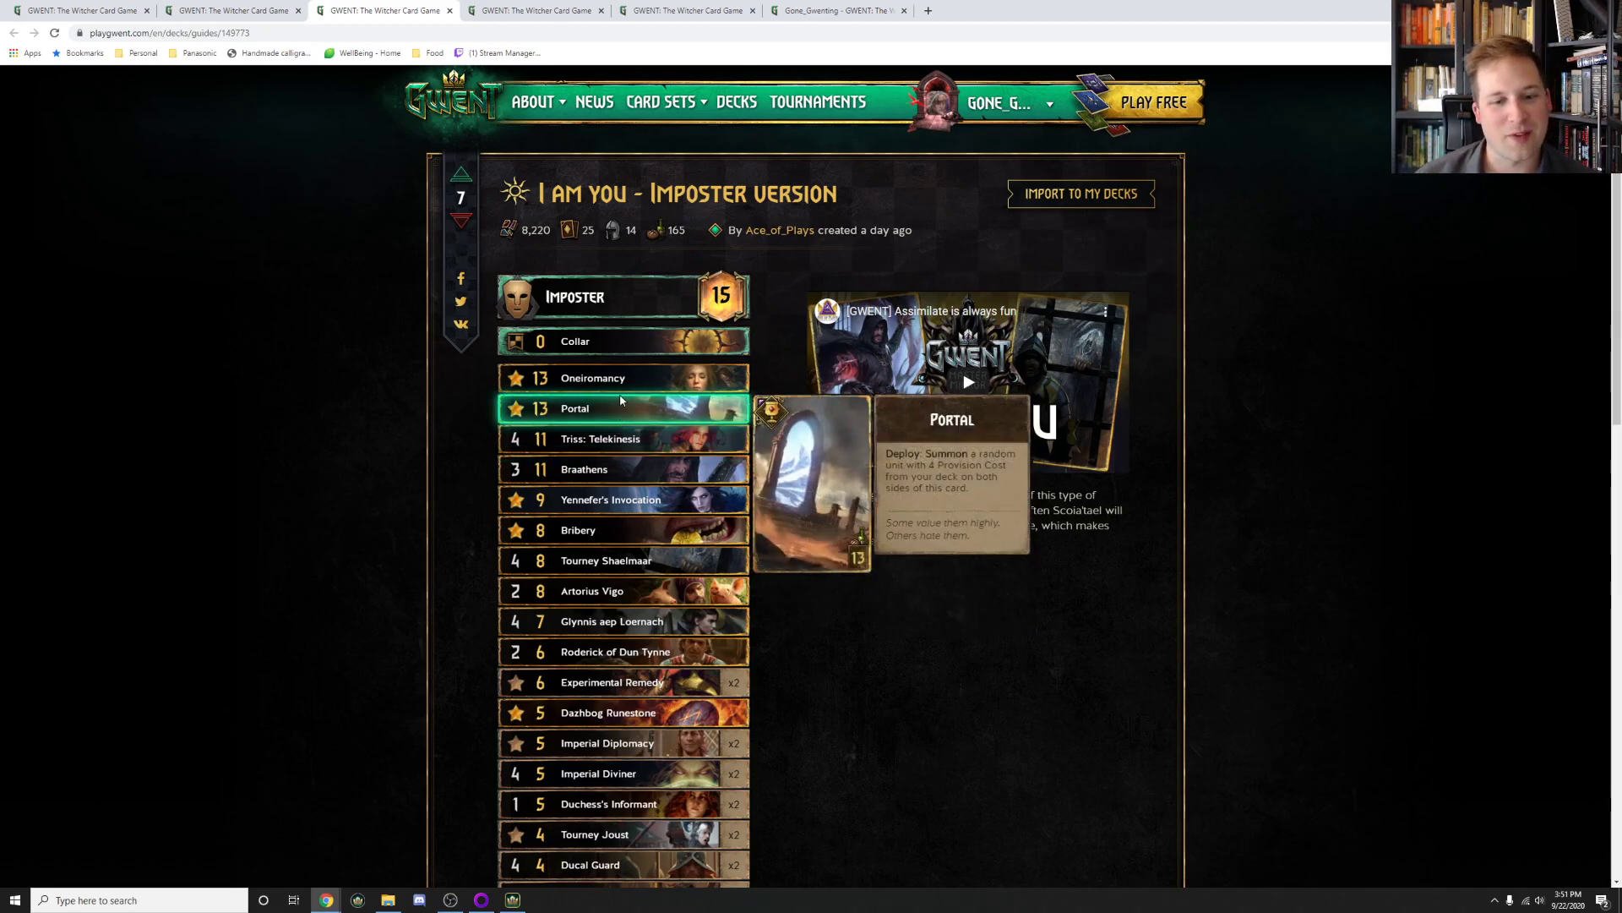
scroll("down", 3)
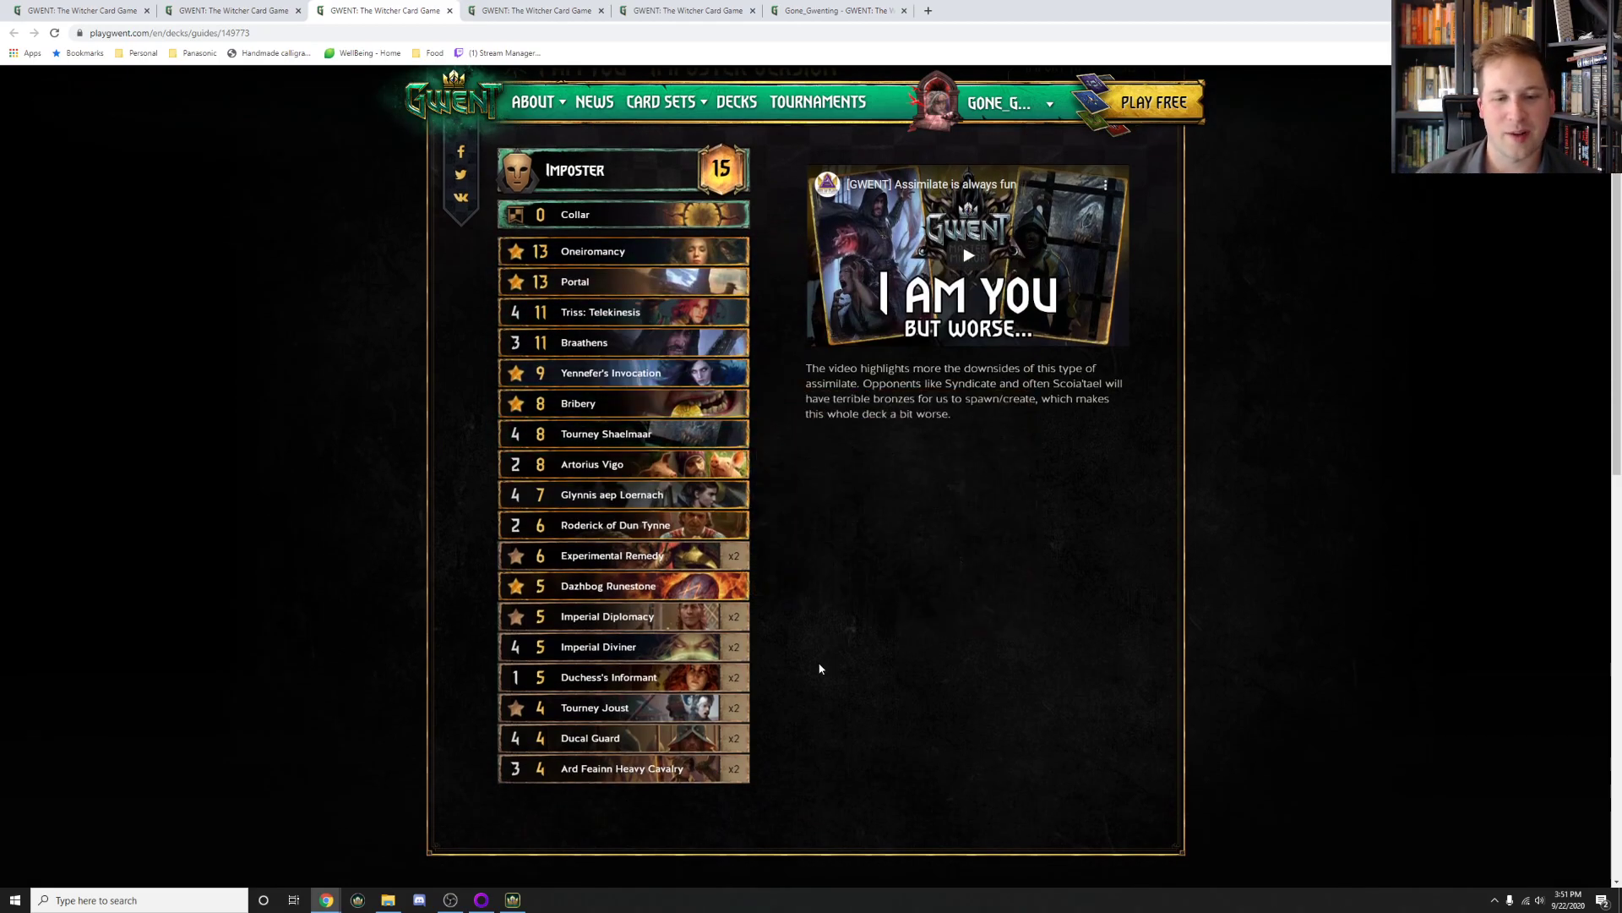
mouse_move(852, 737)
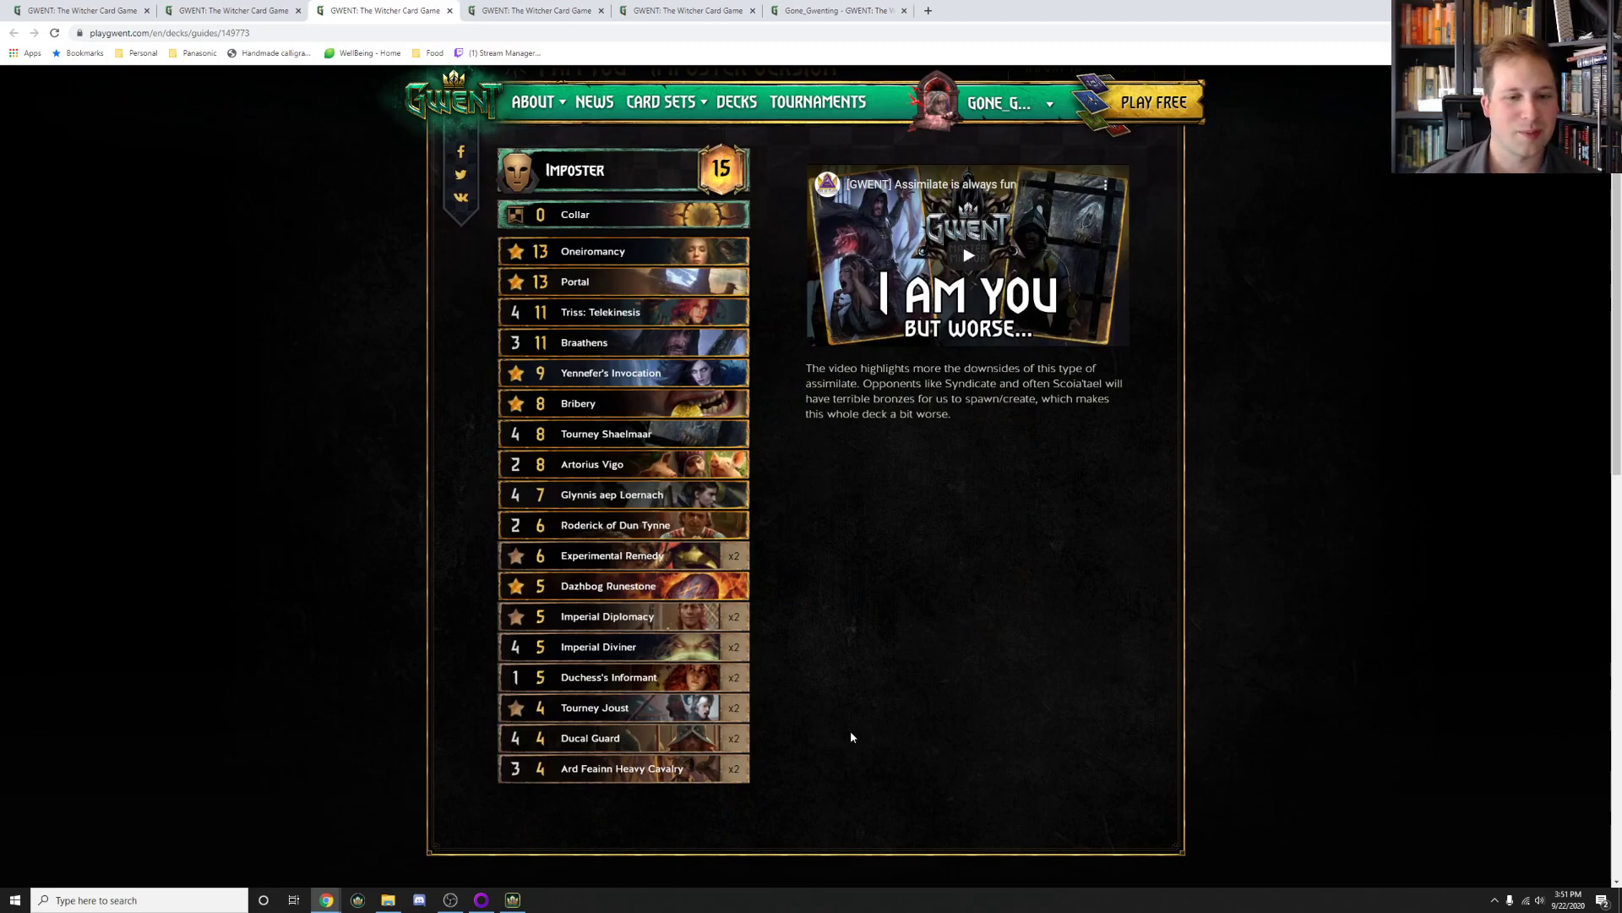
mouse_move(699, 457)
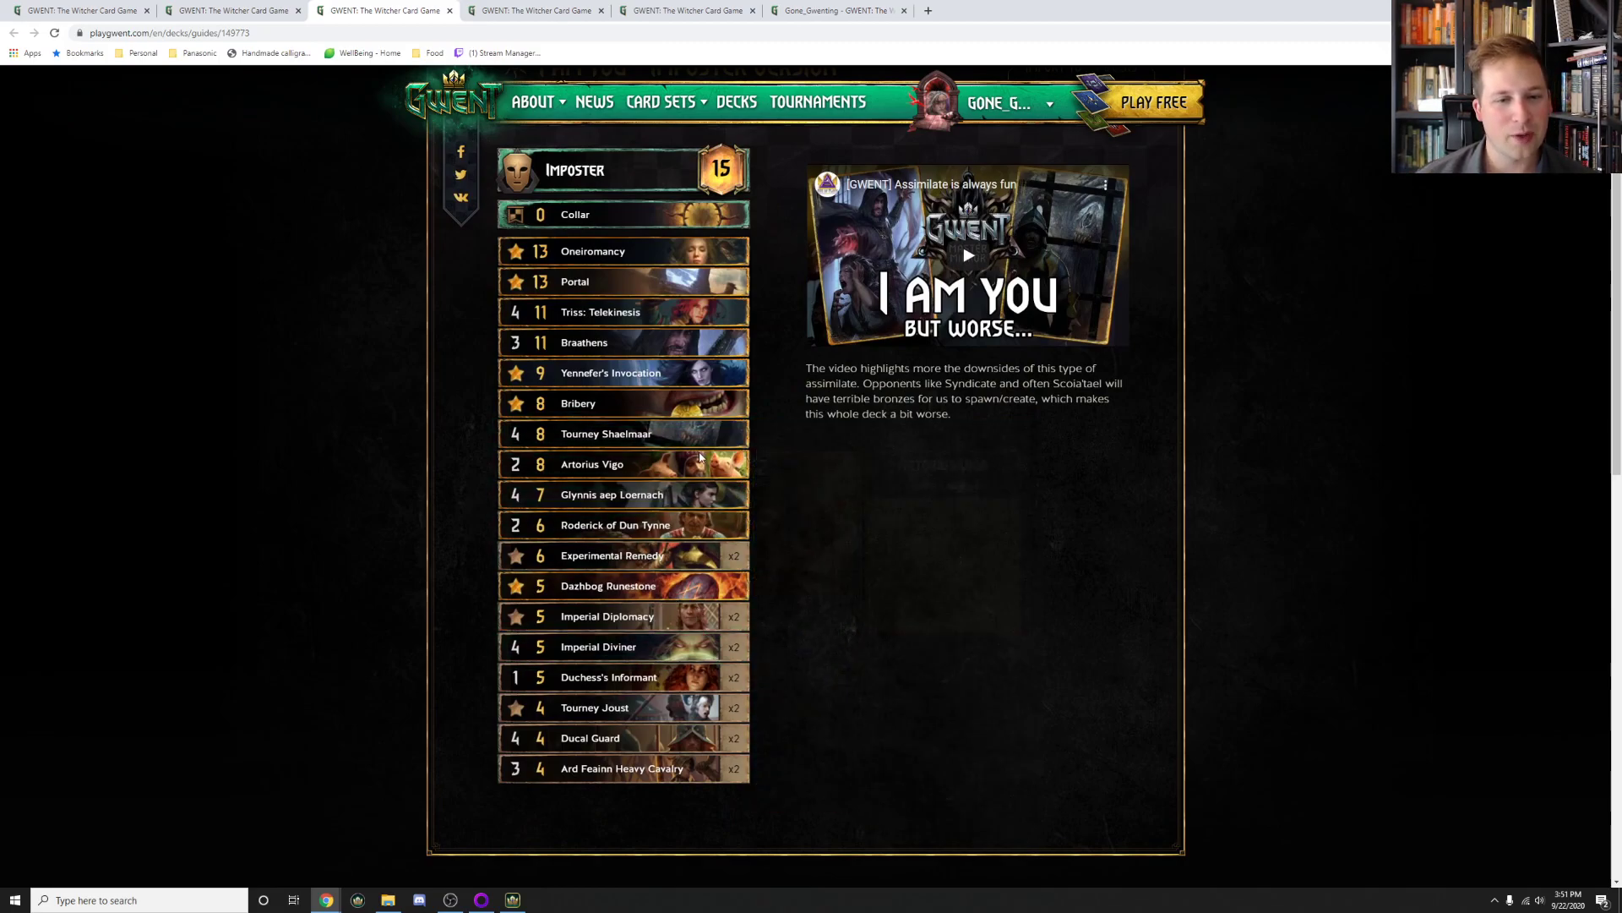
mouse_move(621, 280)
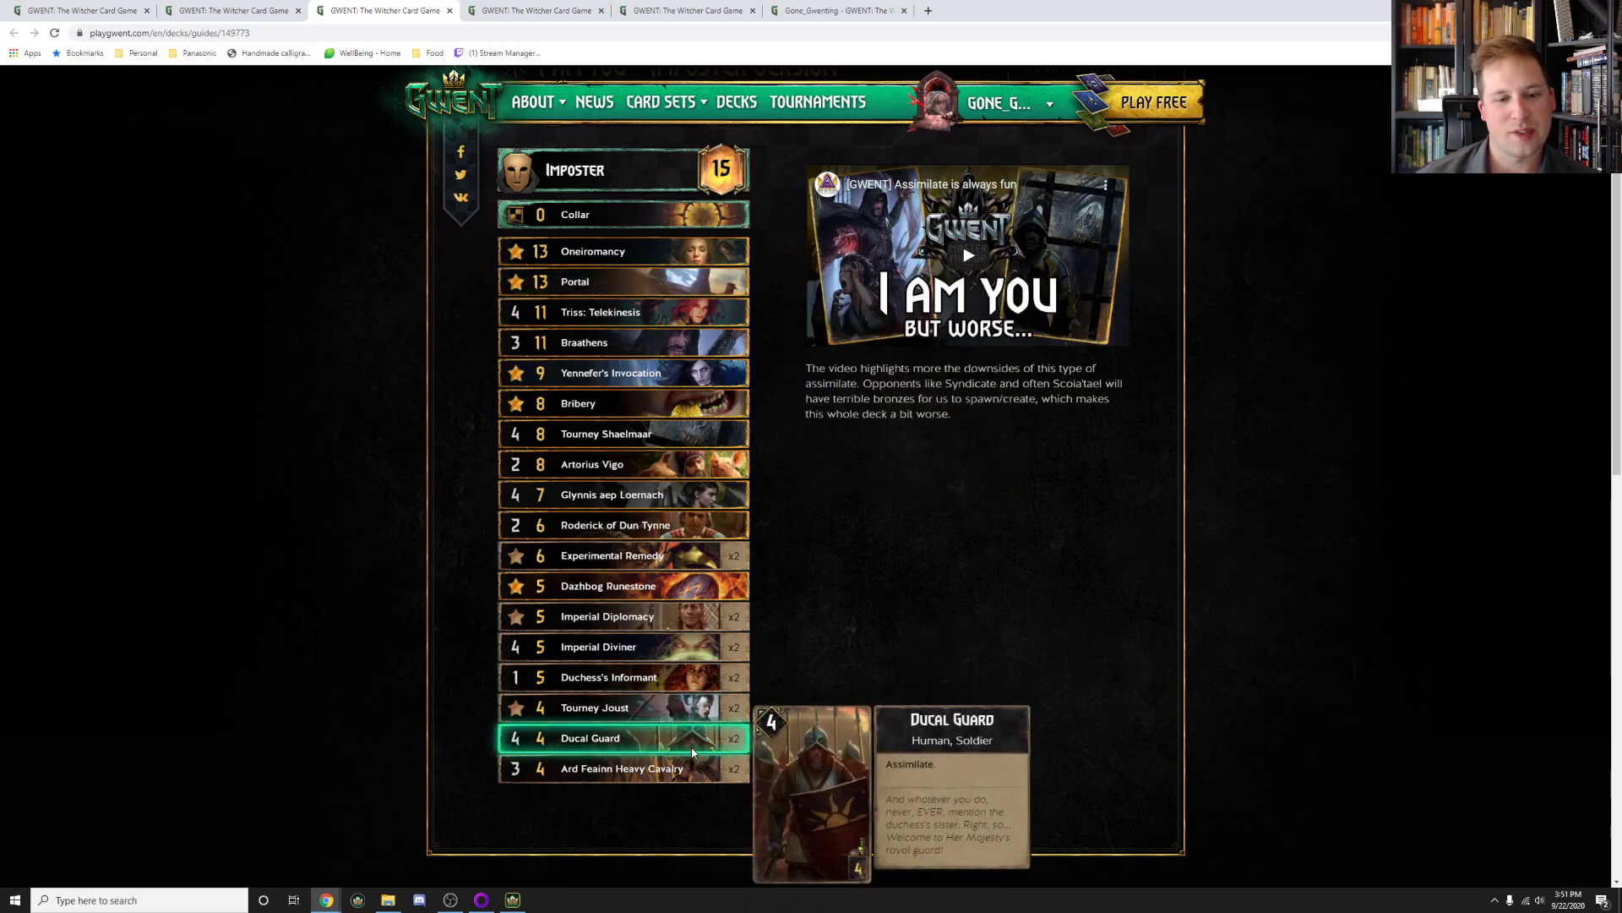
mouse_move(888, 561)
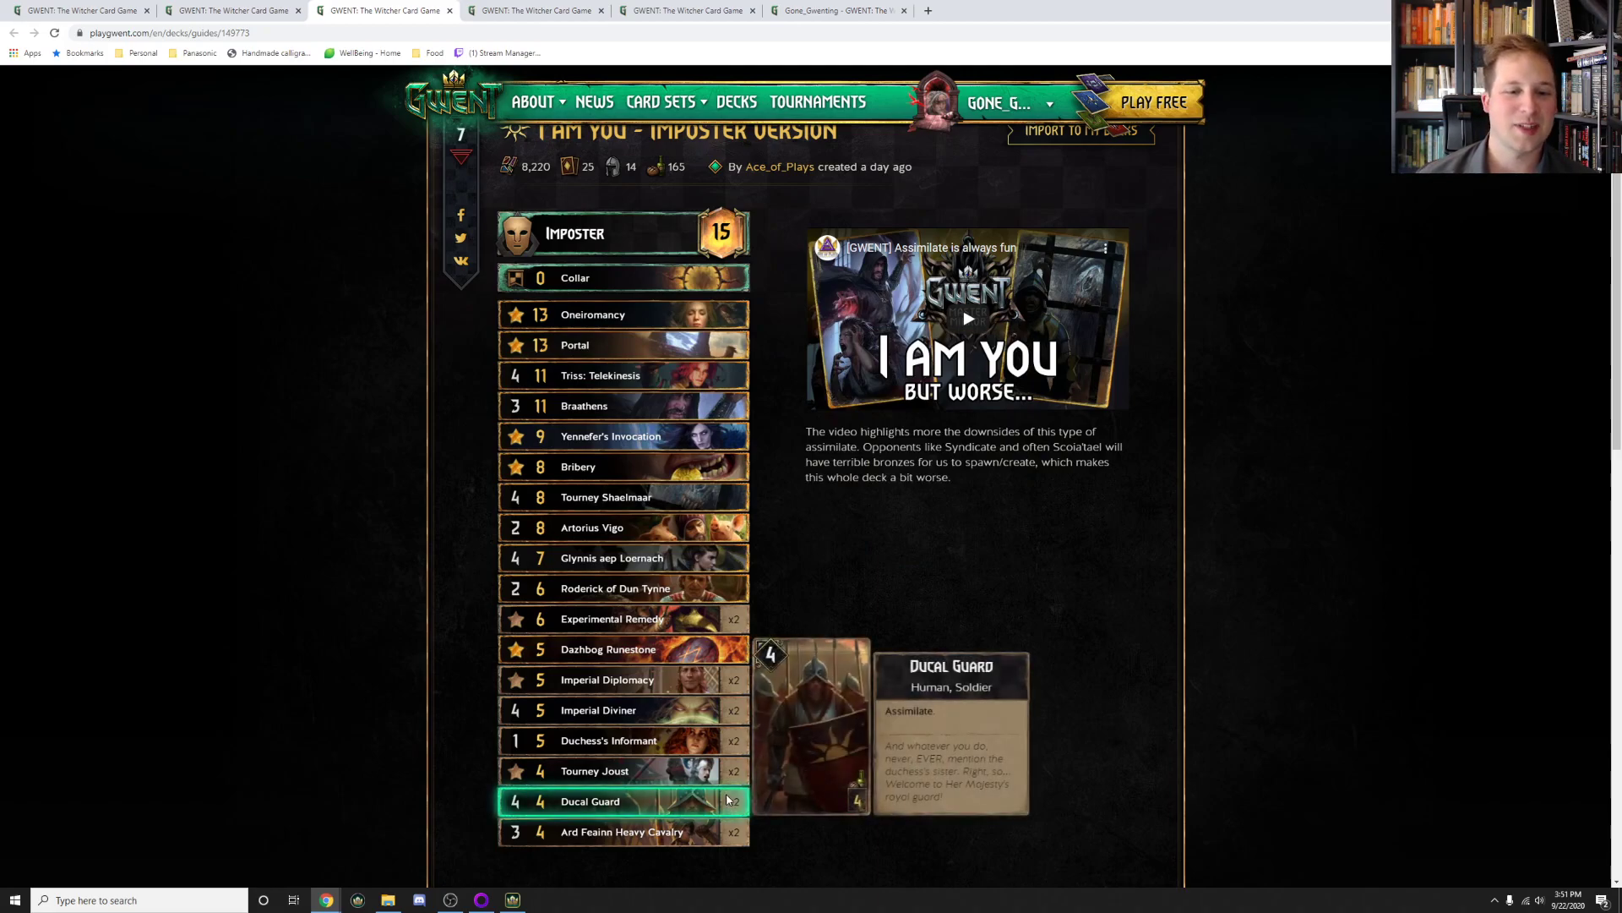
mouse_move(815, 541)
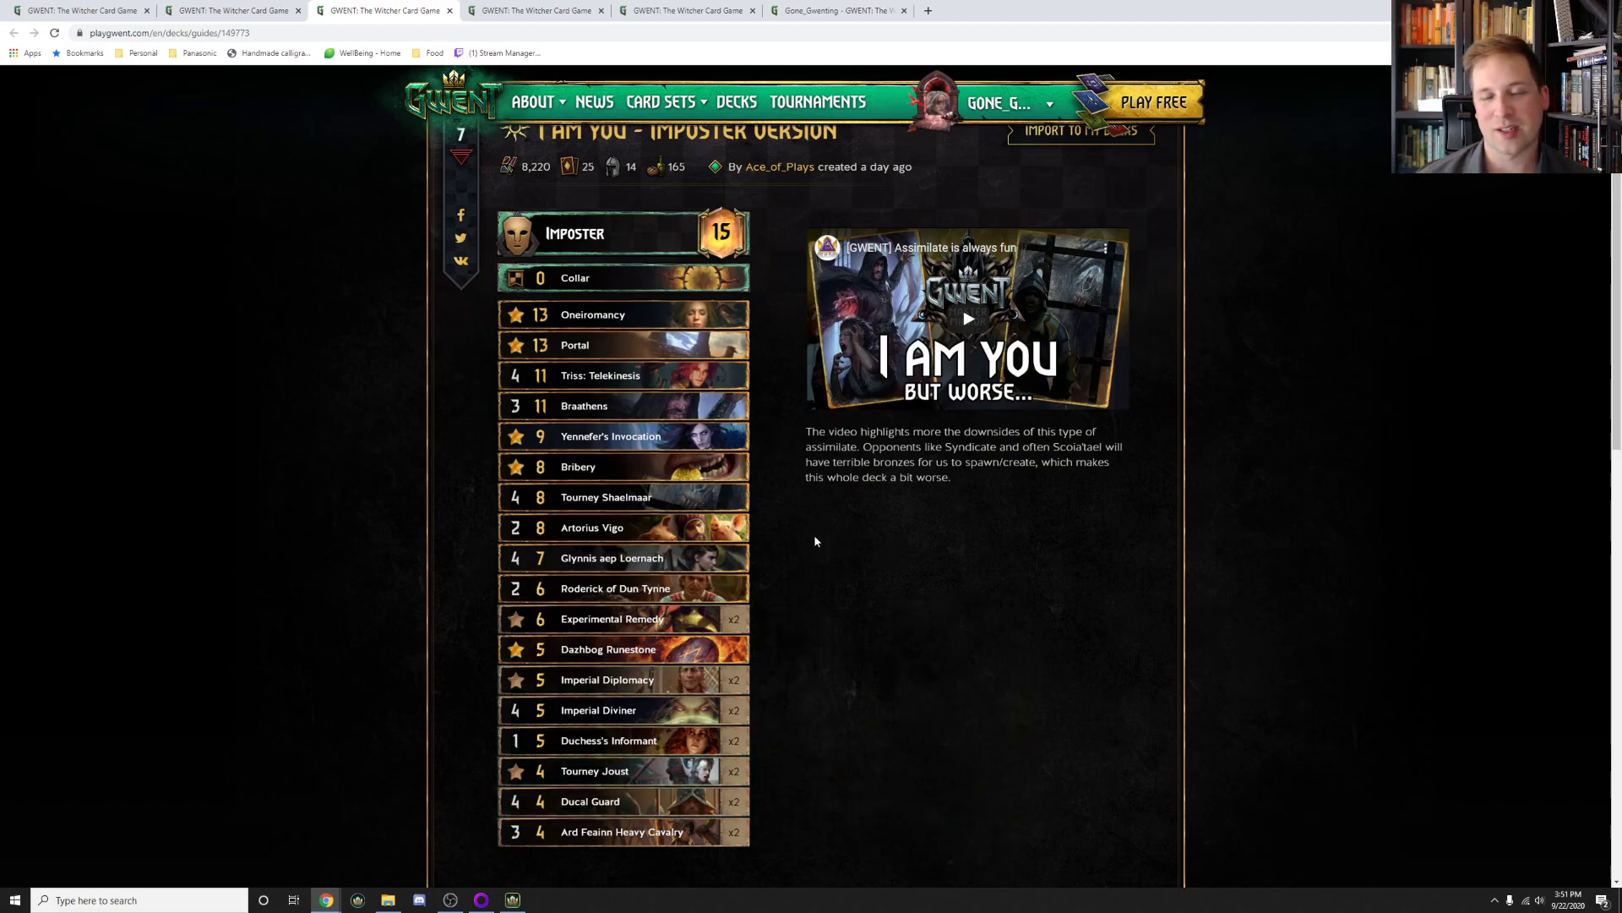
mouse_move(879, 586)
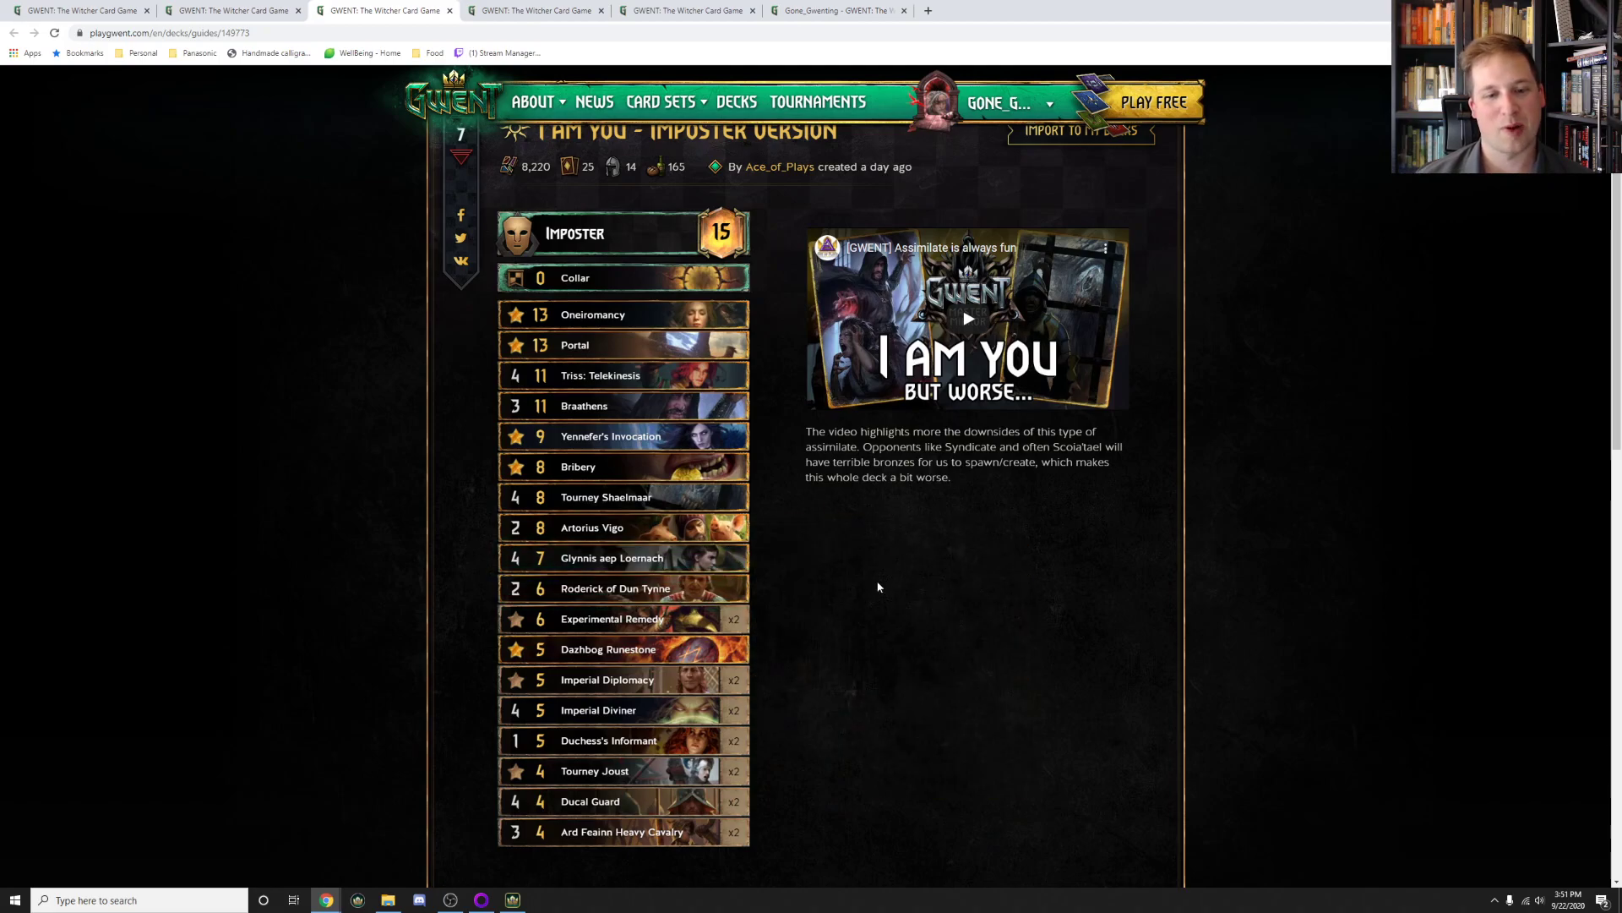
mouse_move(612, 558)
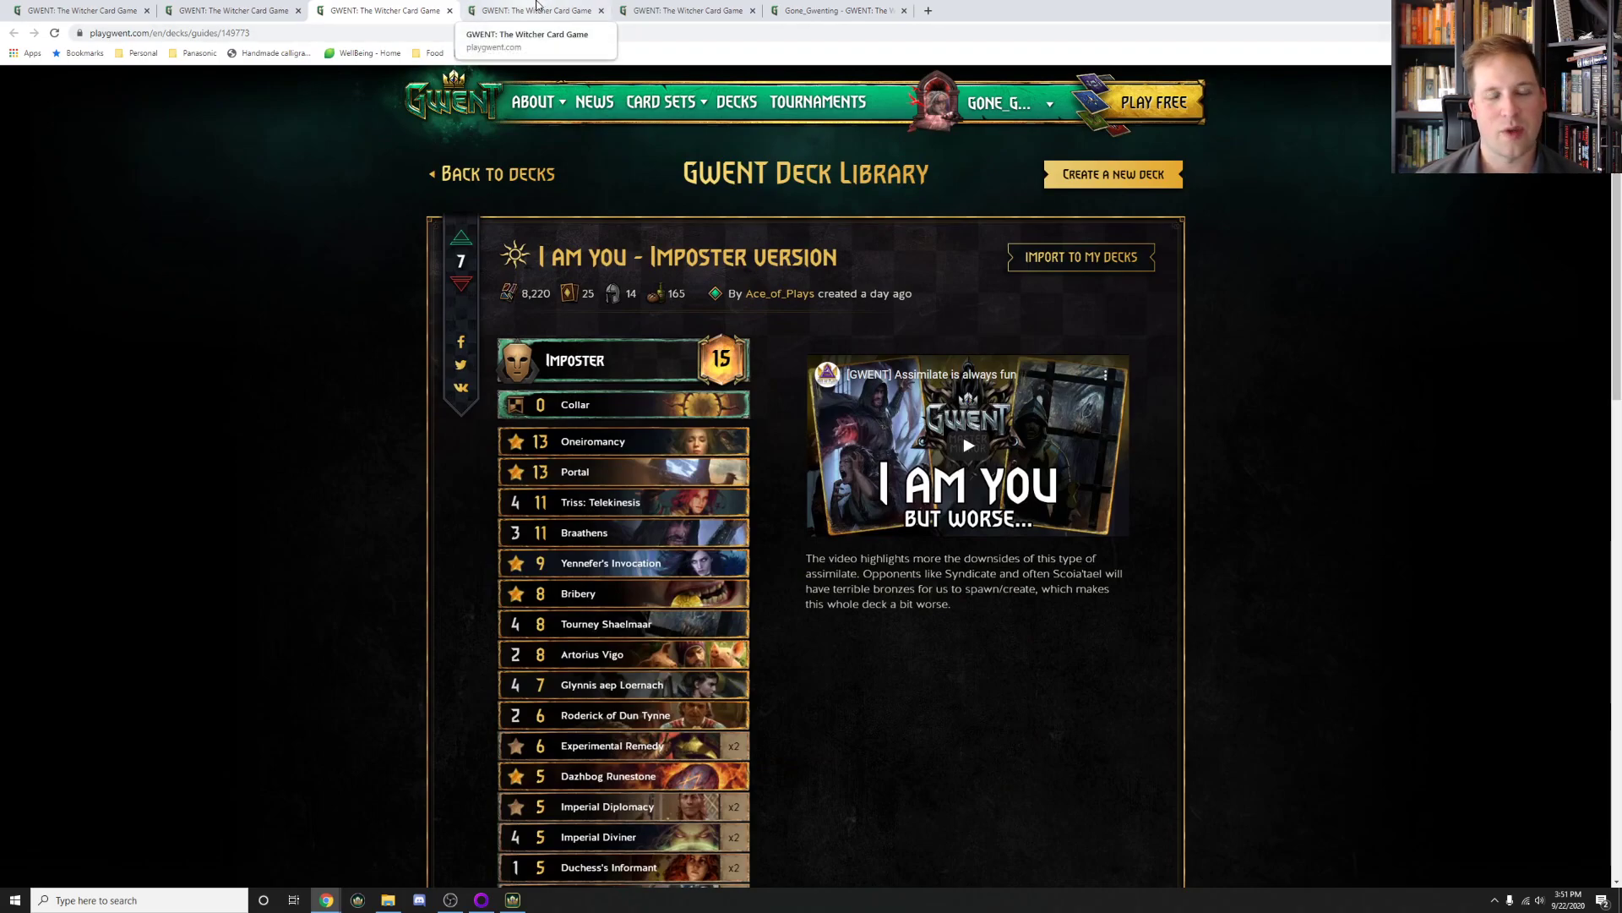
- Switch to the Lockdown guide tab and scroll through its notes and cards like Masquerade Ball
left_click(534, 10)
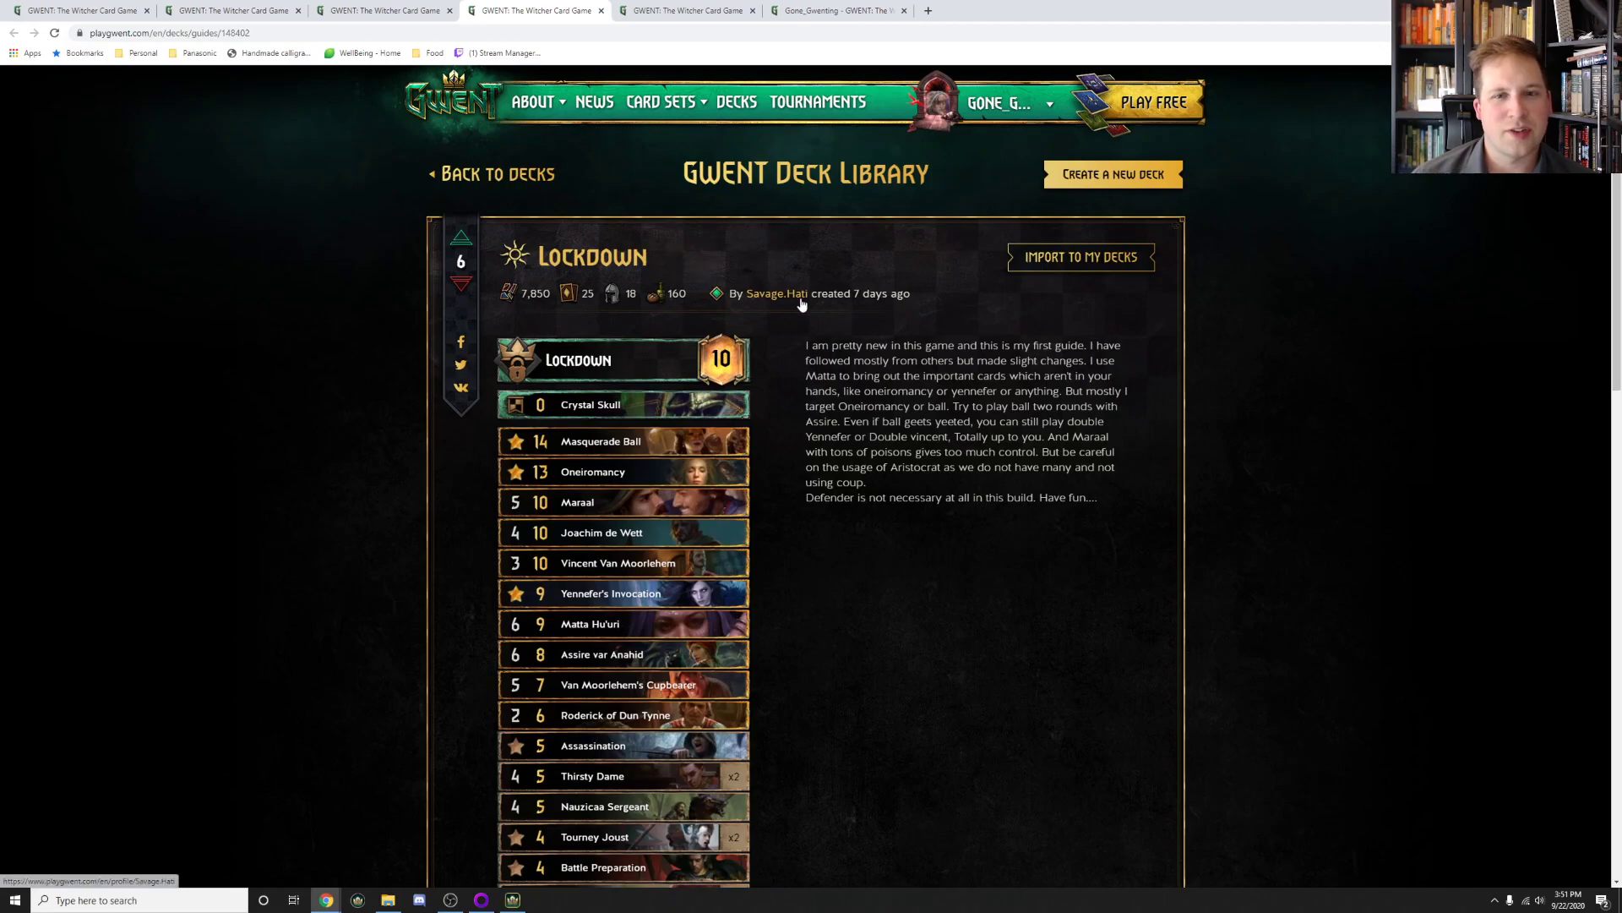
scroll("down", 3)
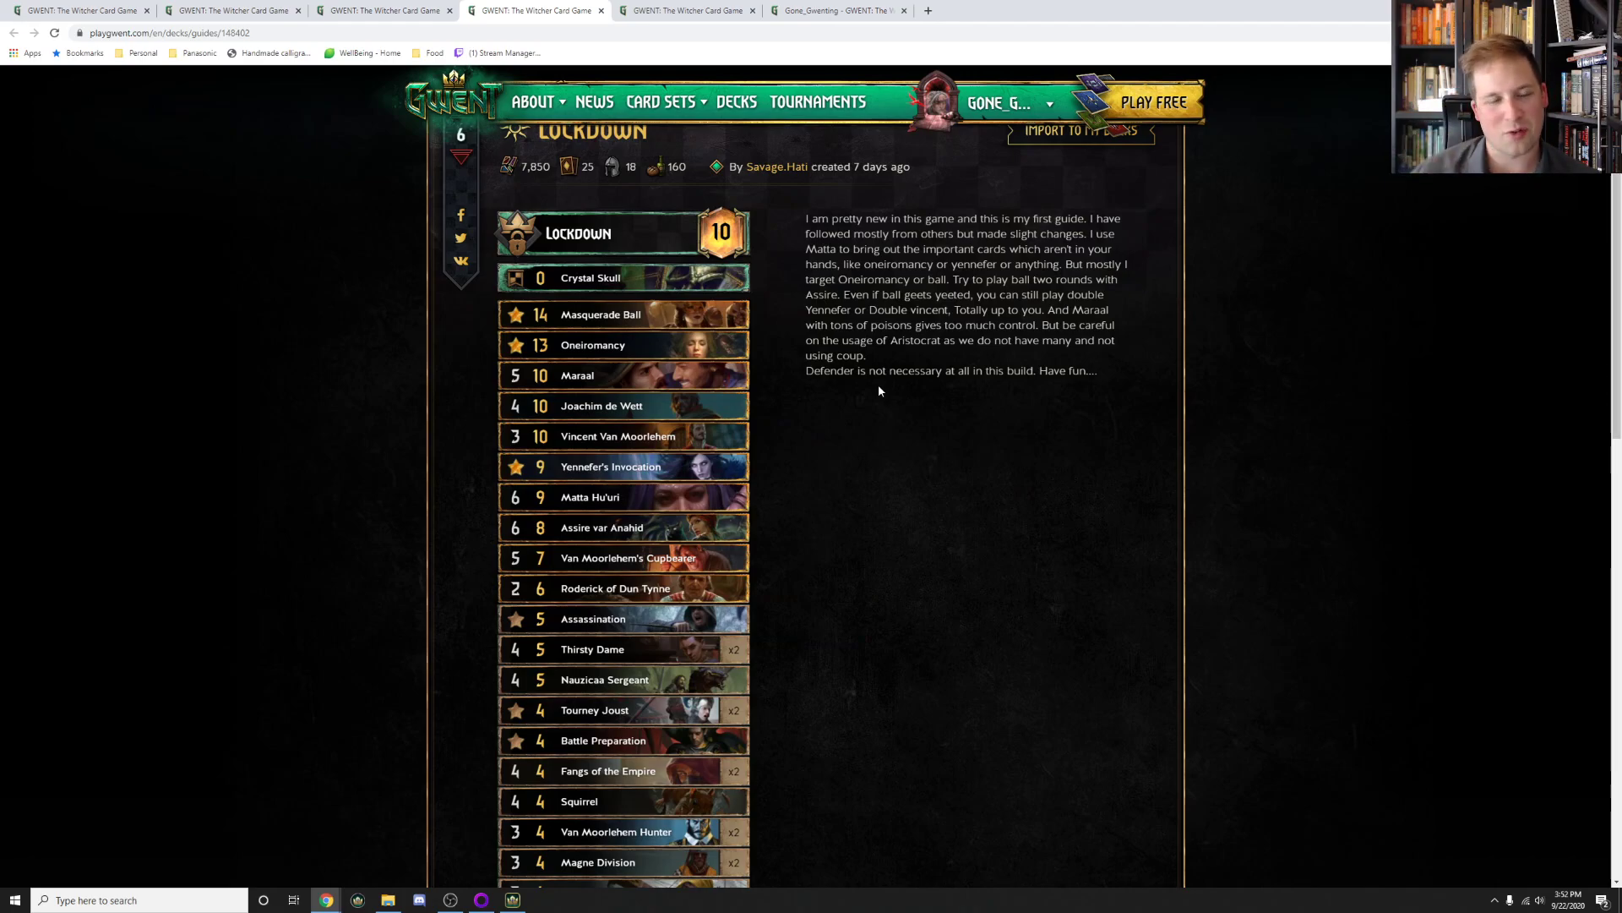
mouse_move(773, 563)
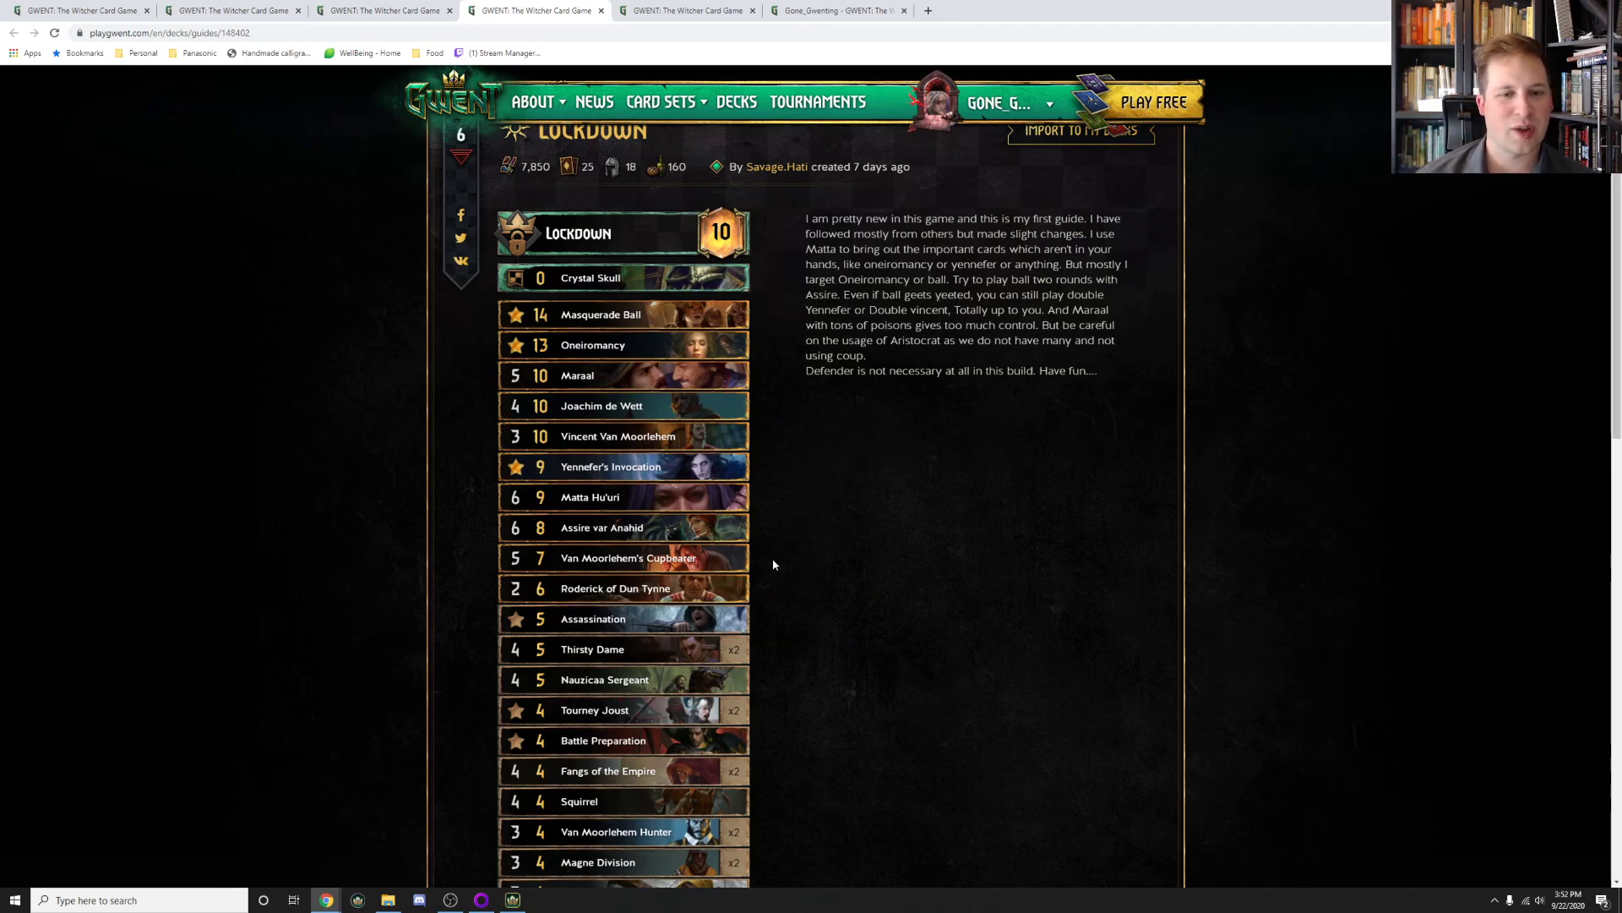
mouse_move(840, 541)
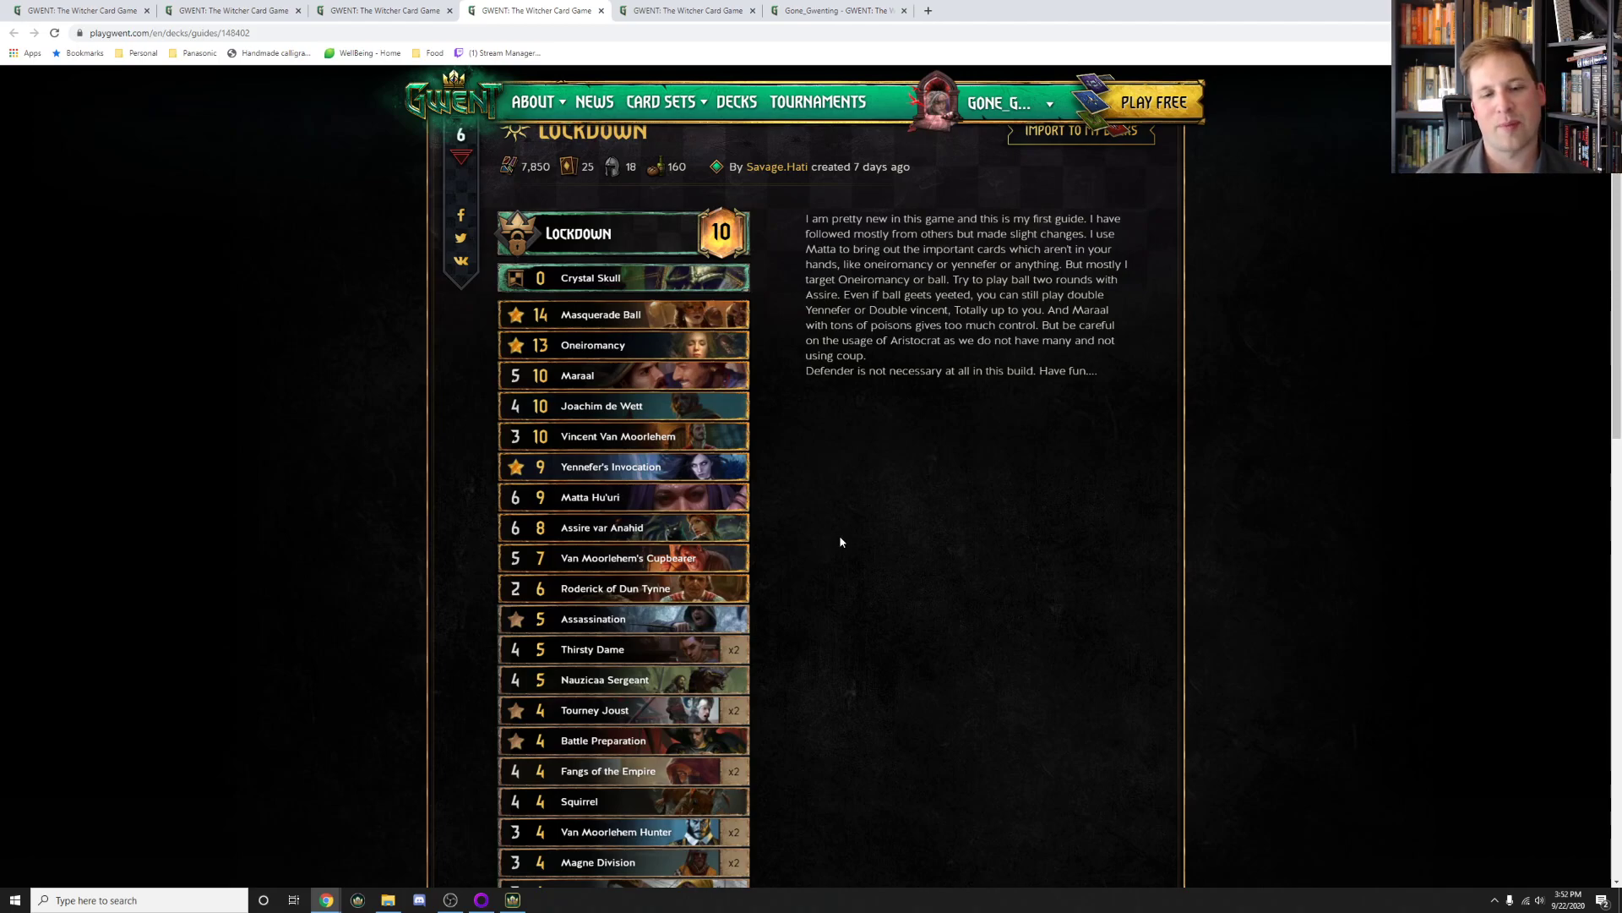
mouse_move(842, 537)
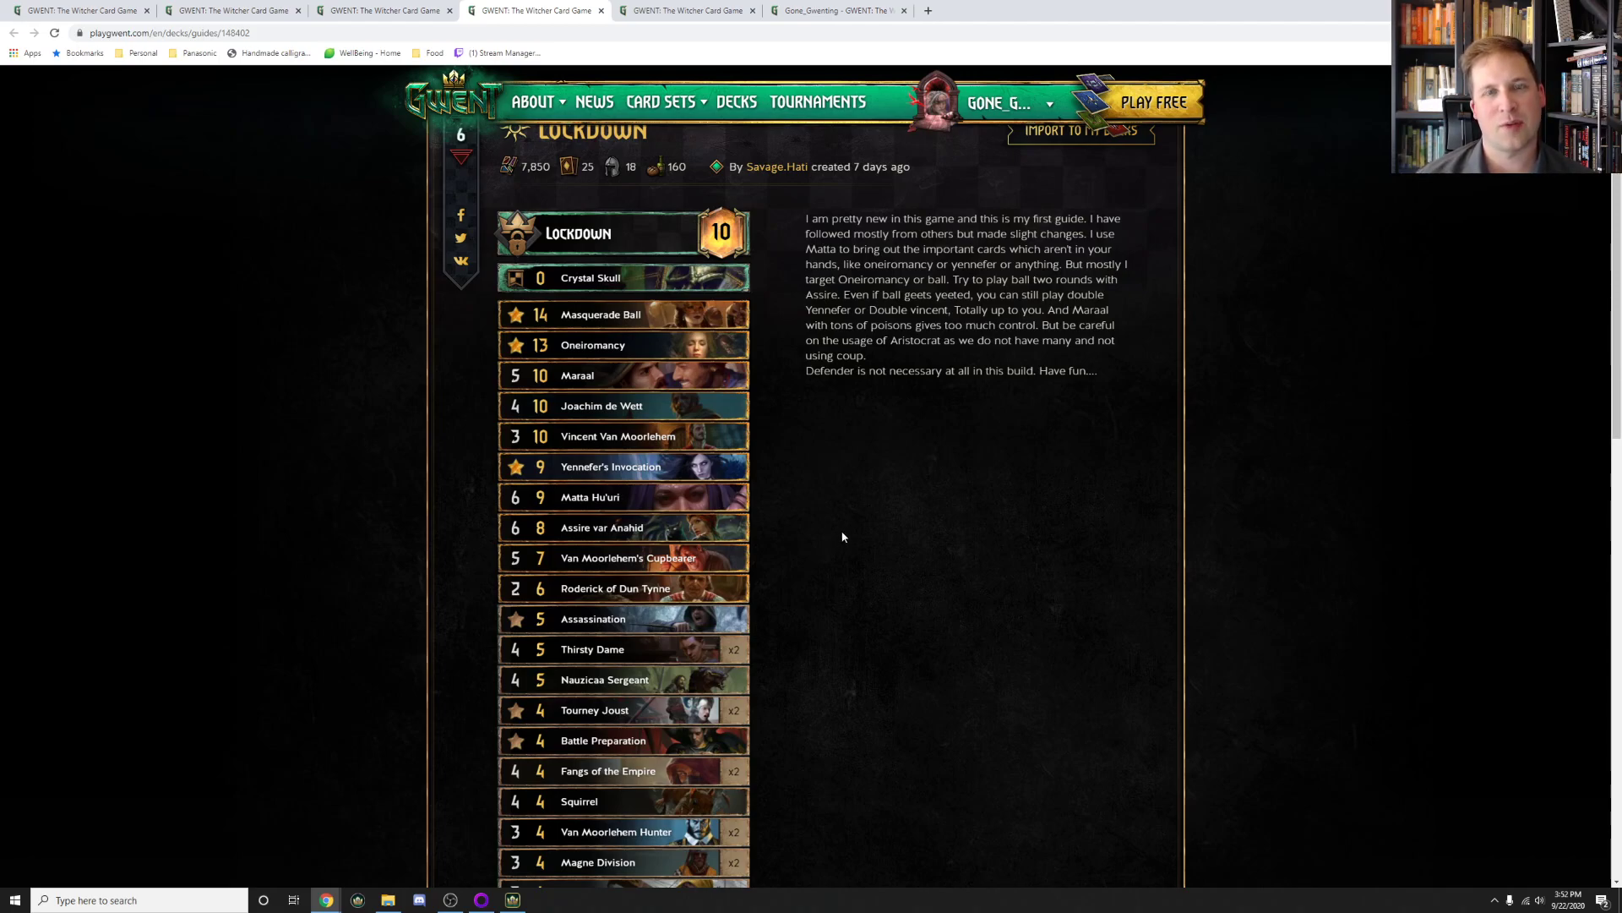
mouse_move(863, 462)
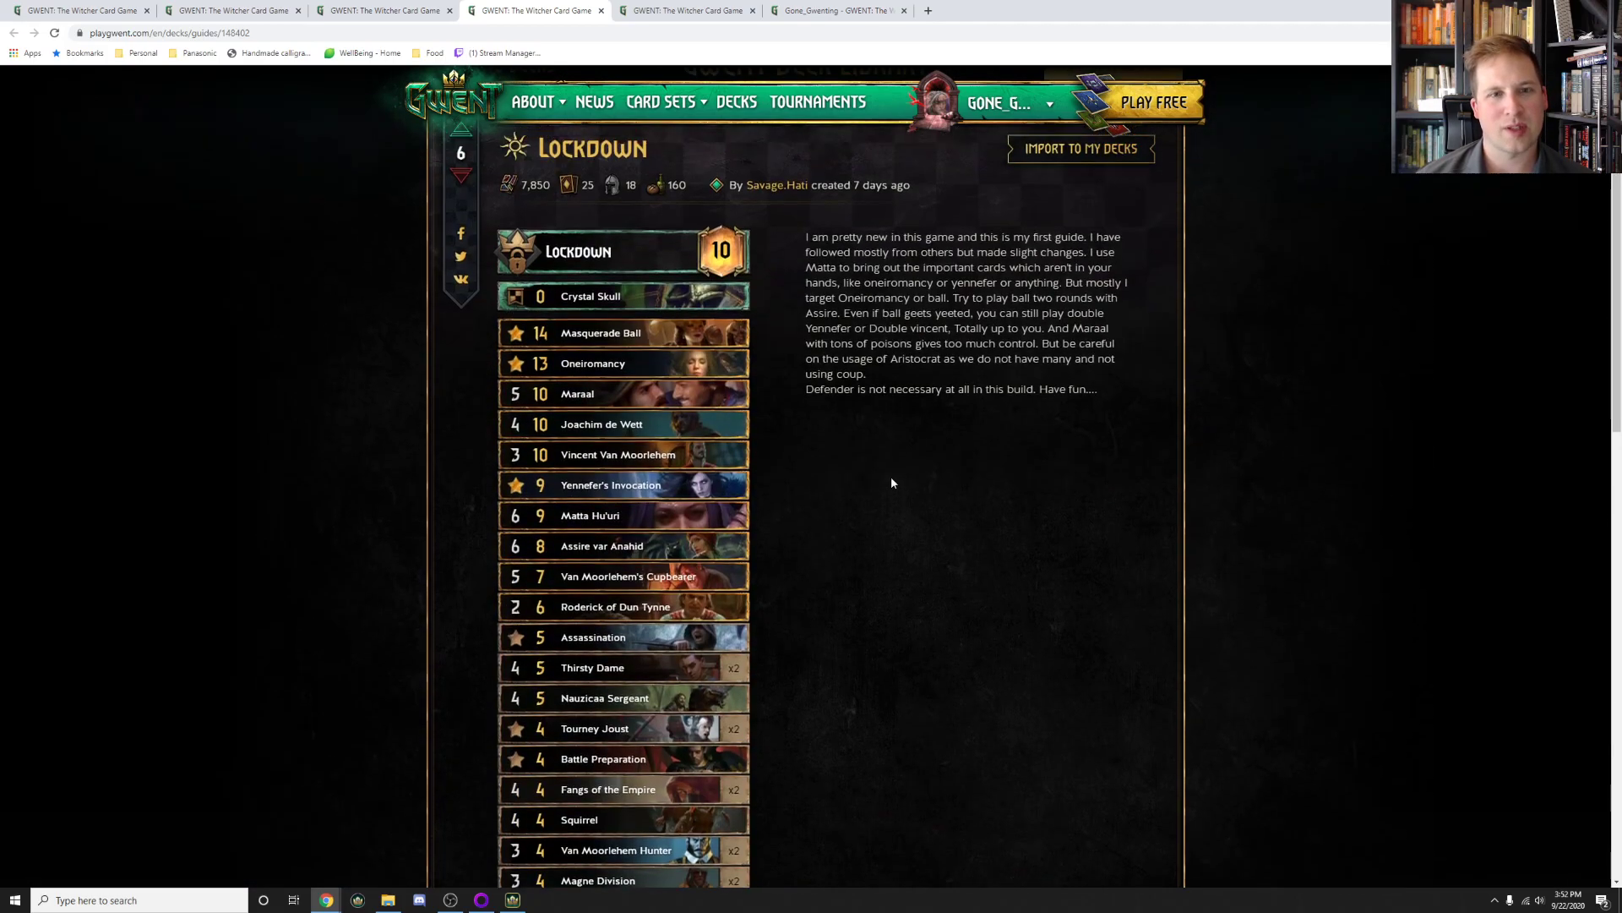
scroll("down", 3)
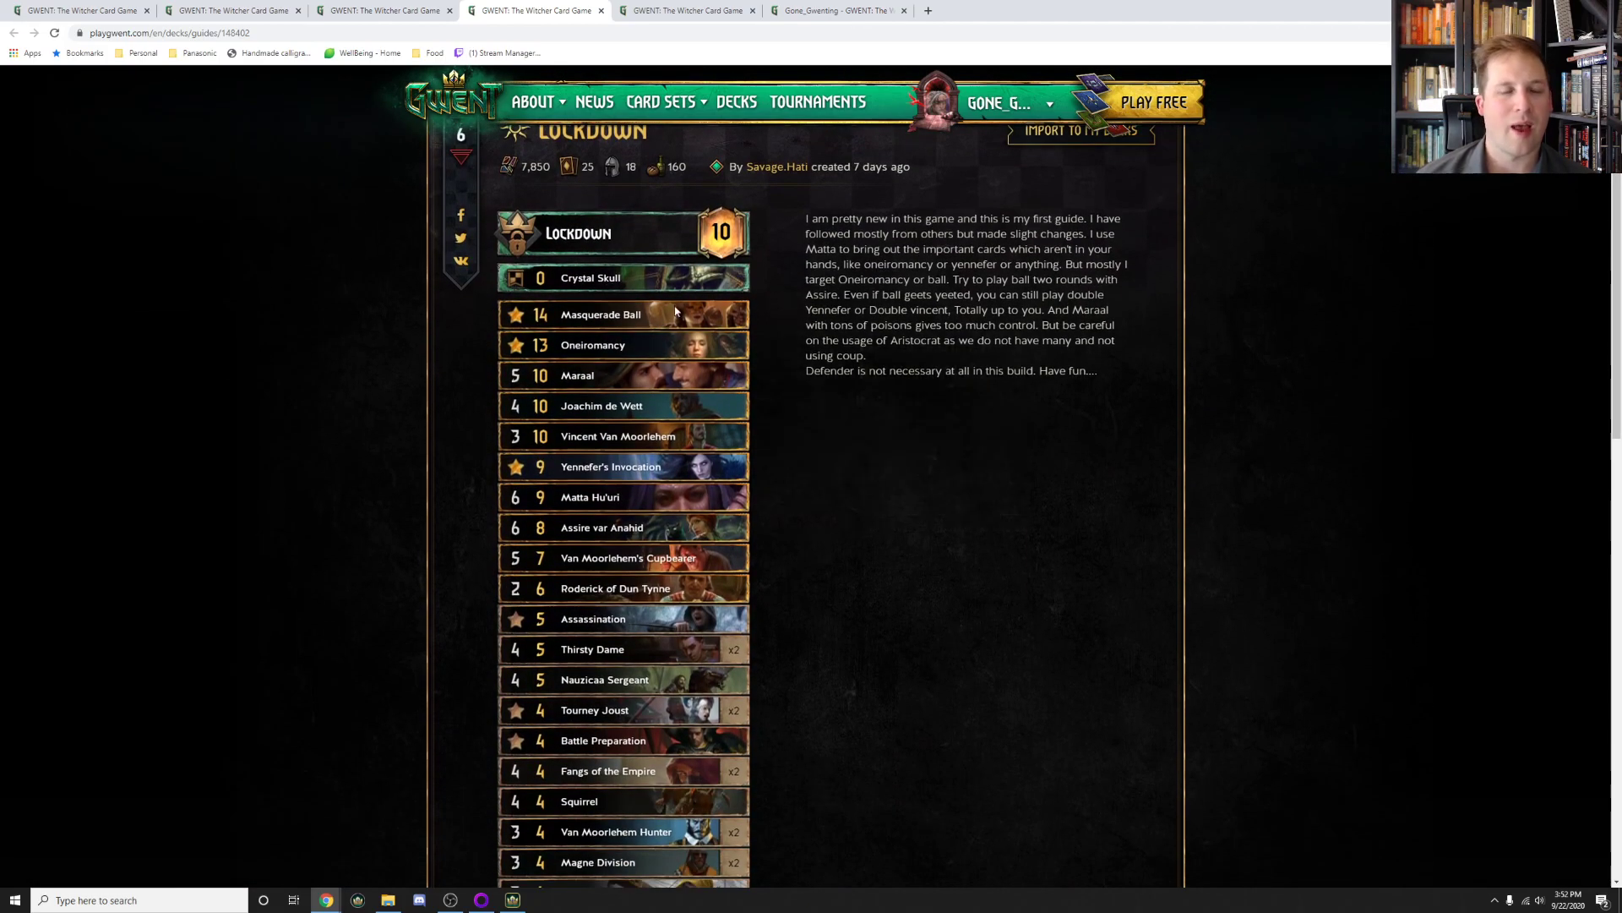
mouse_move(621, 314)
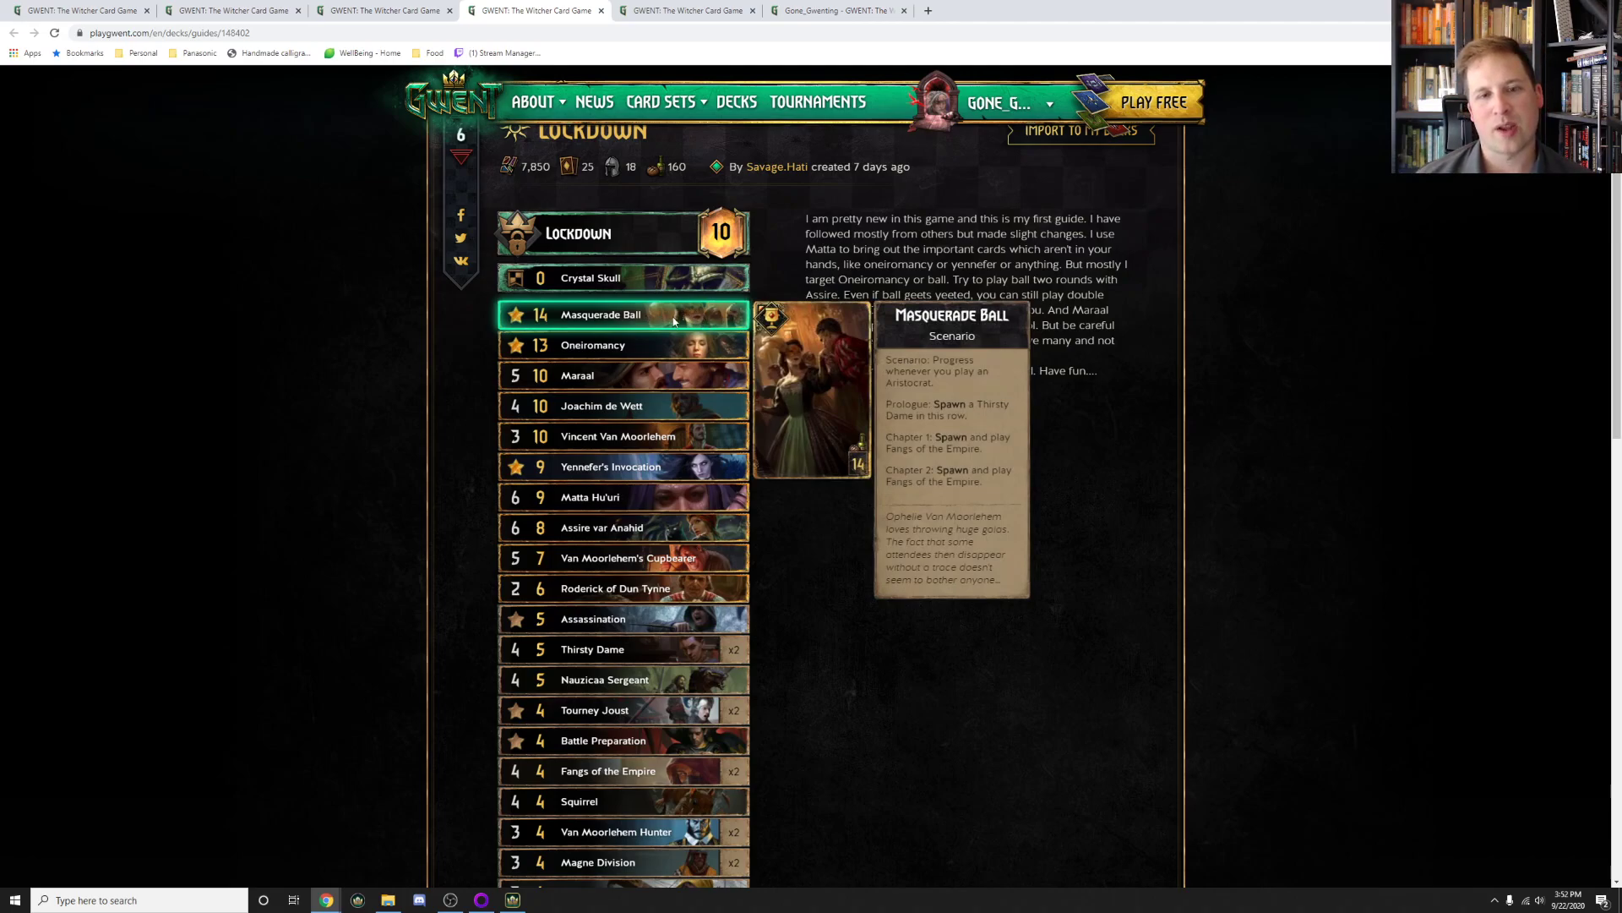
right_click(673, 321)
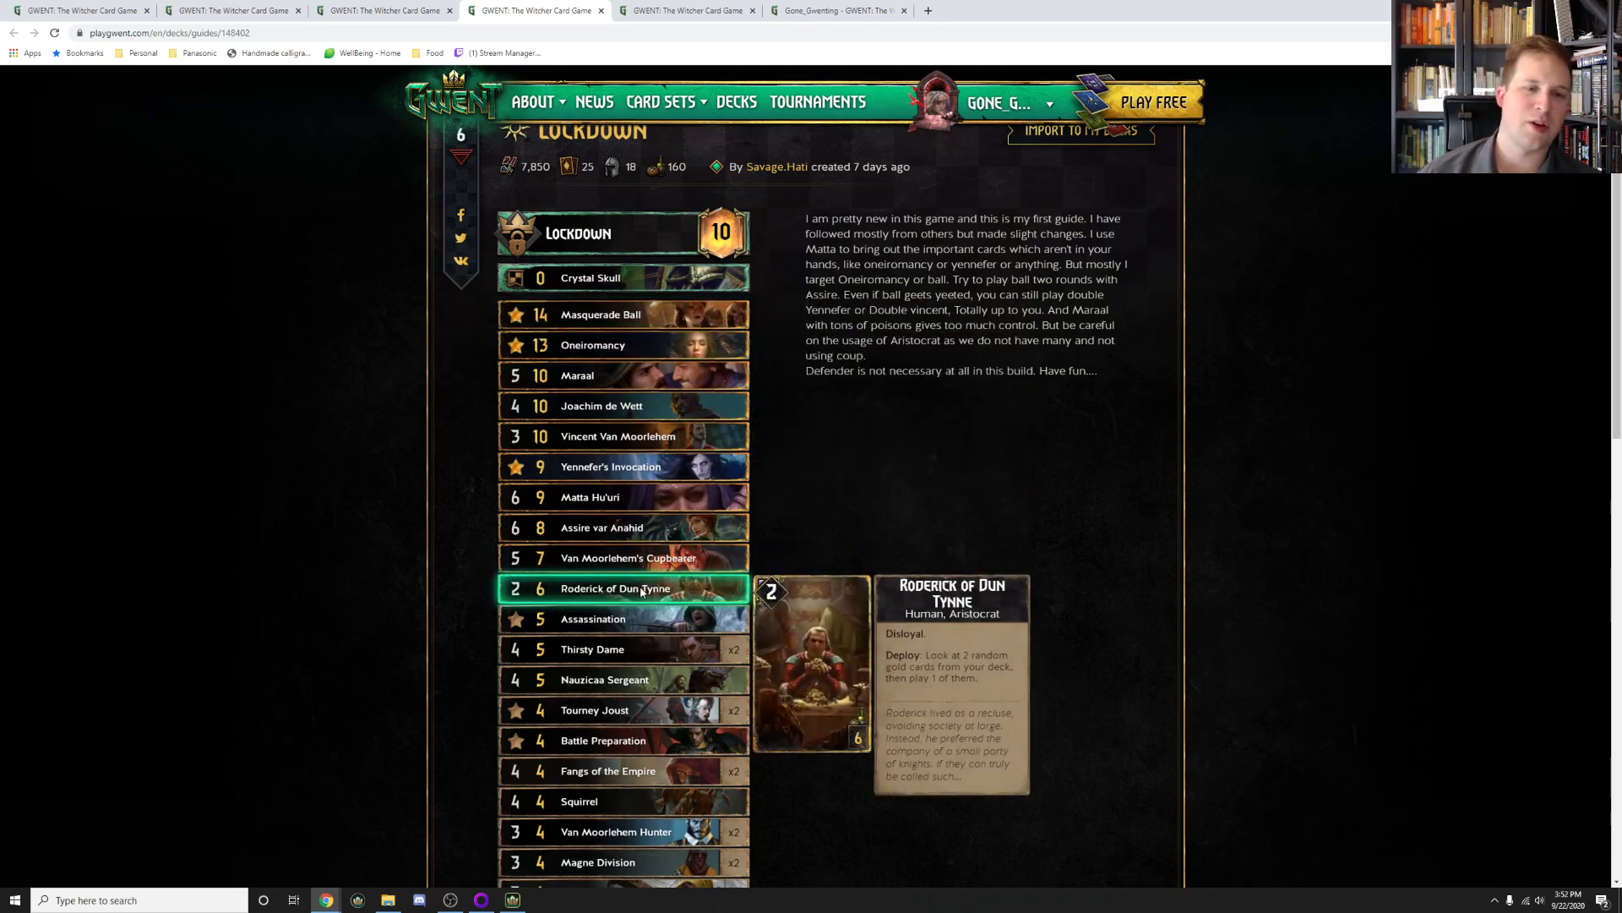
mouse_move(600, 315)
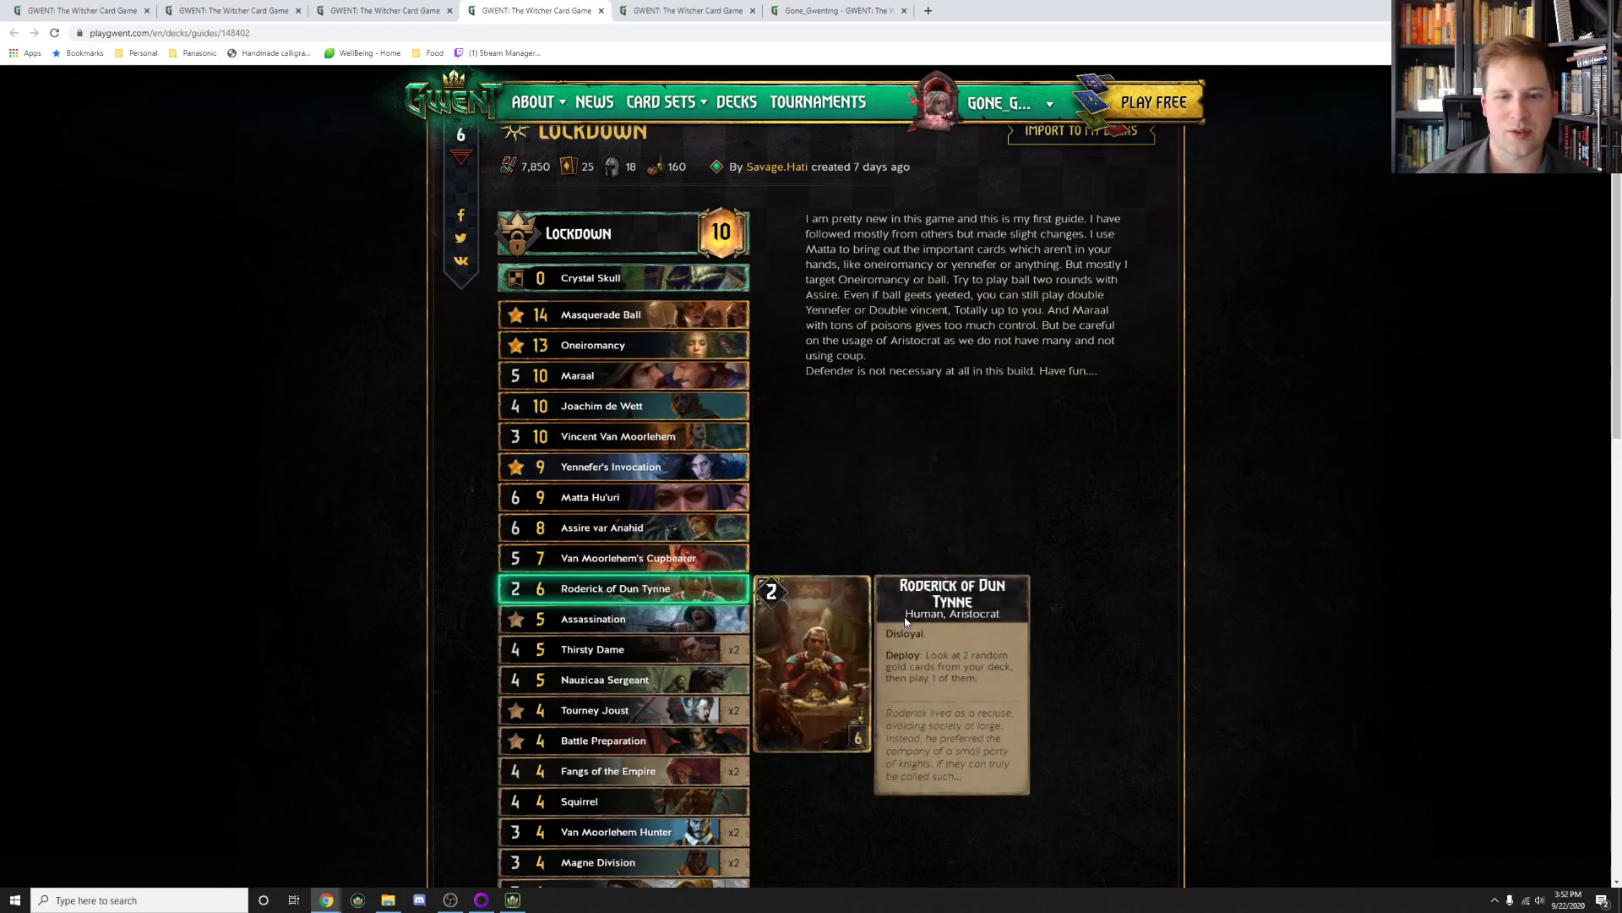
mouse_move(600, 315)
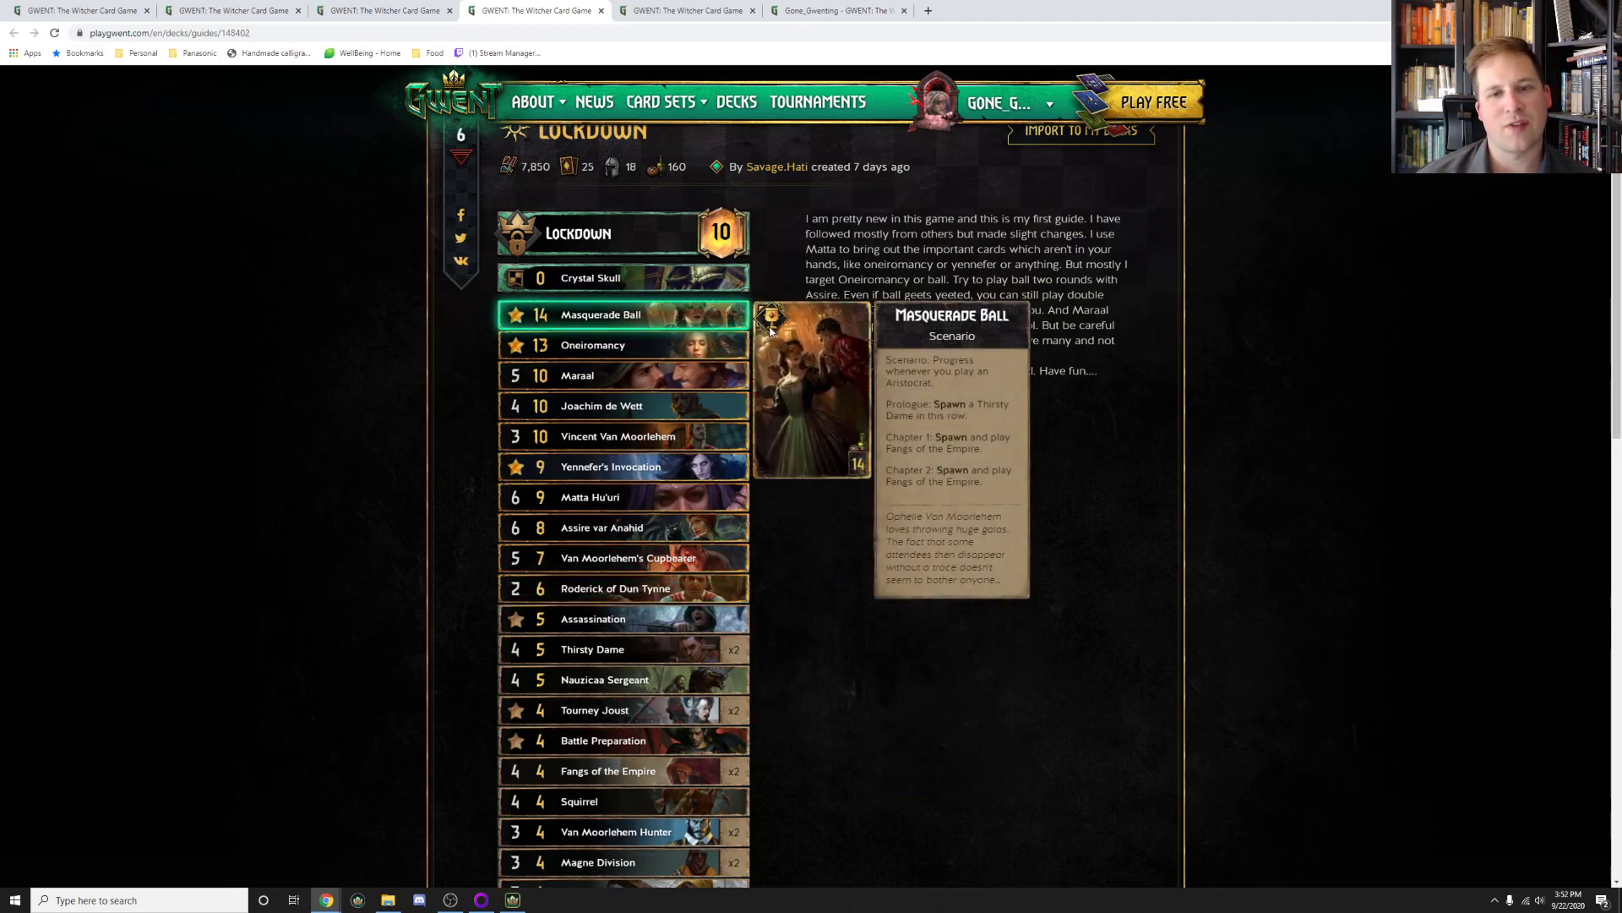
mouse_move(725, 600)
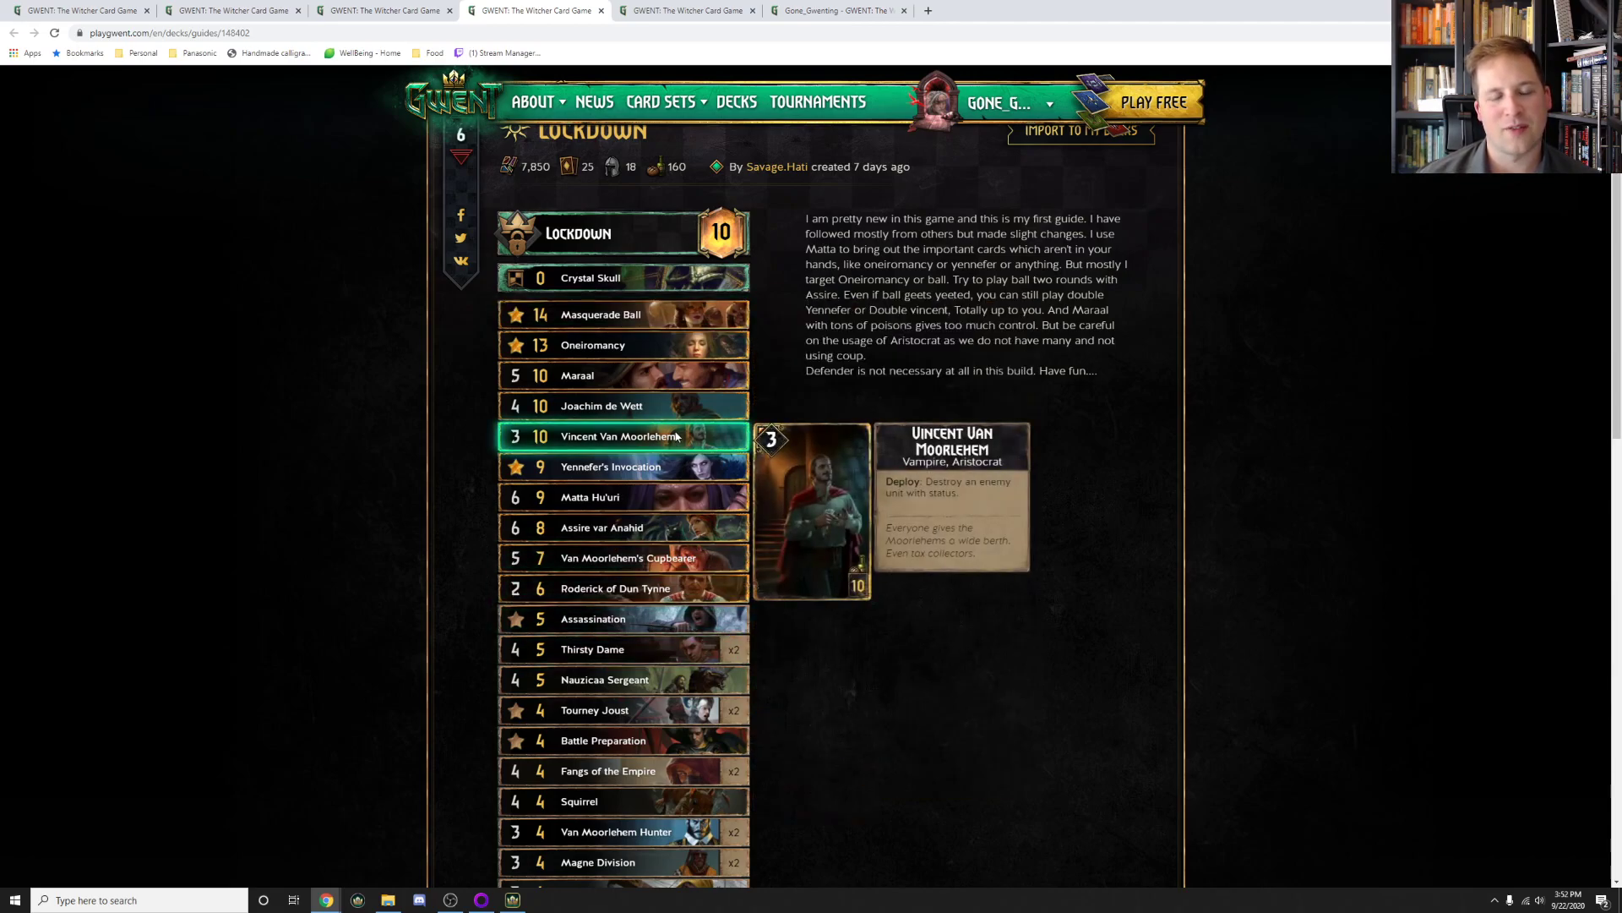
mouse_move(683, 427)
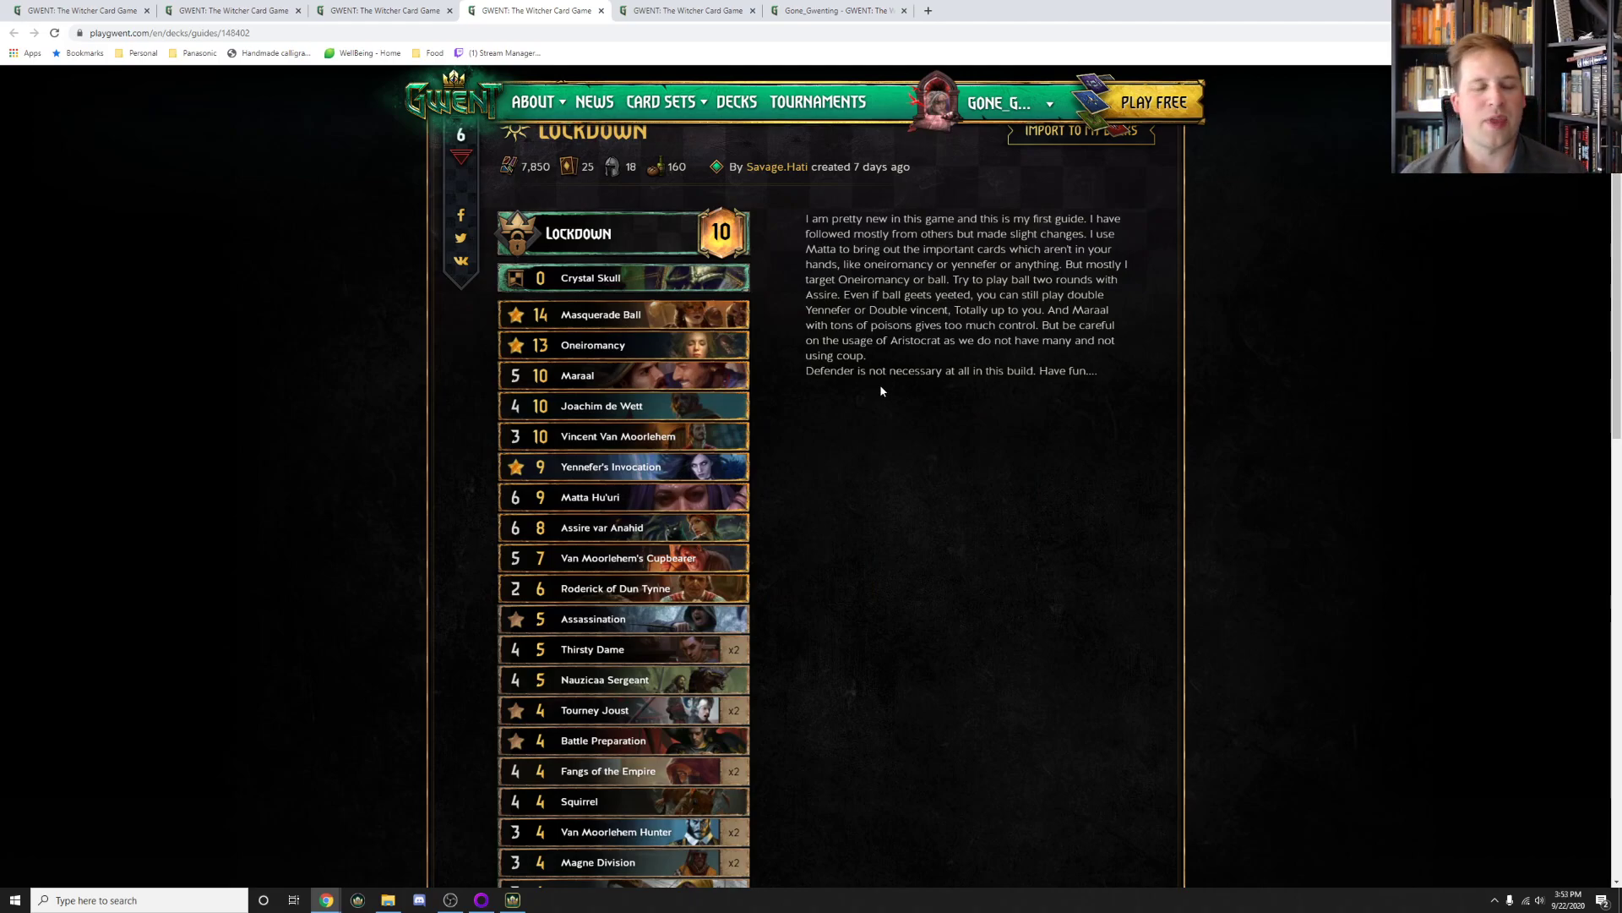
scroll("down", 3)
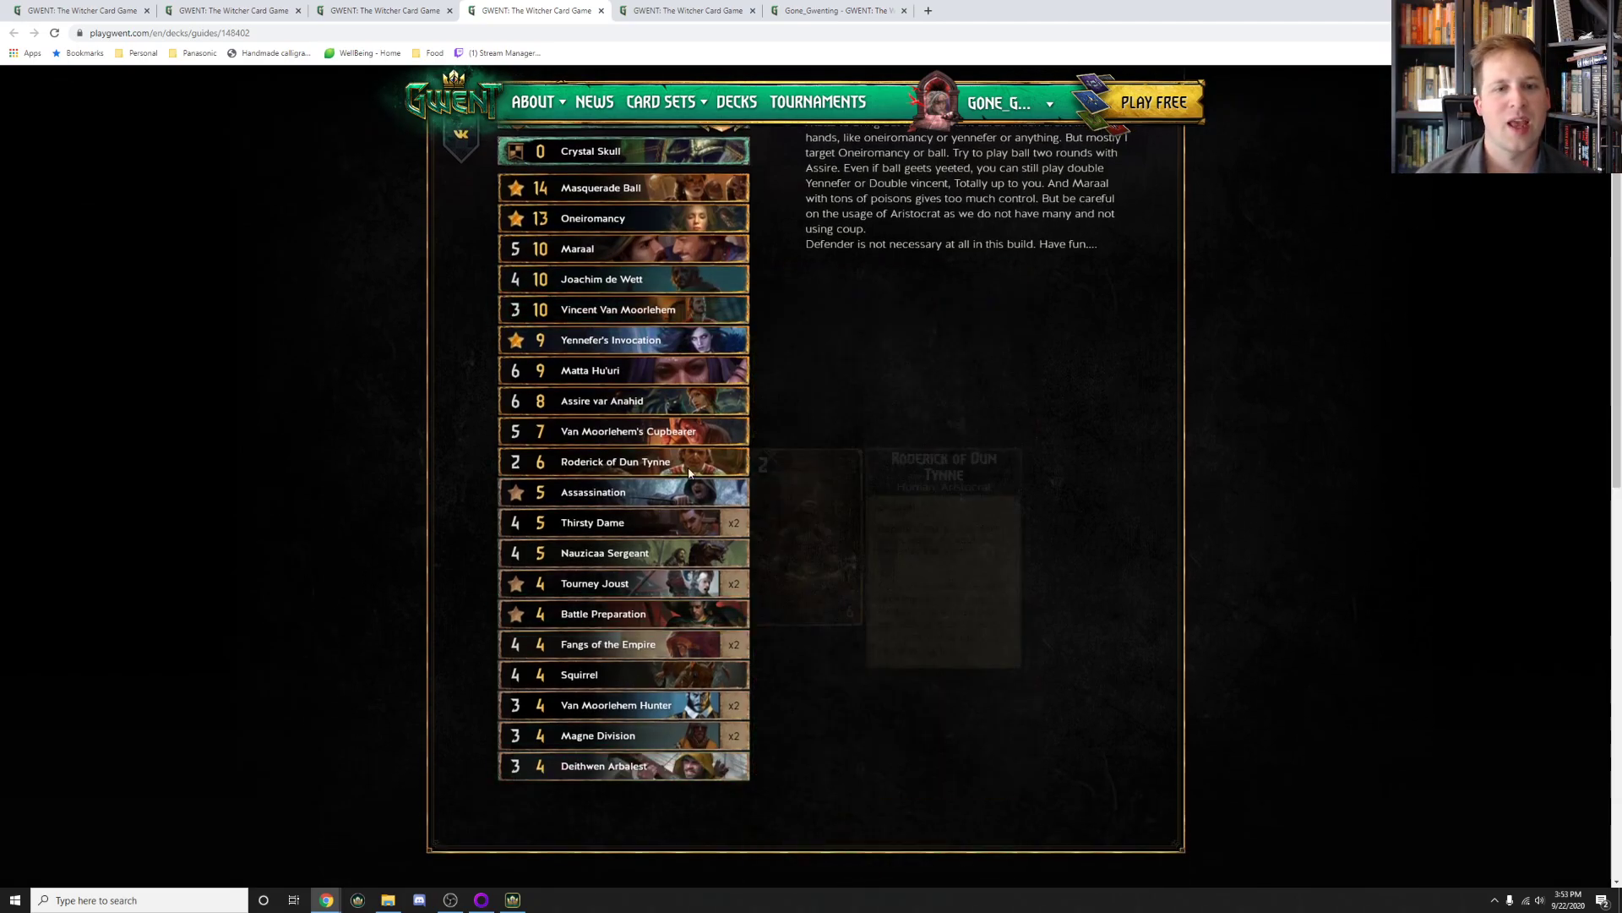
mouse_move(476, 628)
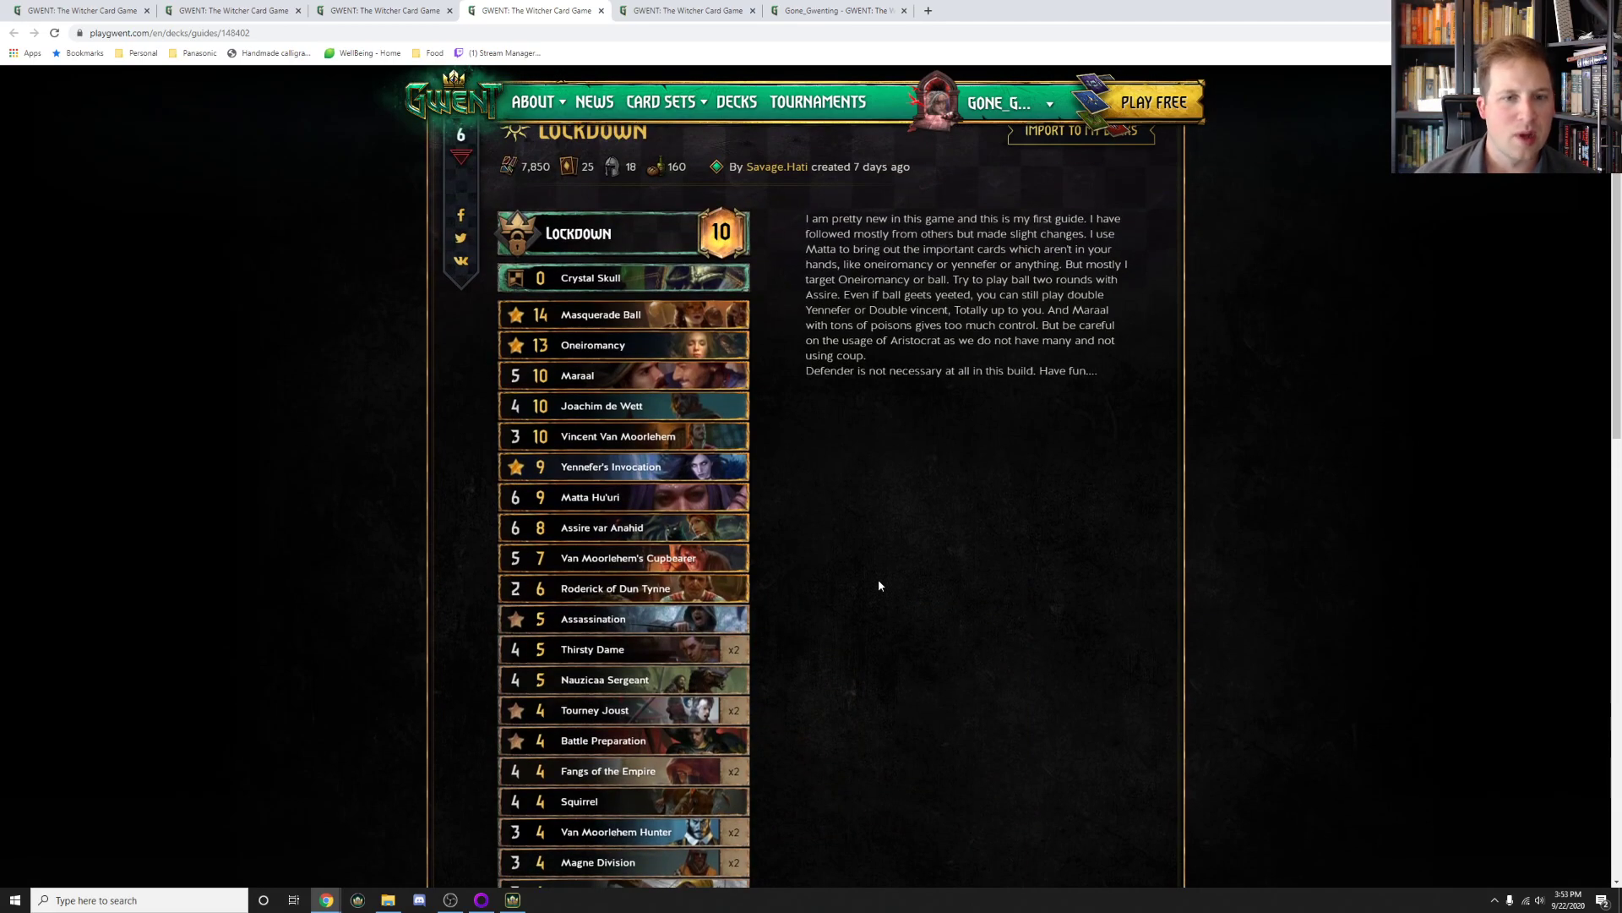
scroll("down", 3)
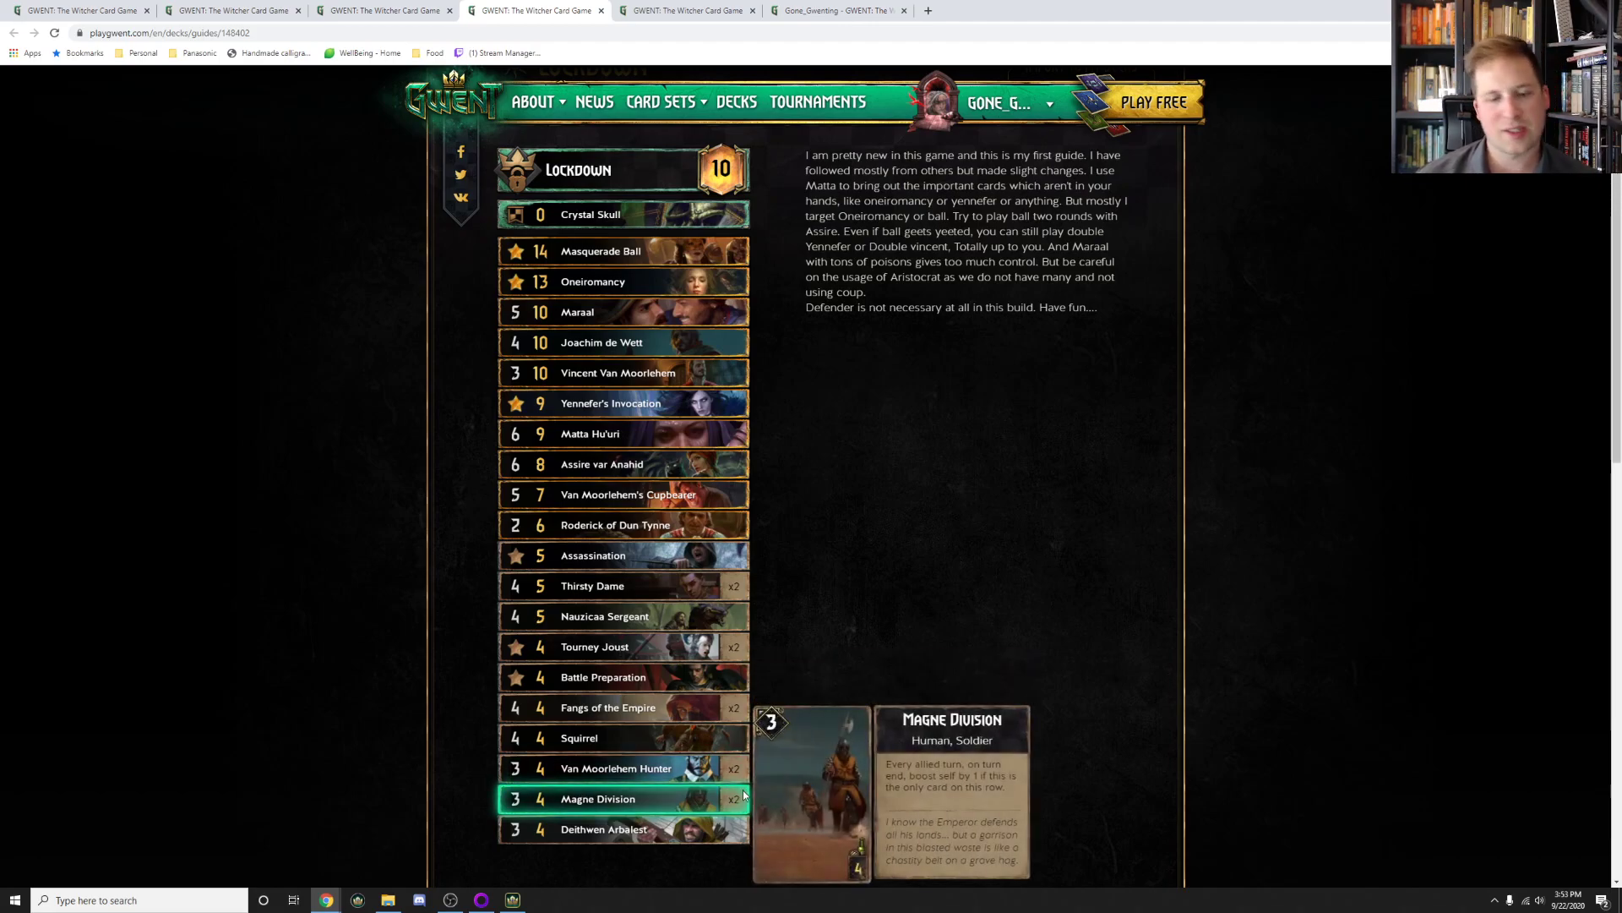
mouse_move(857, 532)
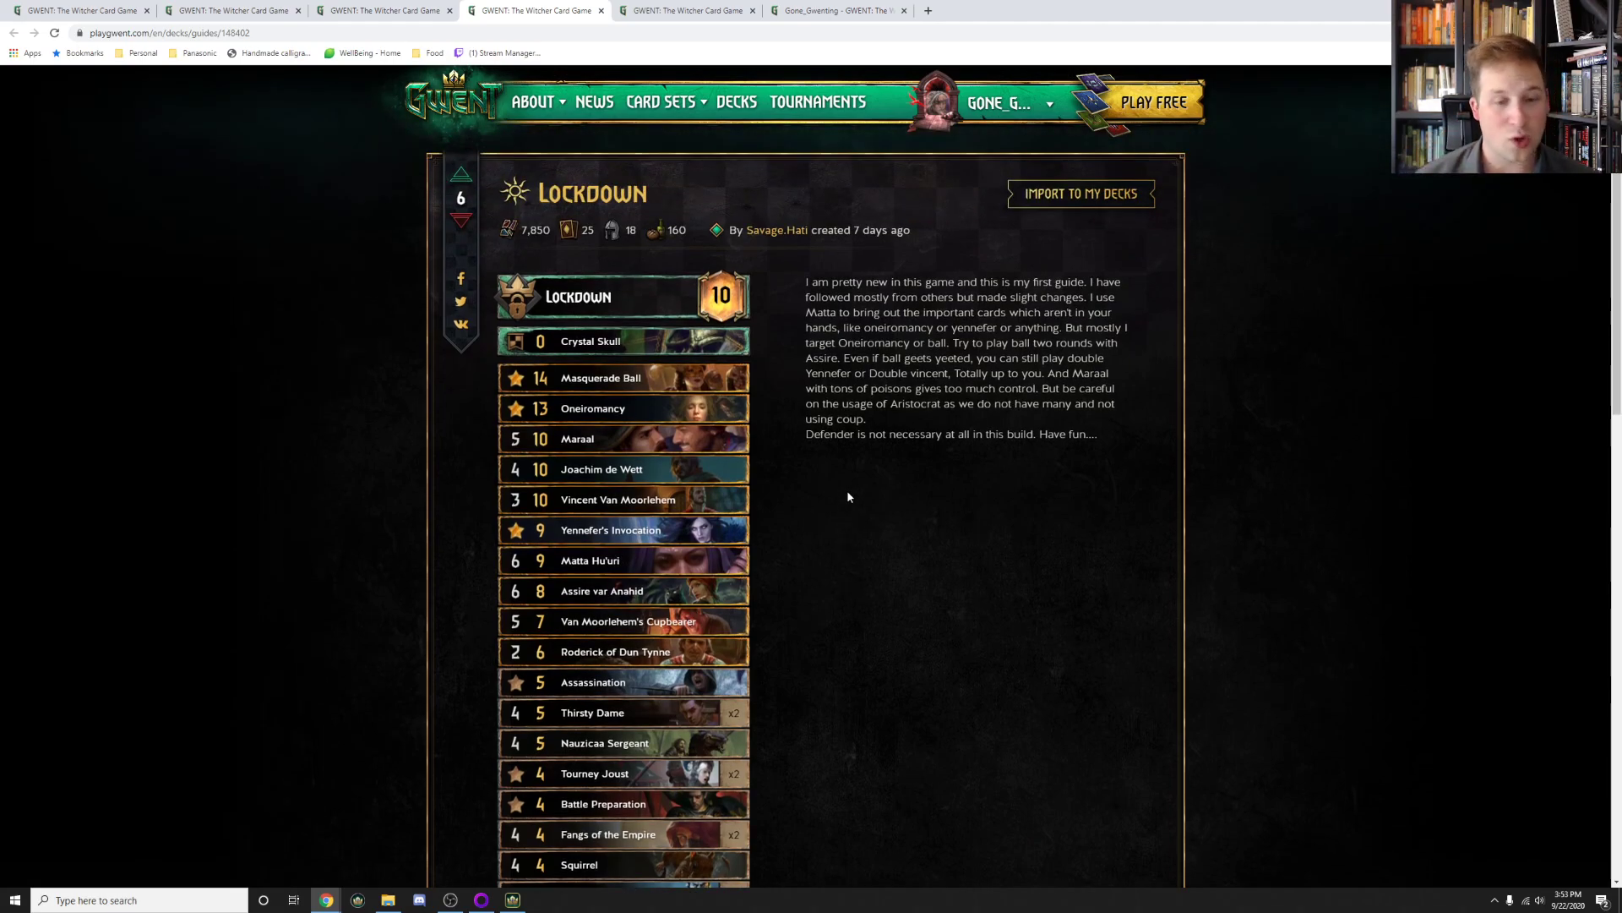
mouse_move(817, 497)
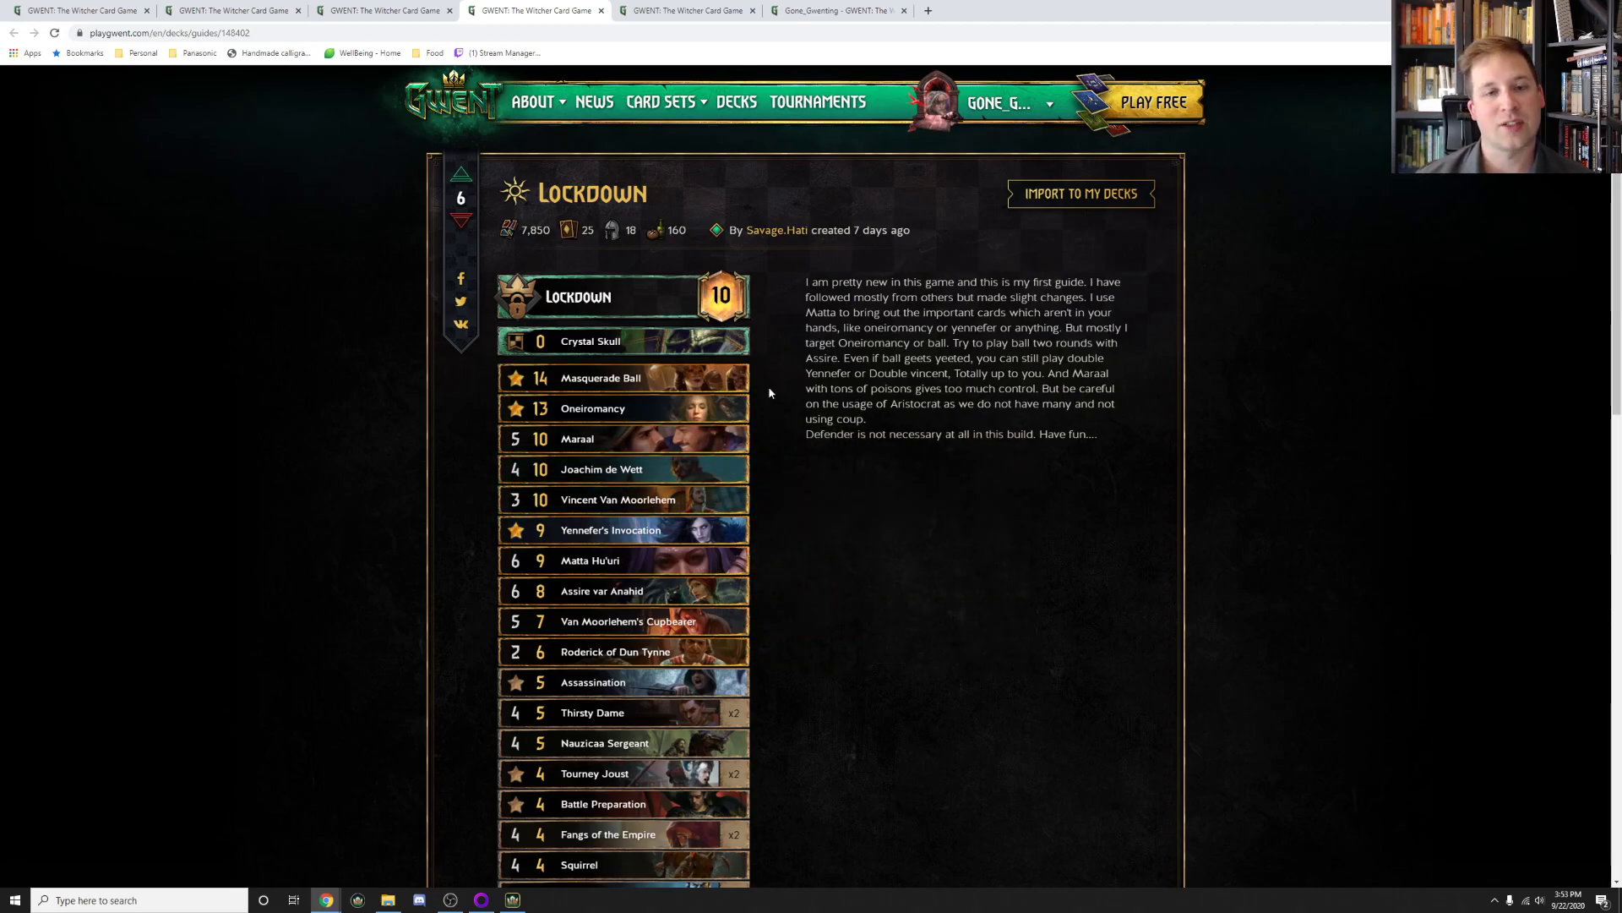
mouse_move(627, 621)
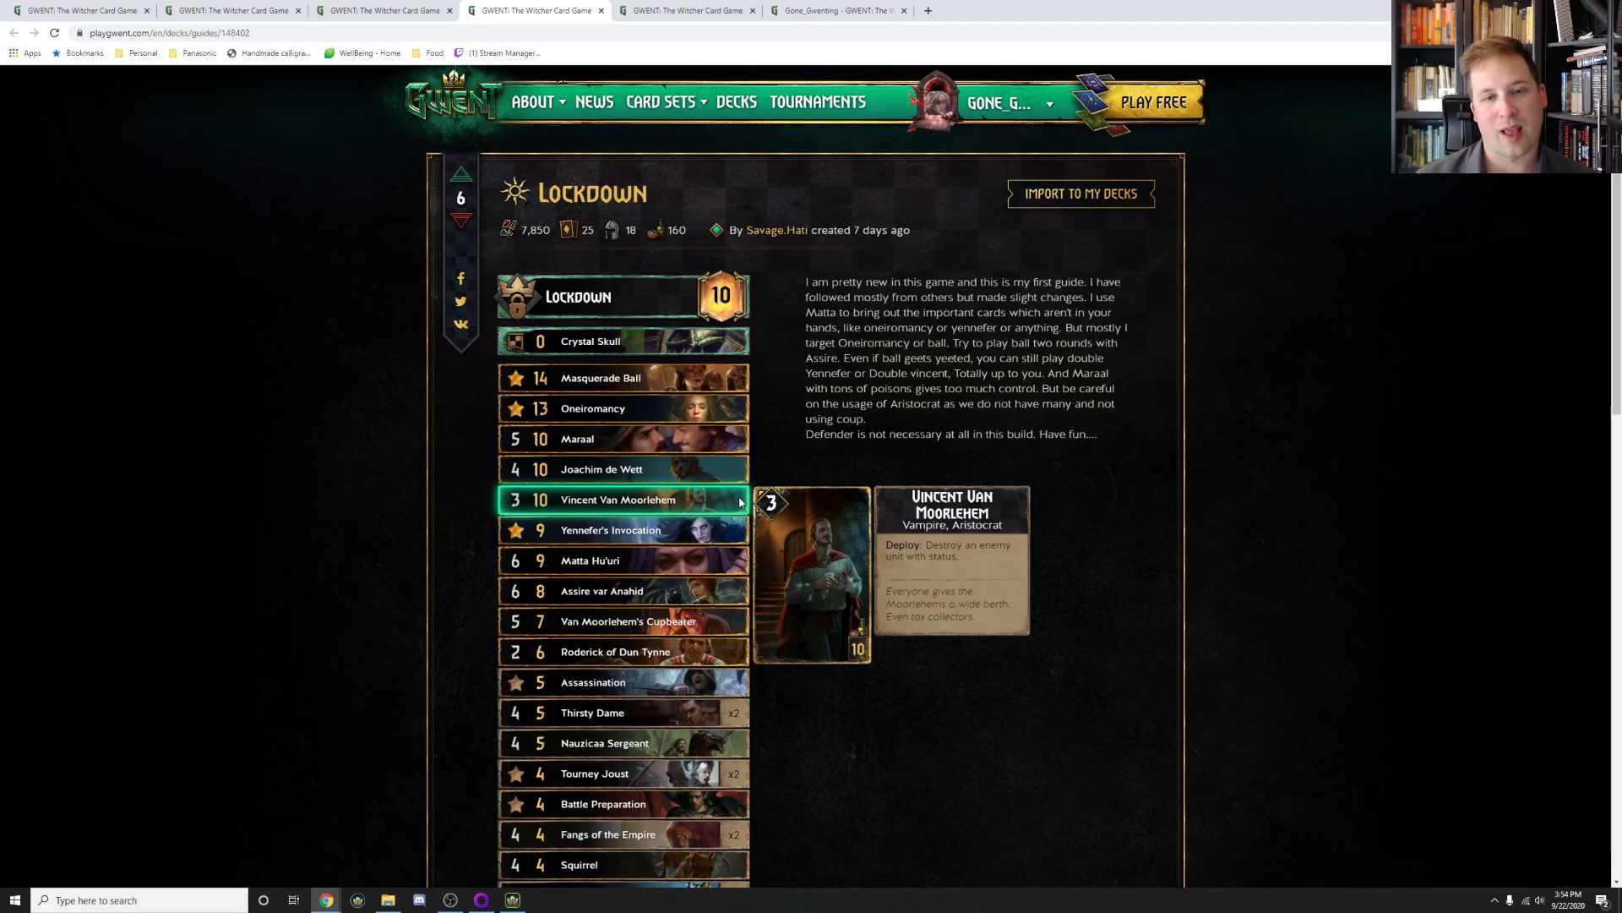
mouse_move(984, 516)
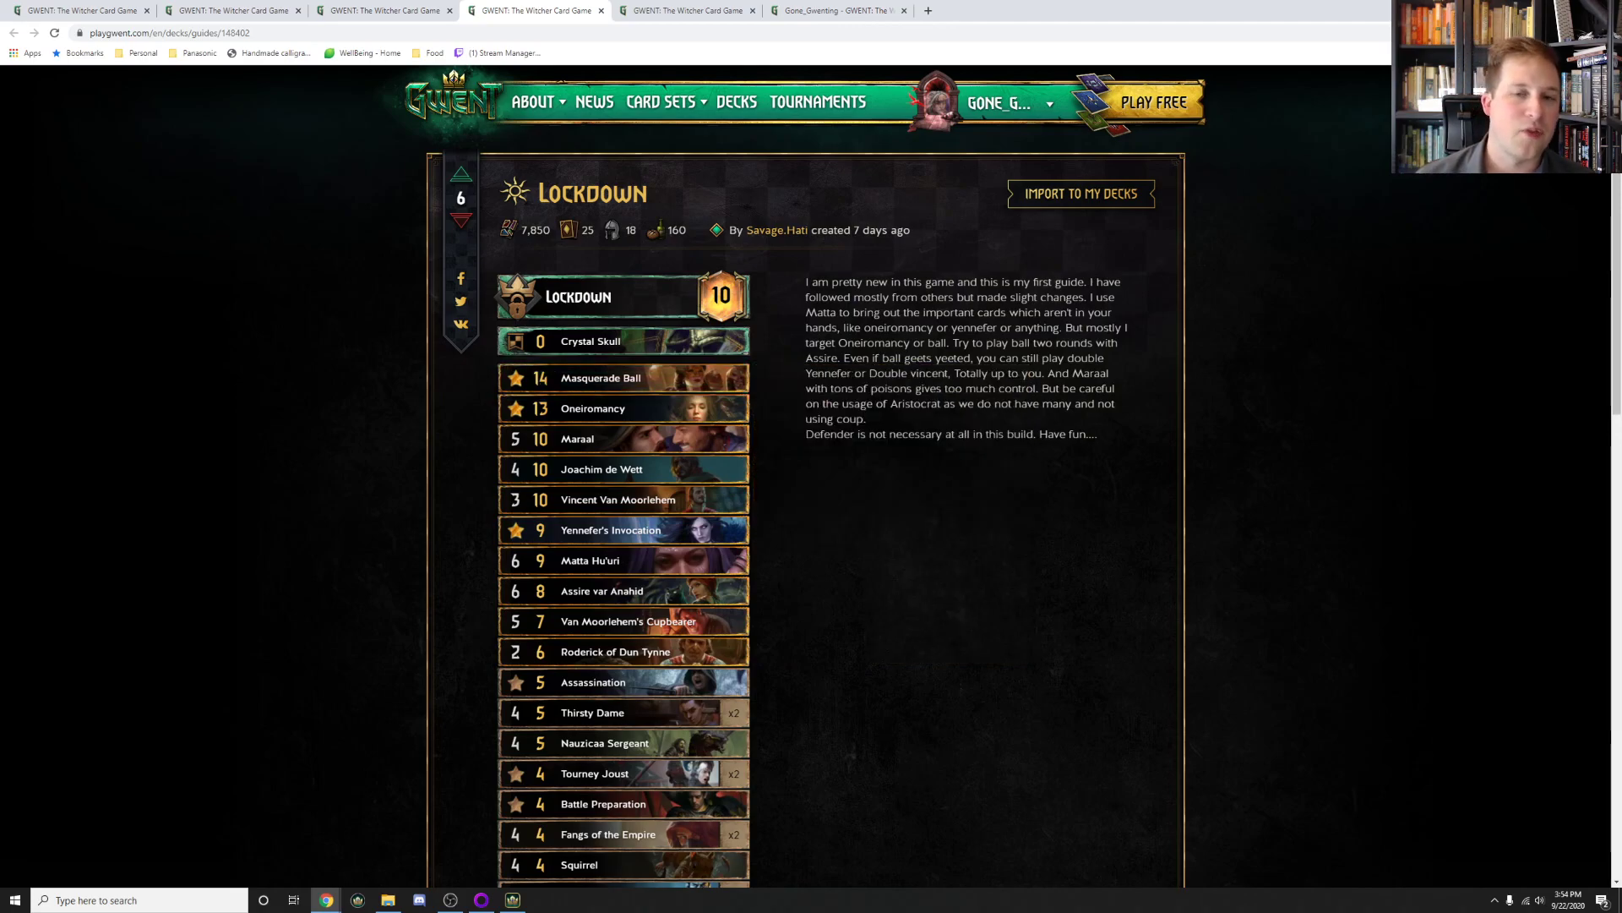
left_click_drag(806, 281, 968, 312)
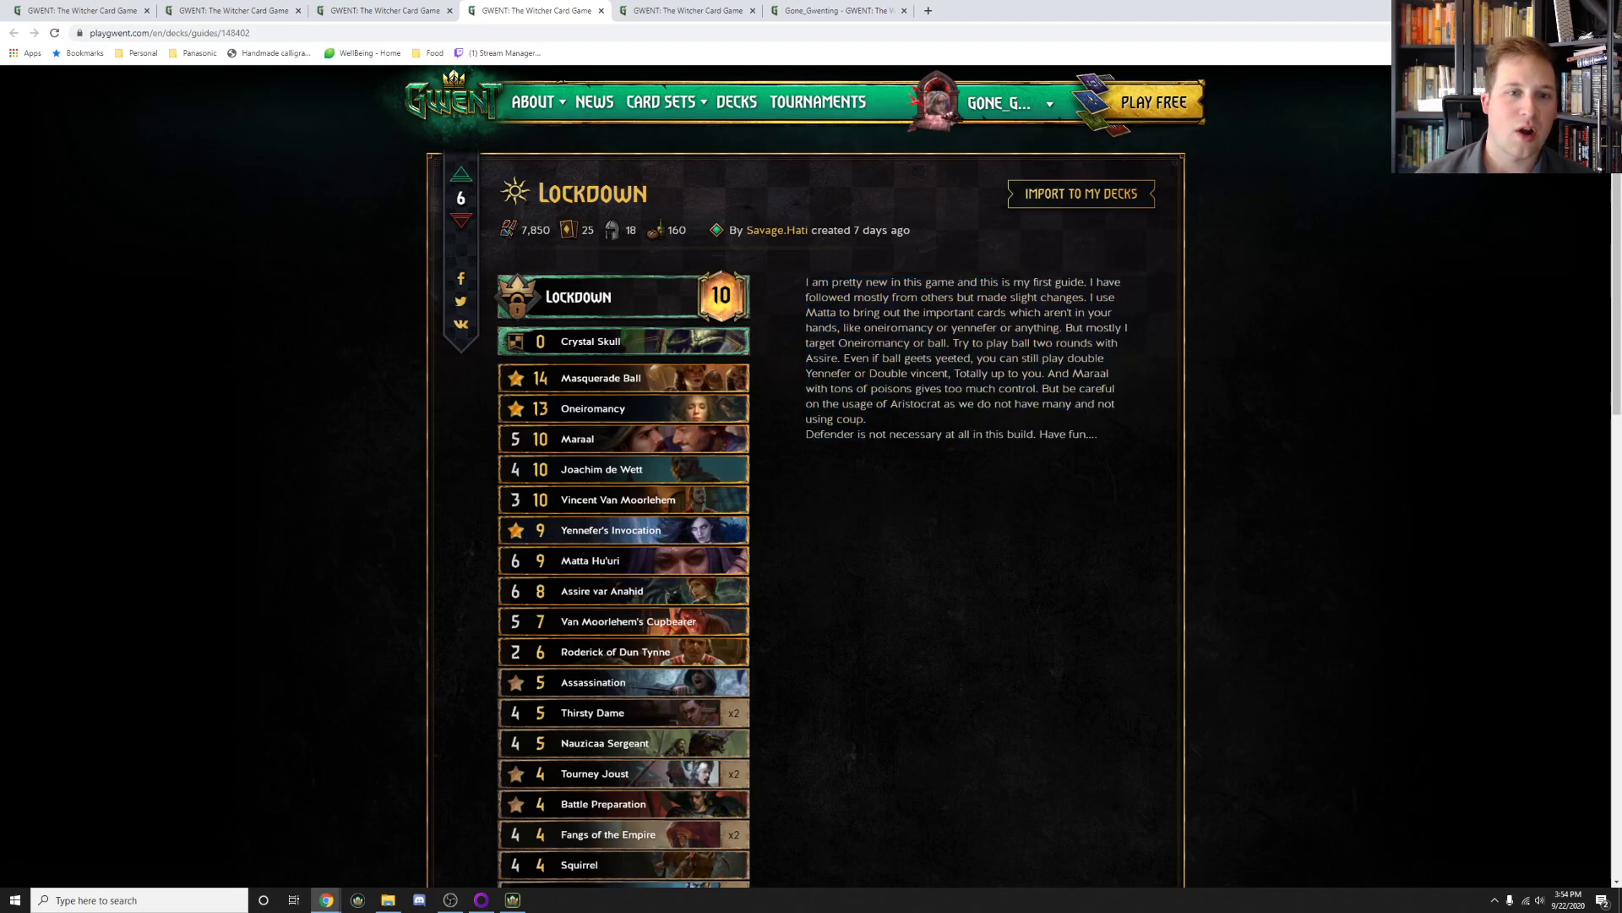
mouse_move(619, 499)
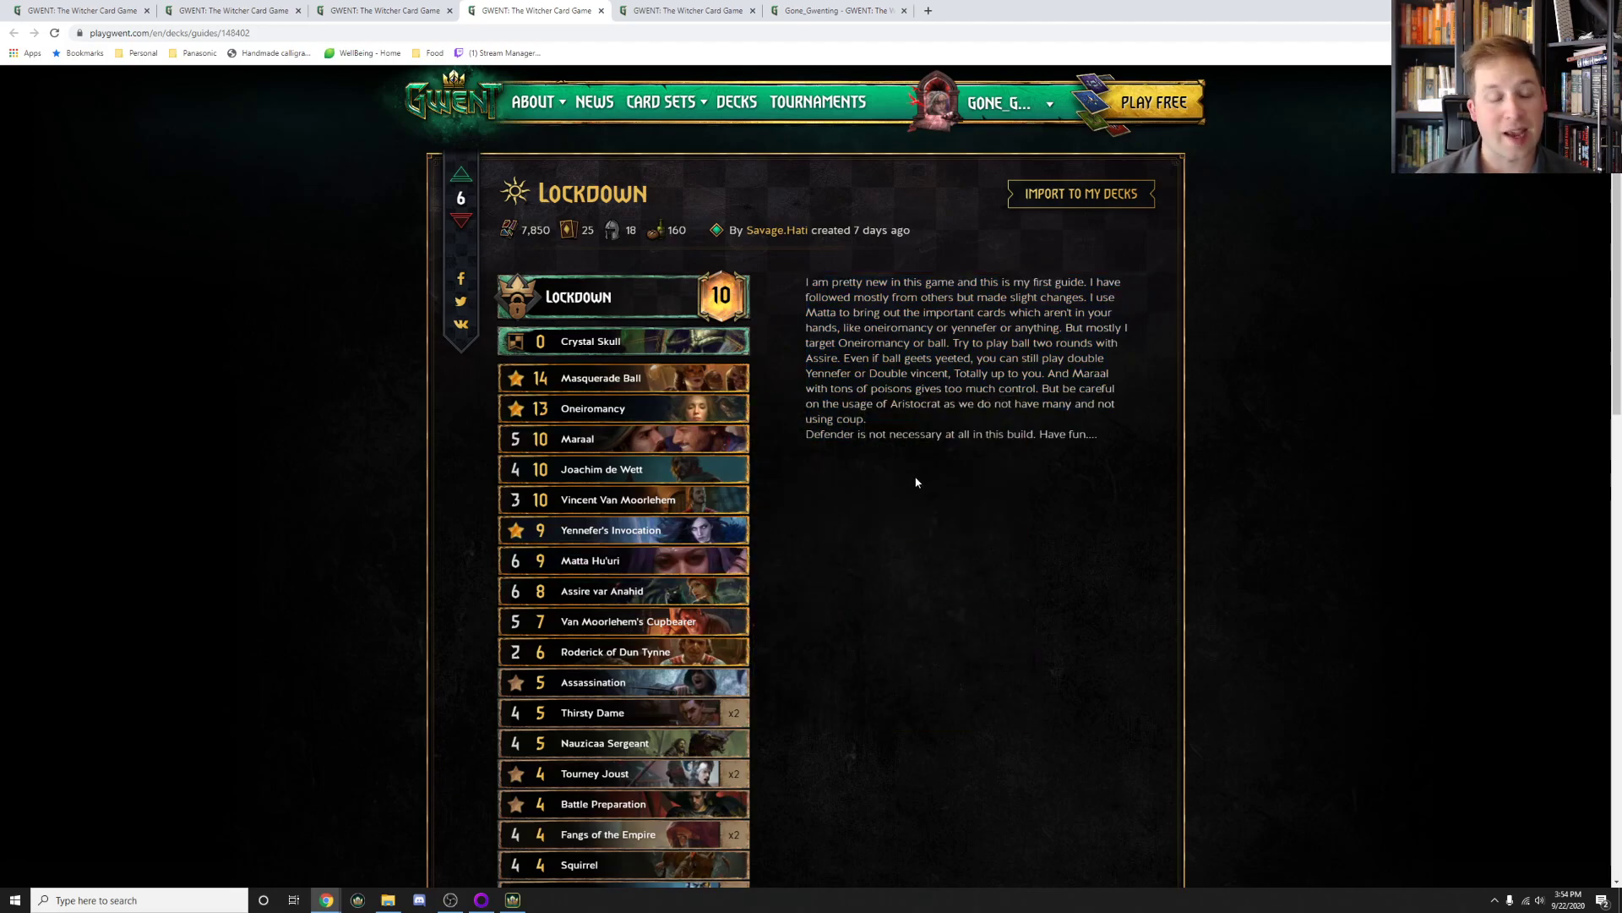
mouse_move(621, 499)
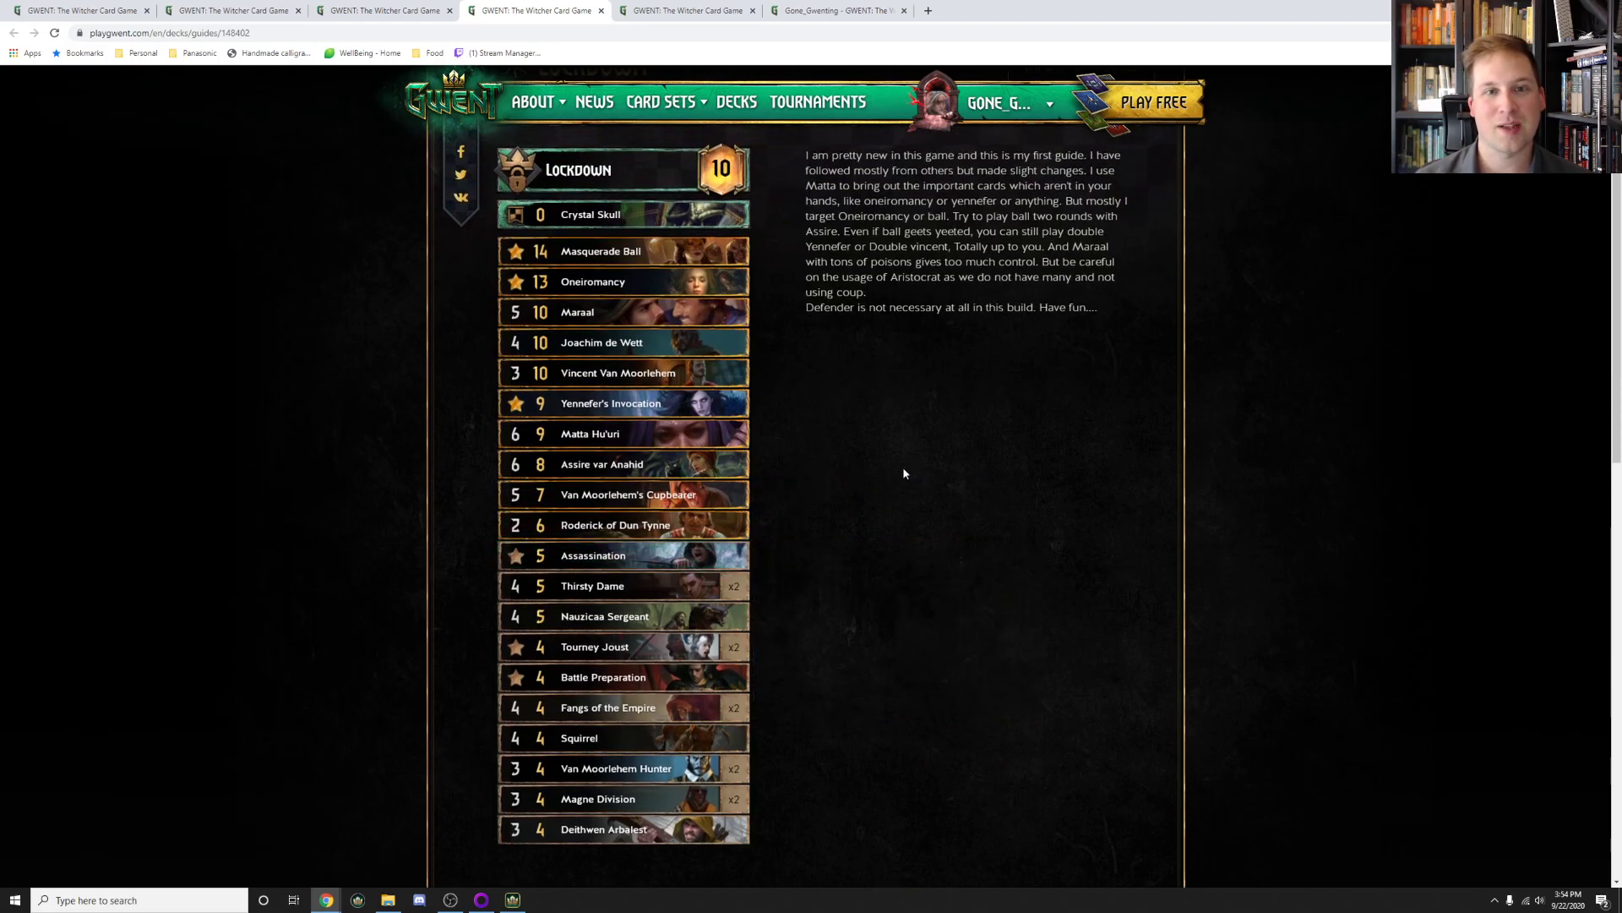
mouse_move(854, 379)
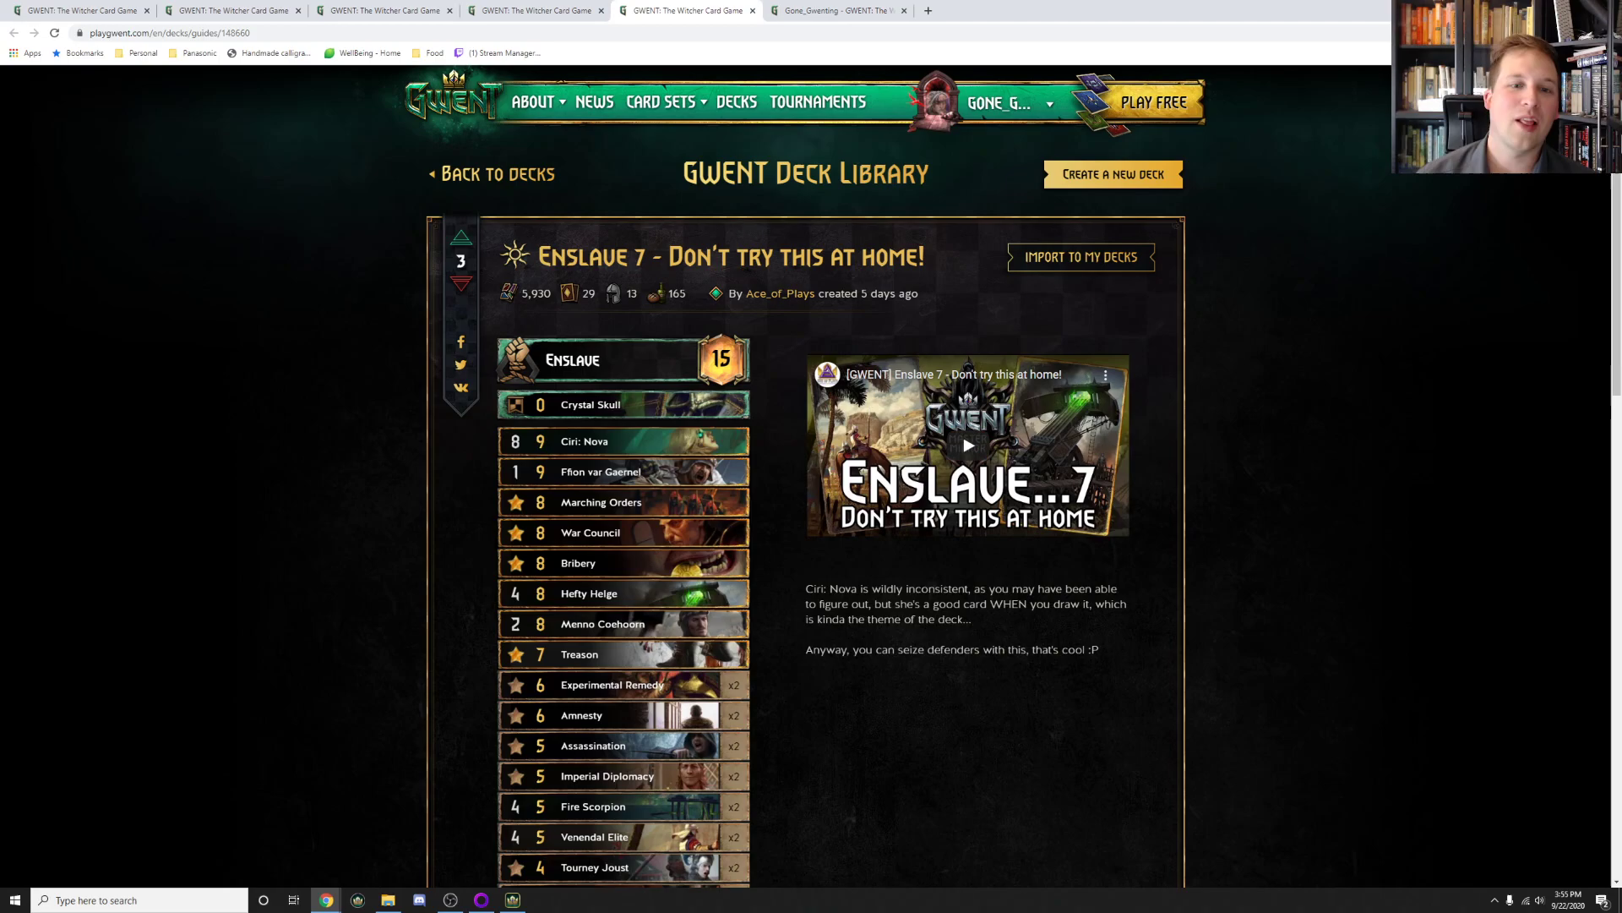
scroll("down", 3)
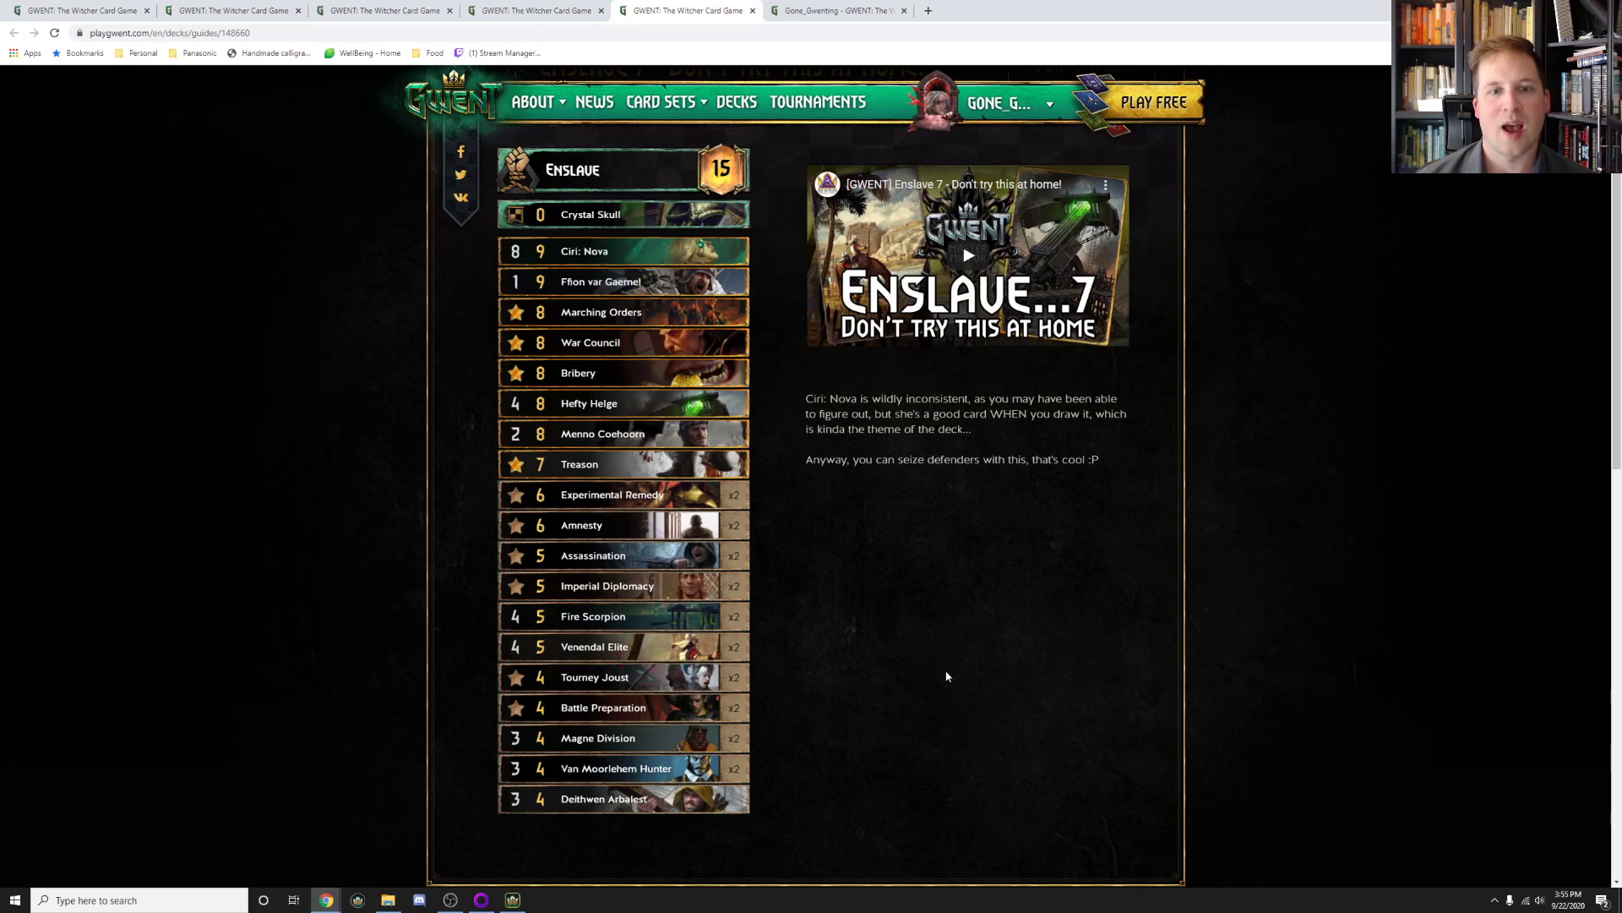
mouse_move(1001, 639)
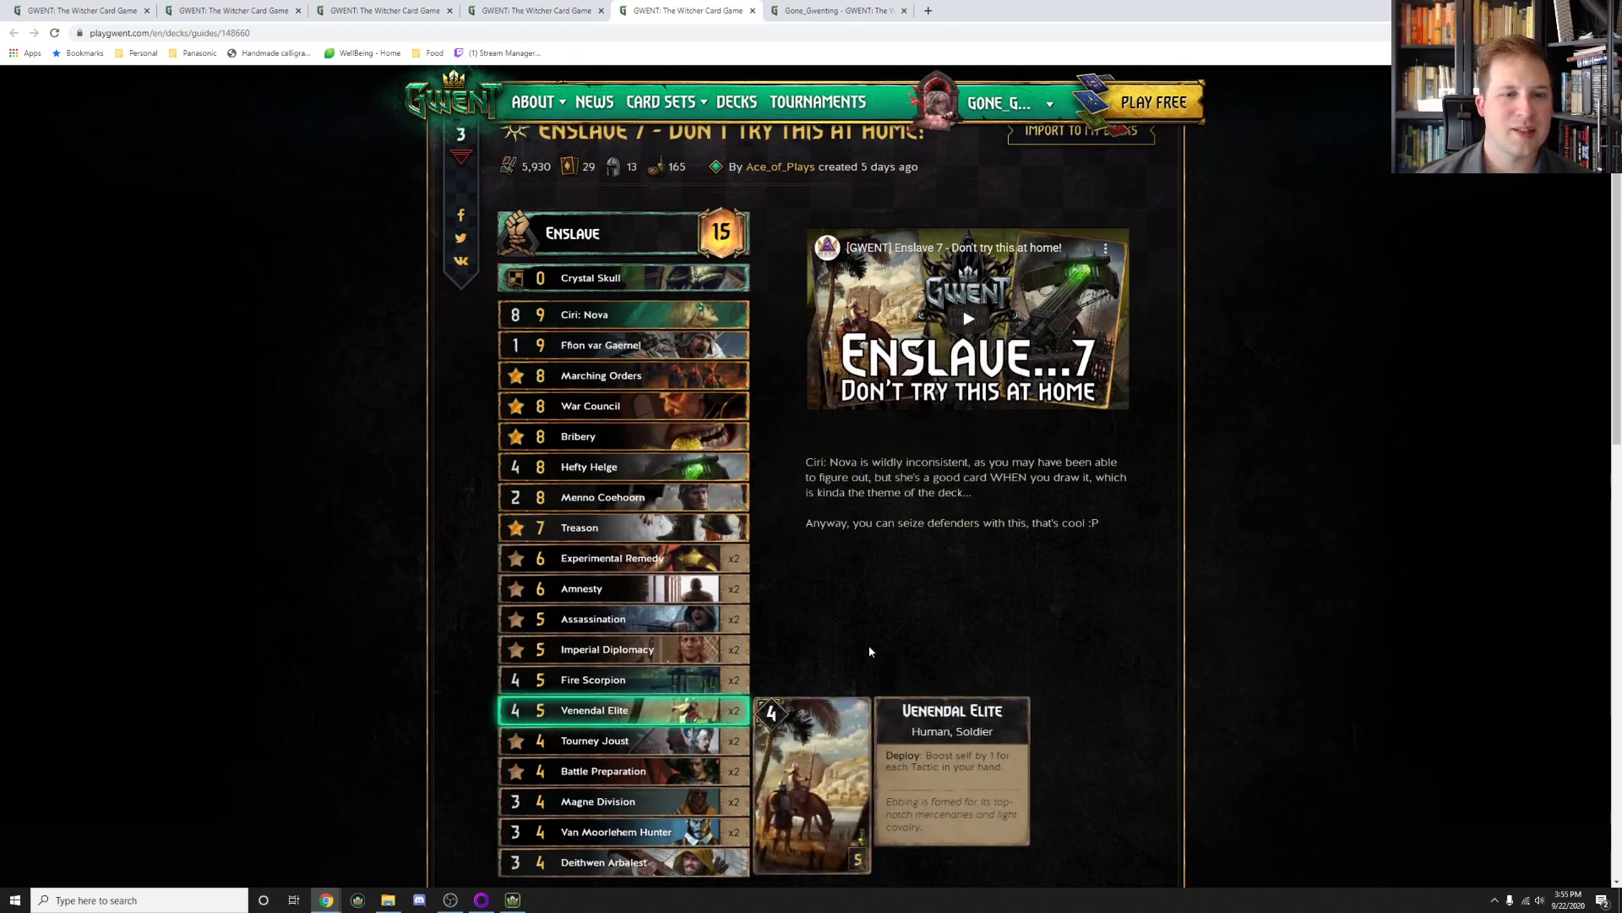
mouse_move(817, 714)
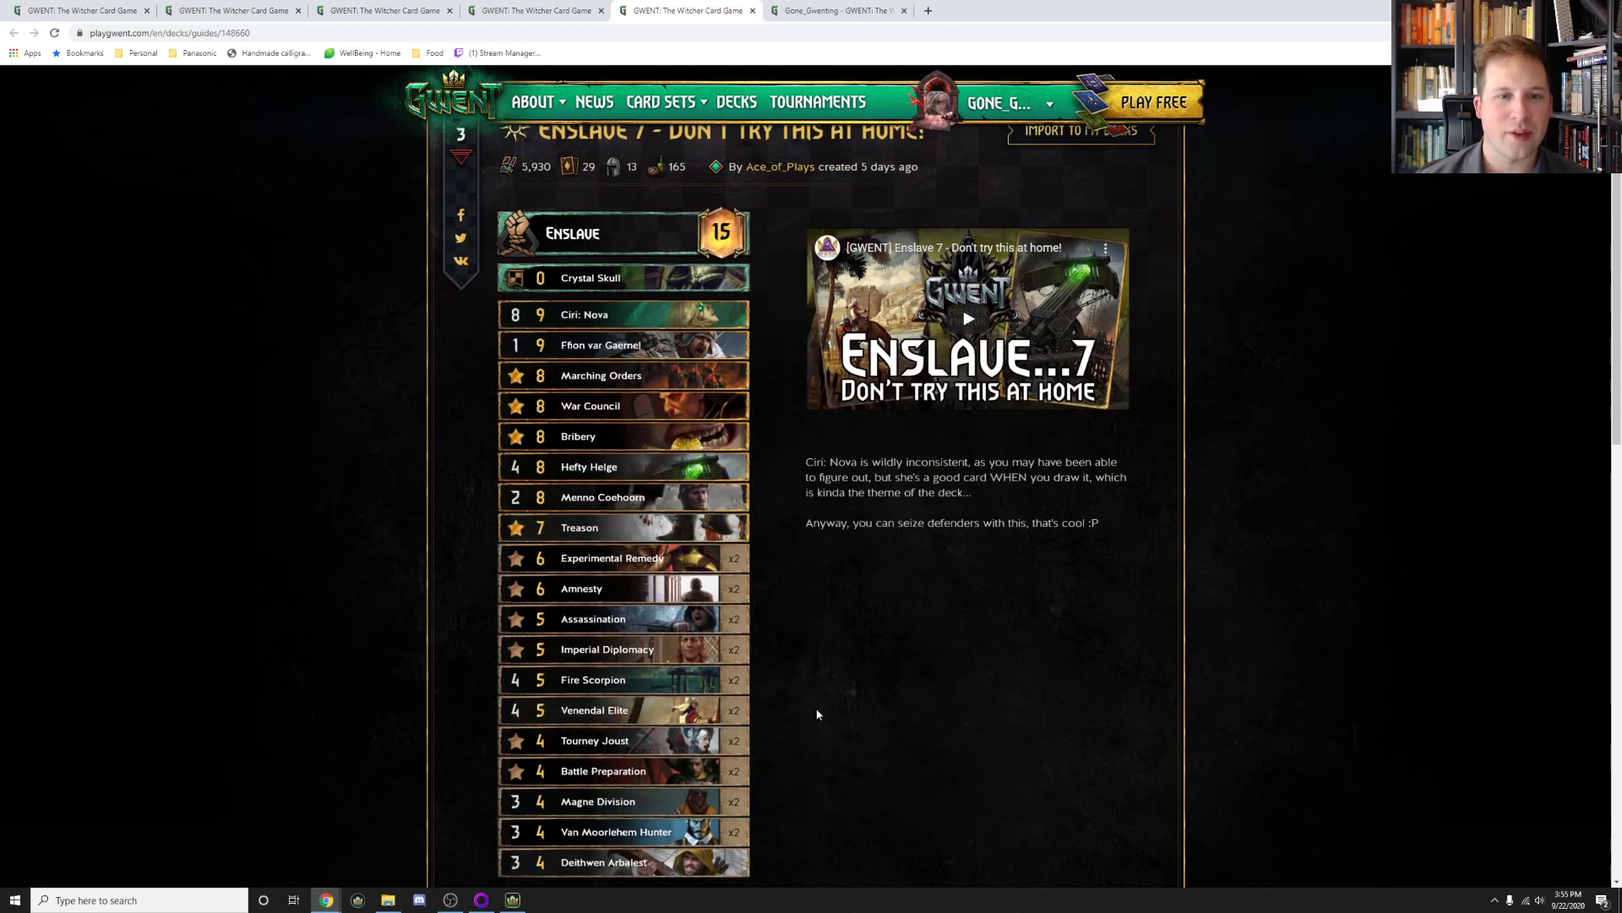
mouse_move(793, 494)
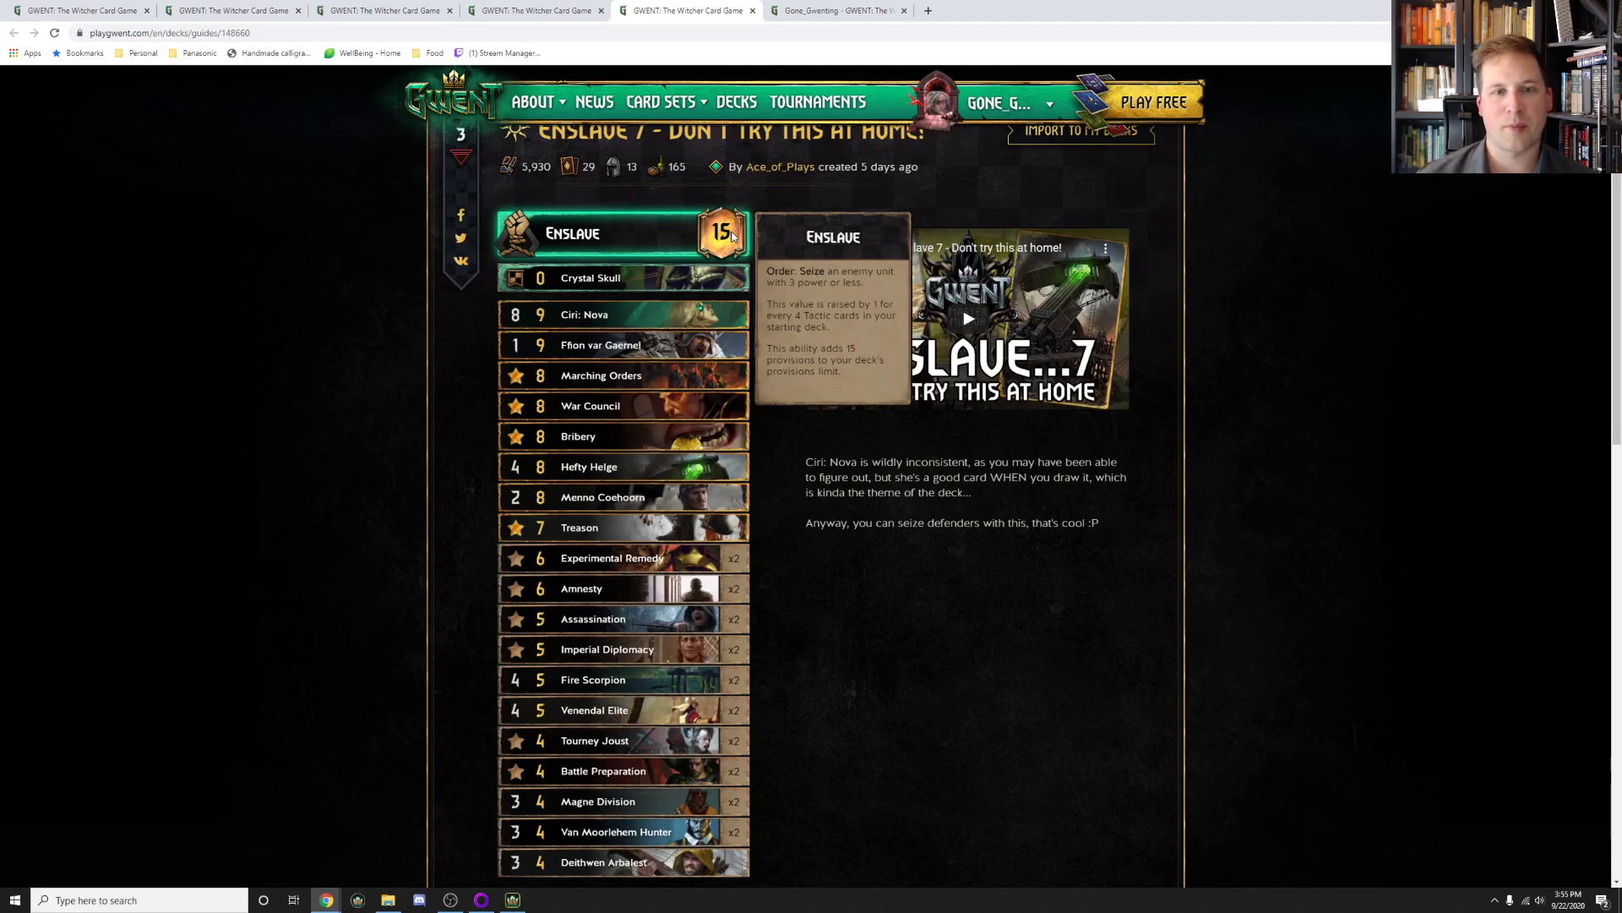
mouse_move(602, 374)
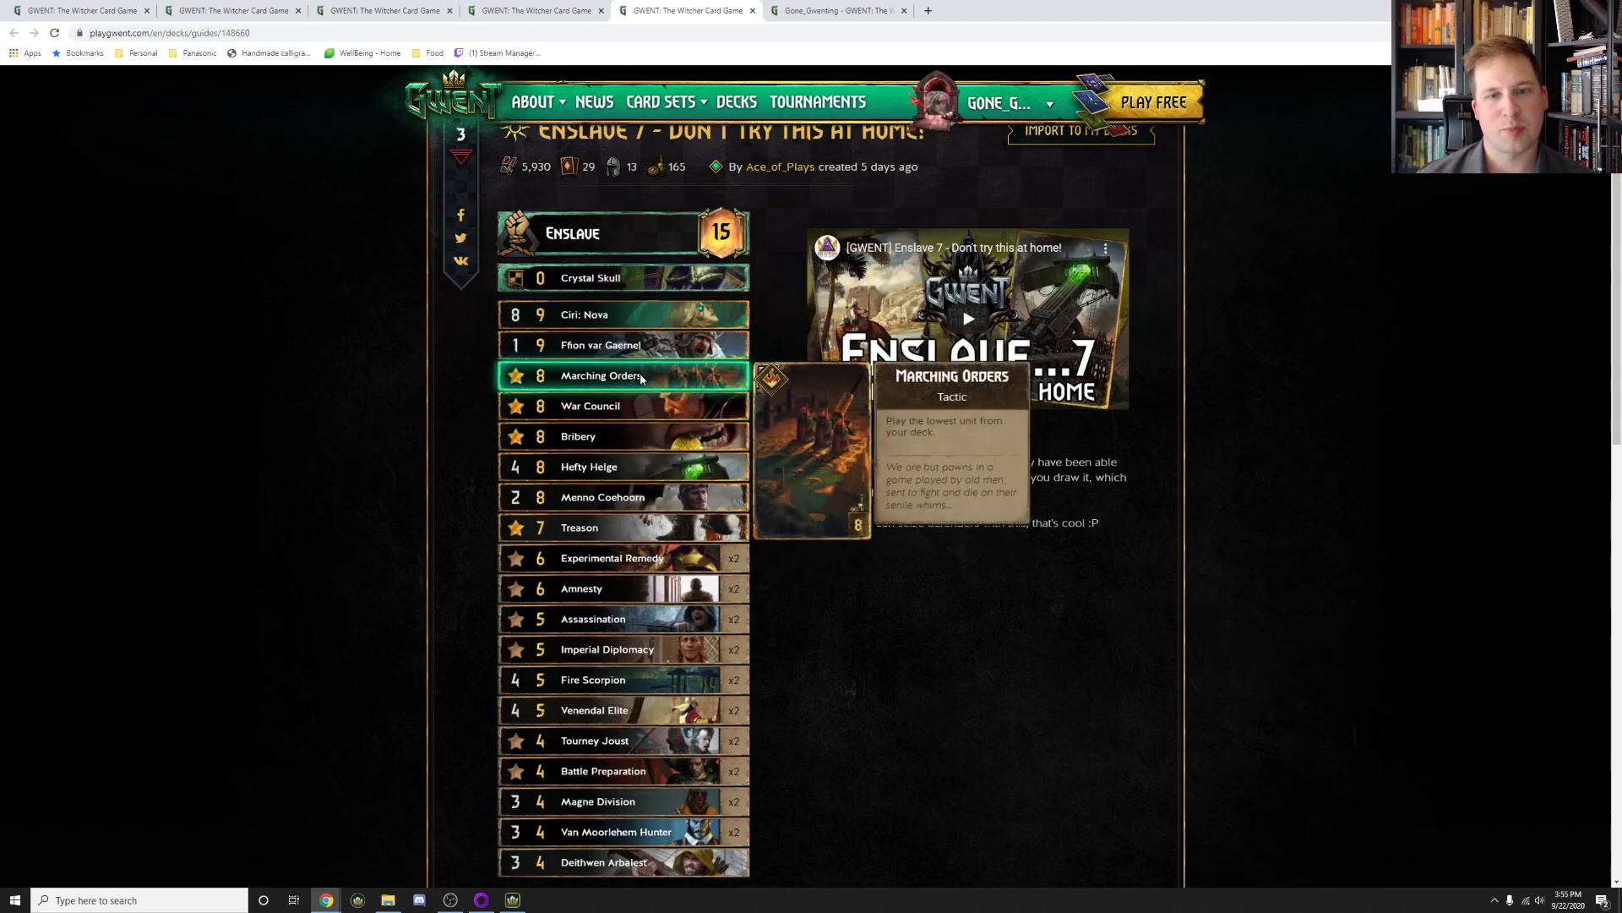
mouse_move(590, 406)
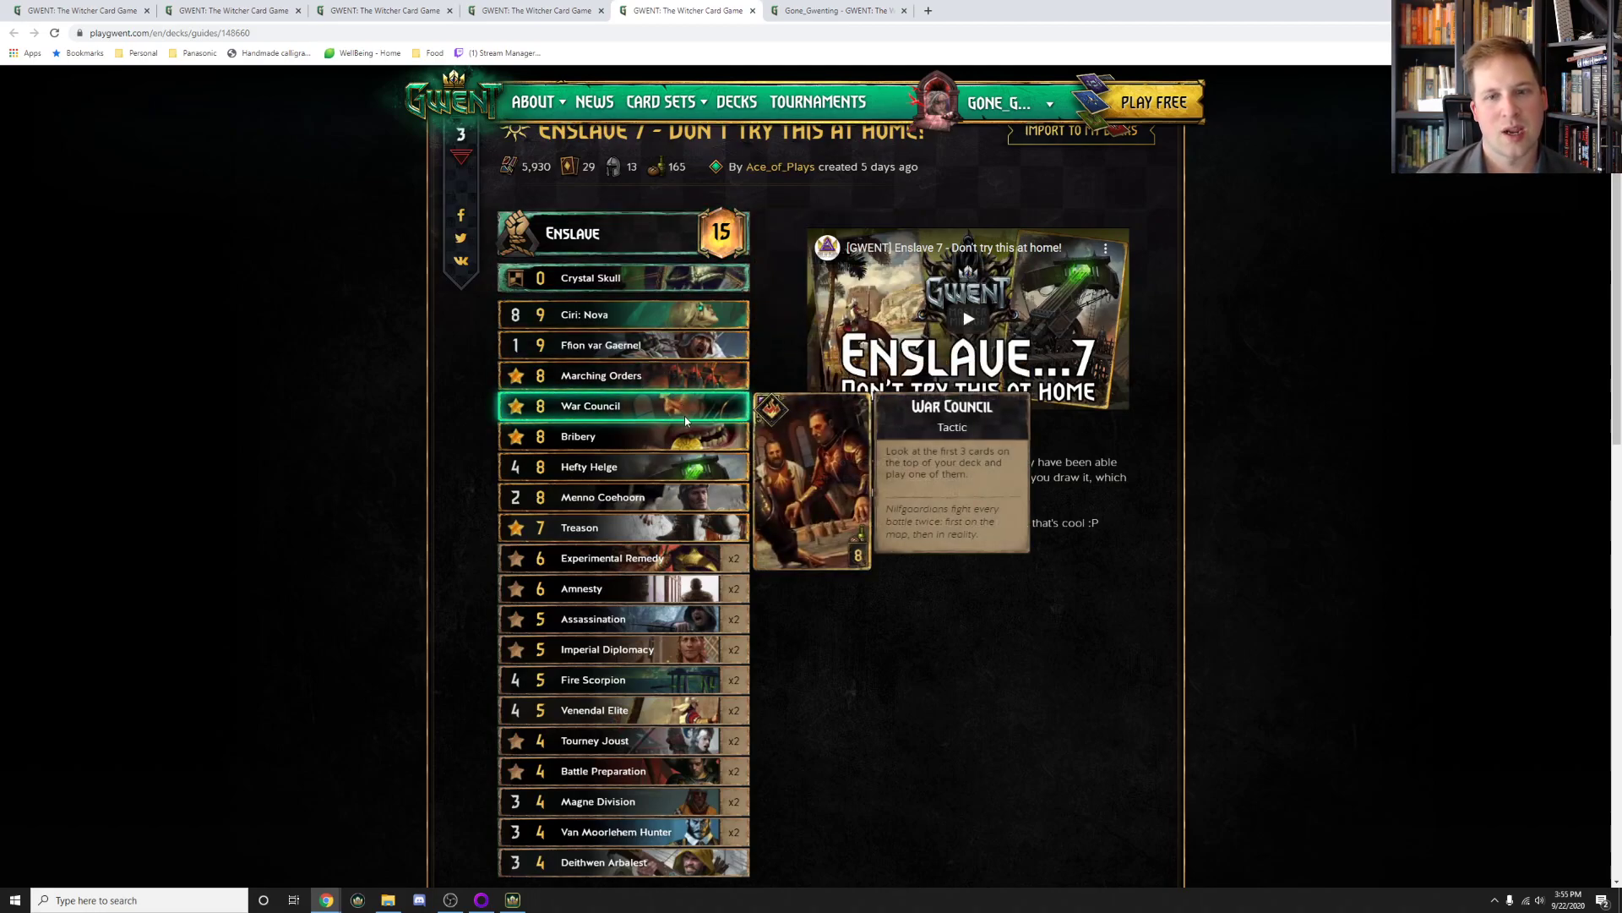
mouse_move(697, 416)
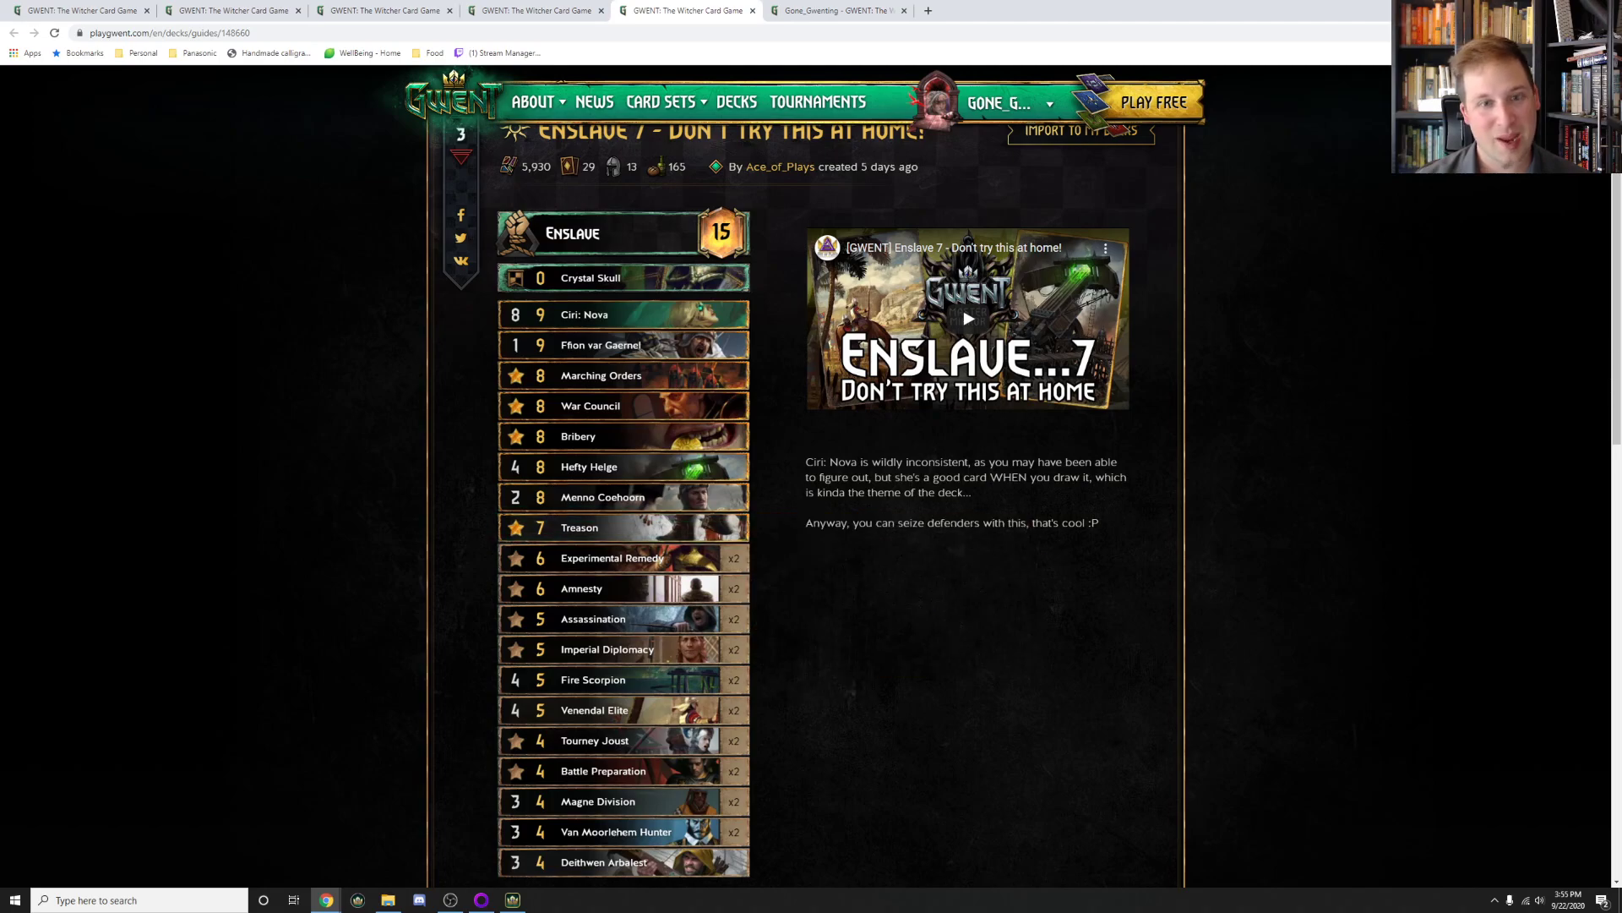
- Scroll the playgwent.com profile page down to Your Deck Guides
scroll("down", 3)
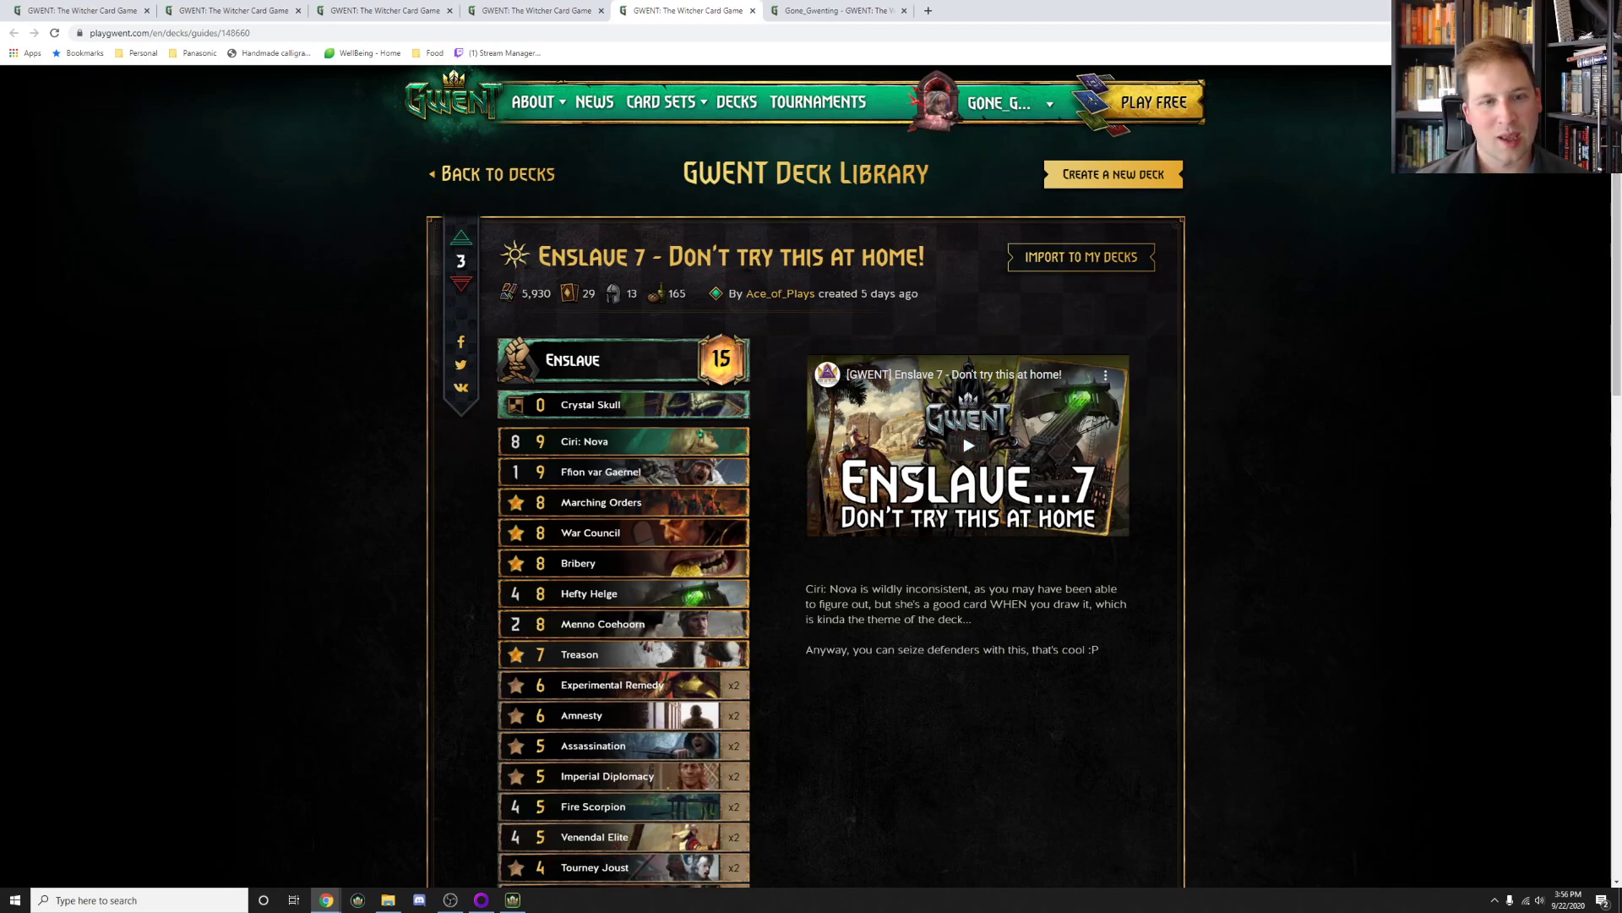
mouse_move(621, 442)
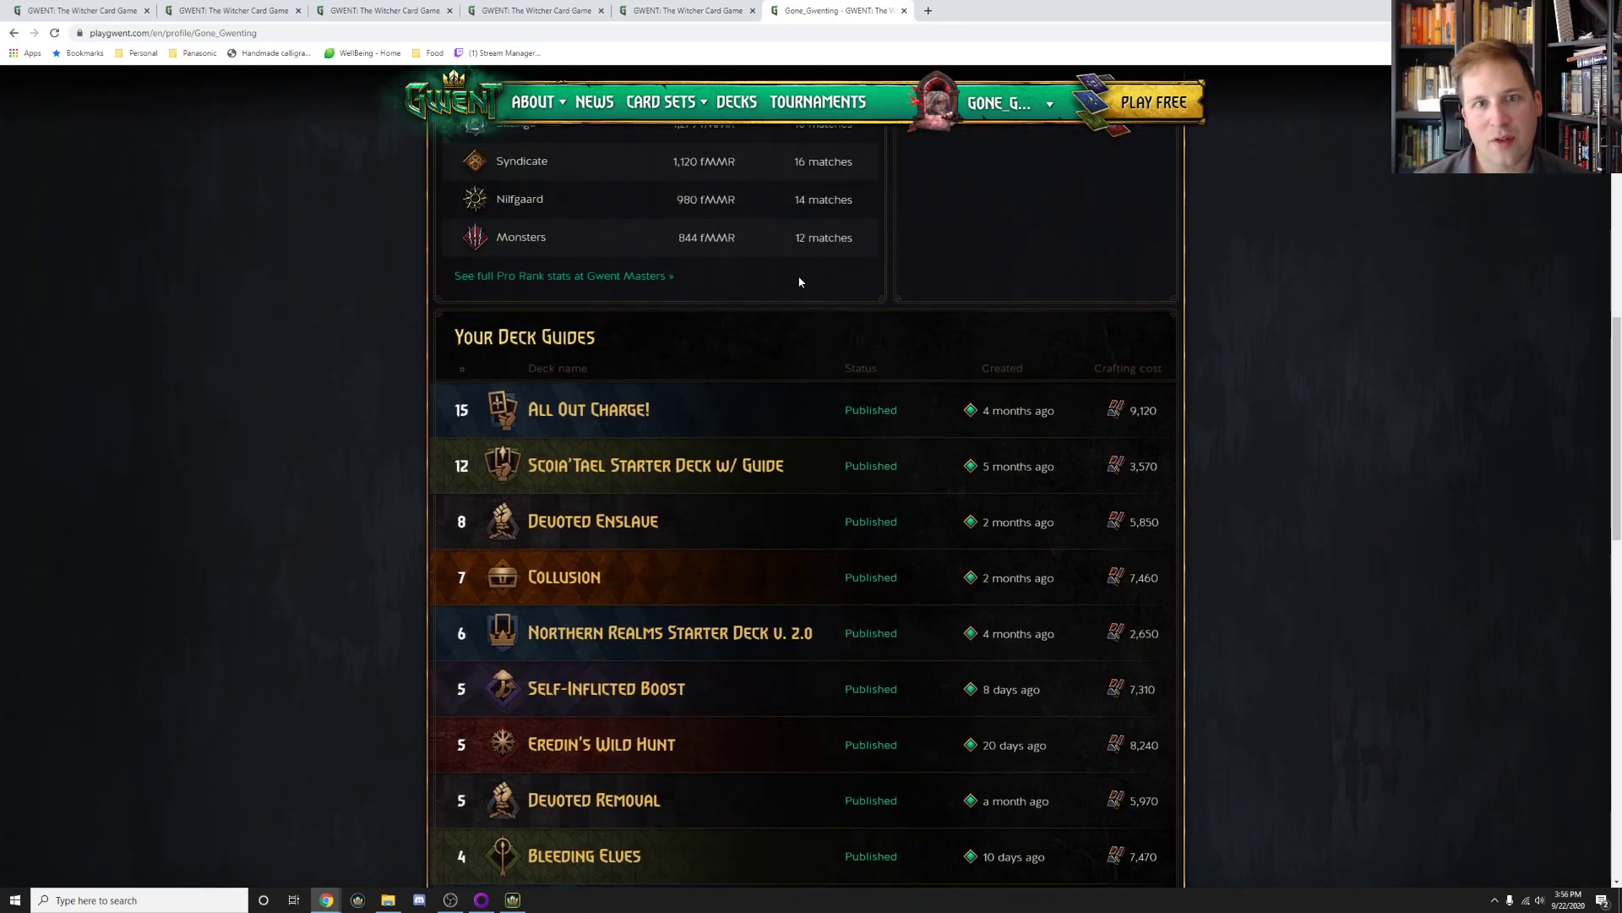
scroll("up", 3)
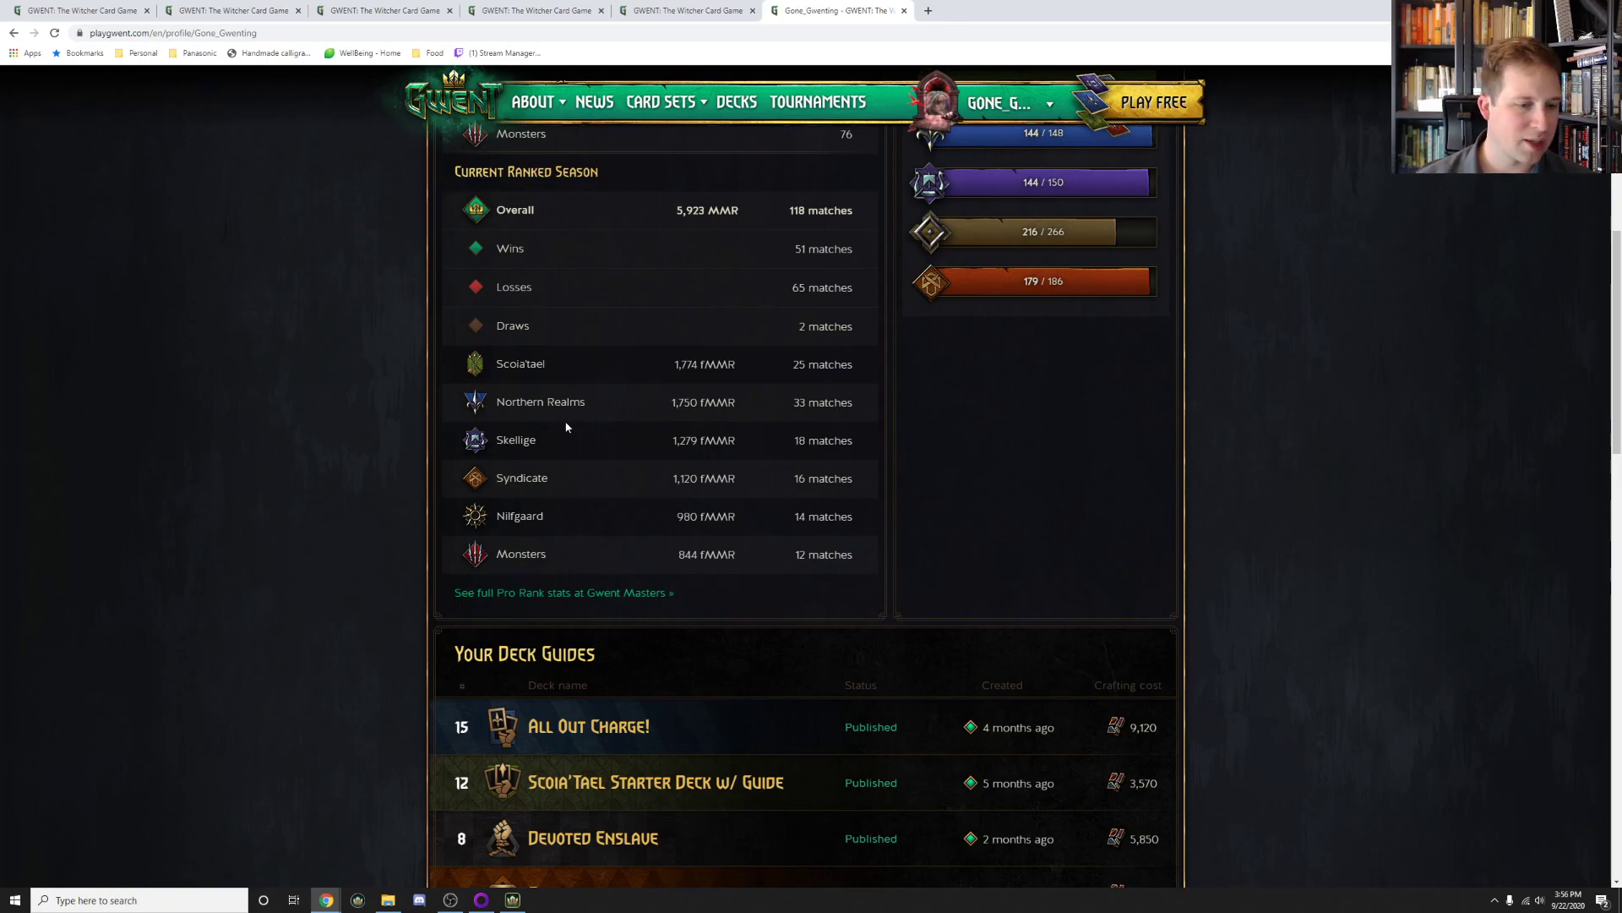
mouse_move(563, 431)
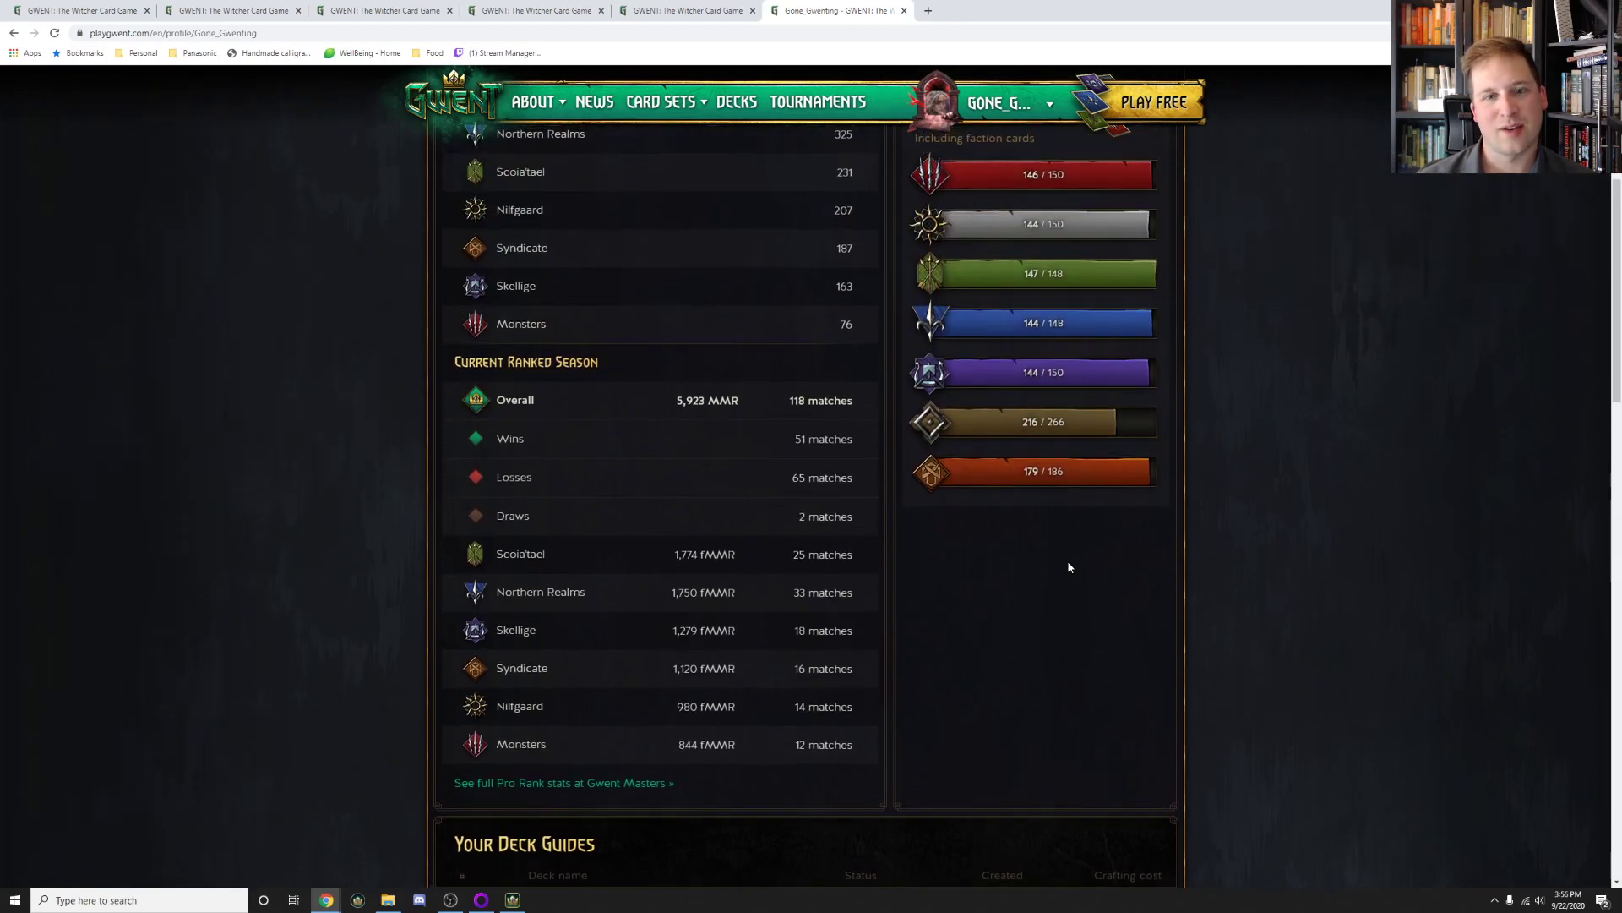
scroll("down", 3)
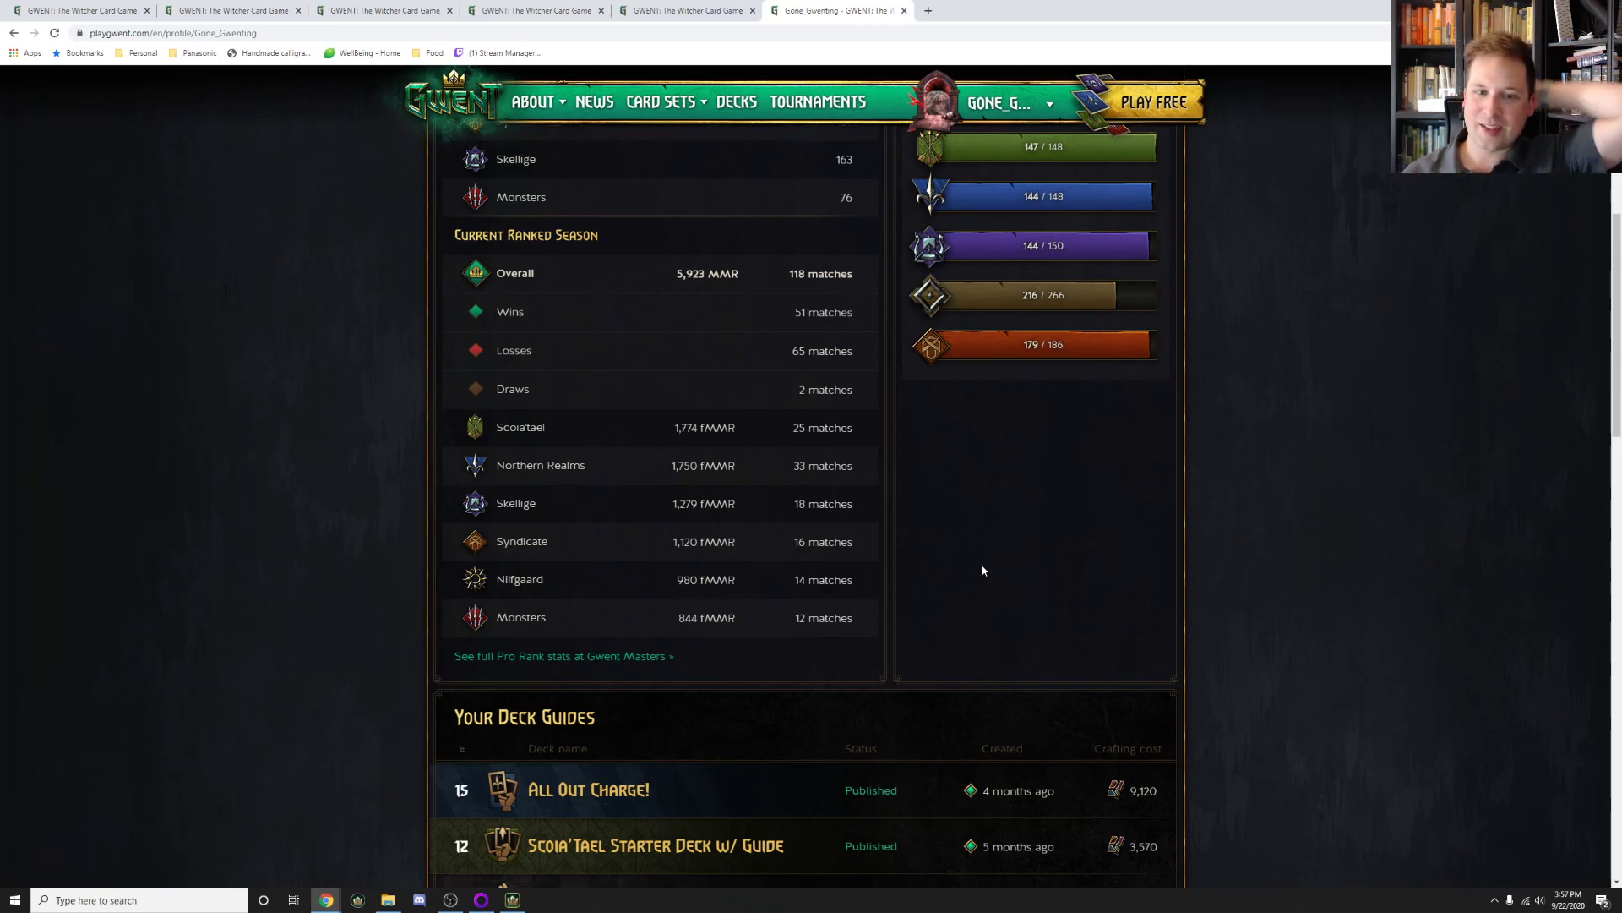
mouse_move(973, 573)
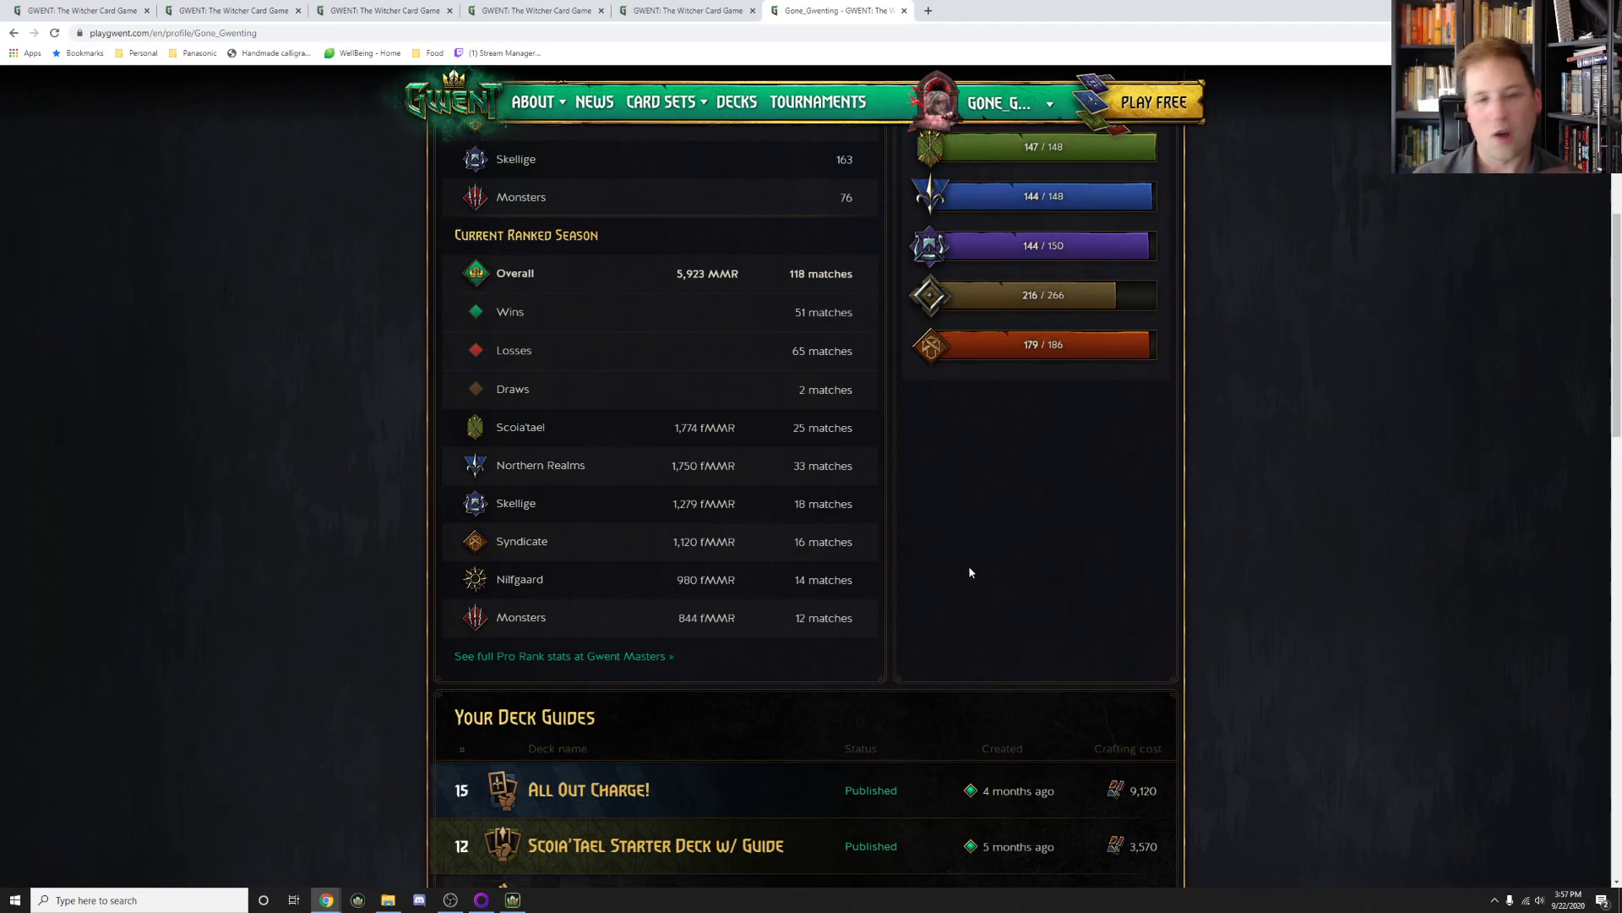
mouse_move(1031, 590)
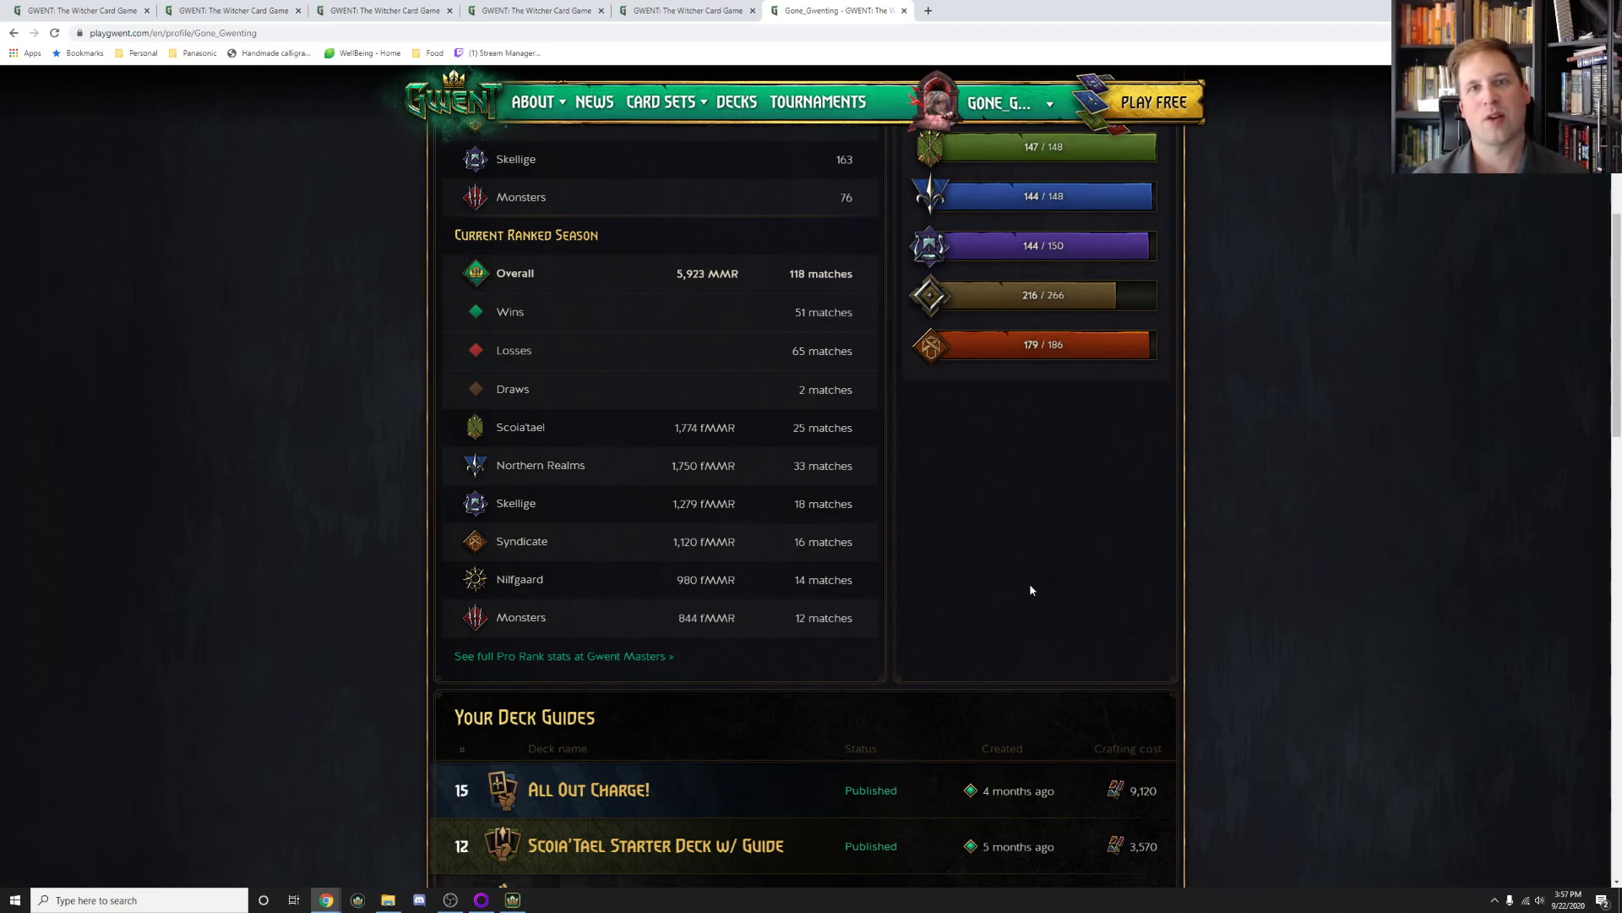
mouse_move(932, 492)
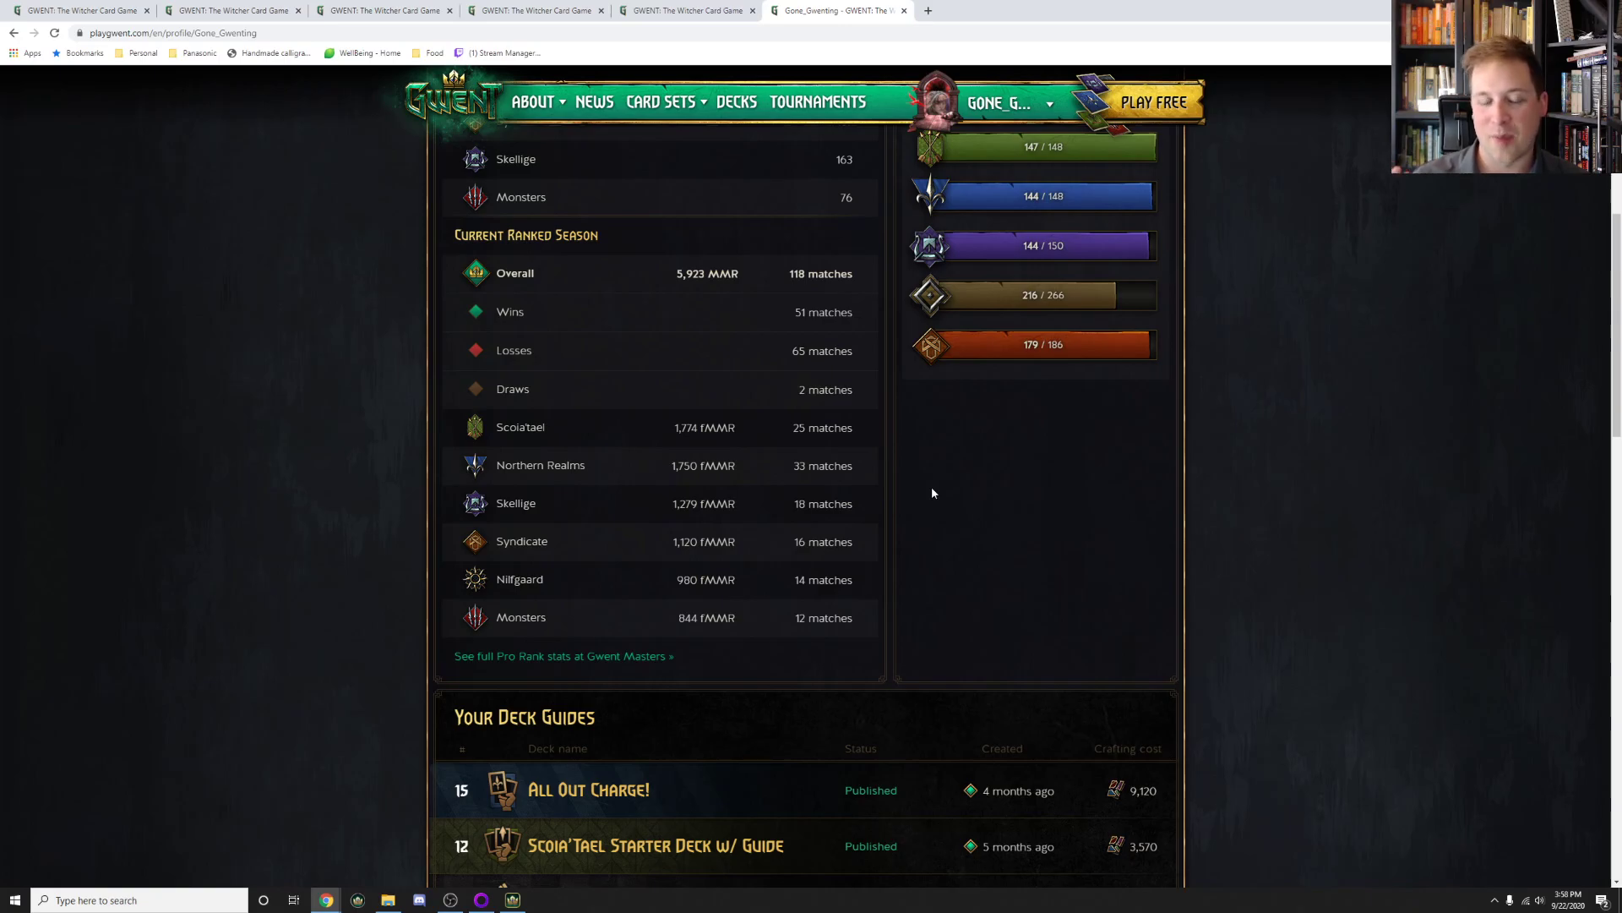
mouse_move(1172, 577)
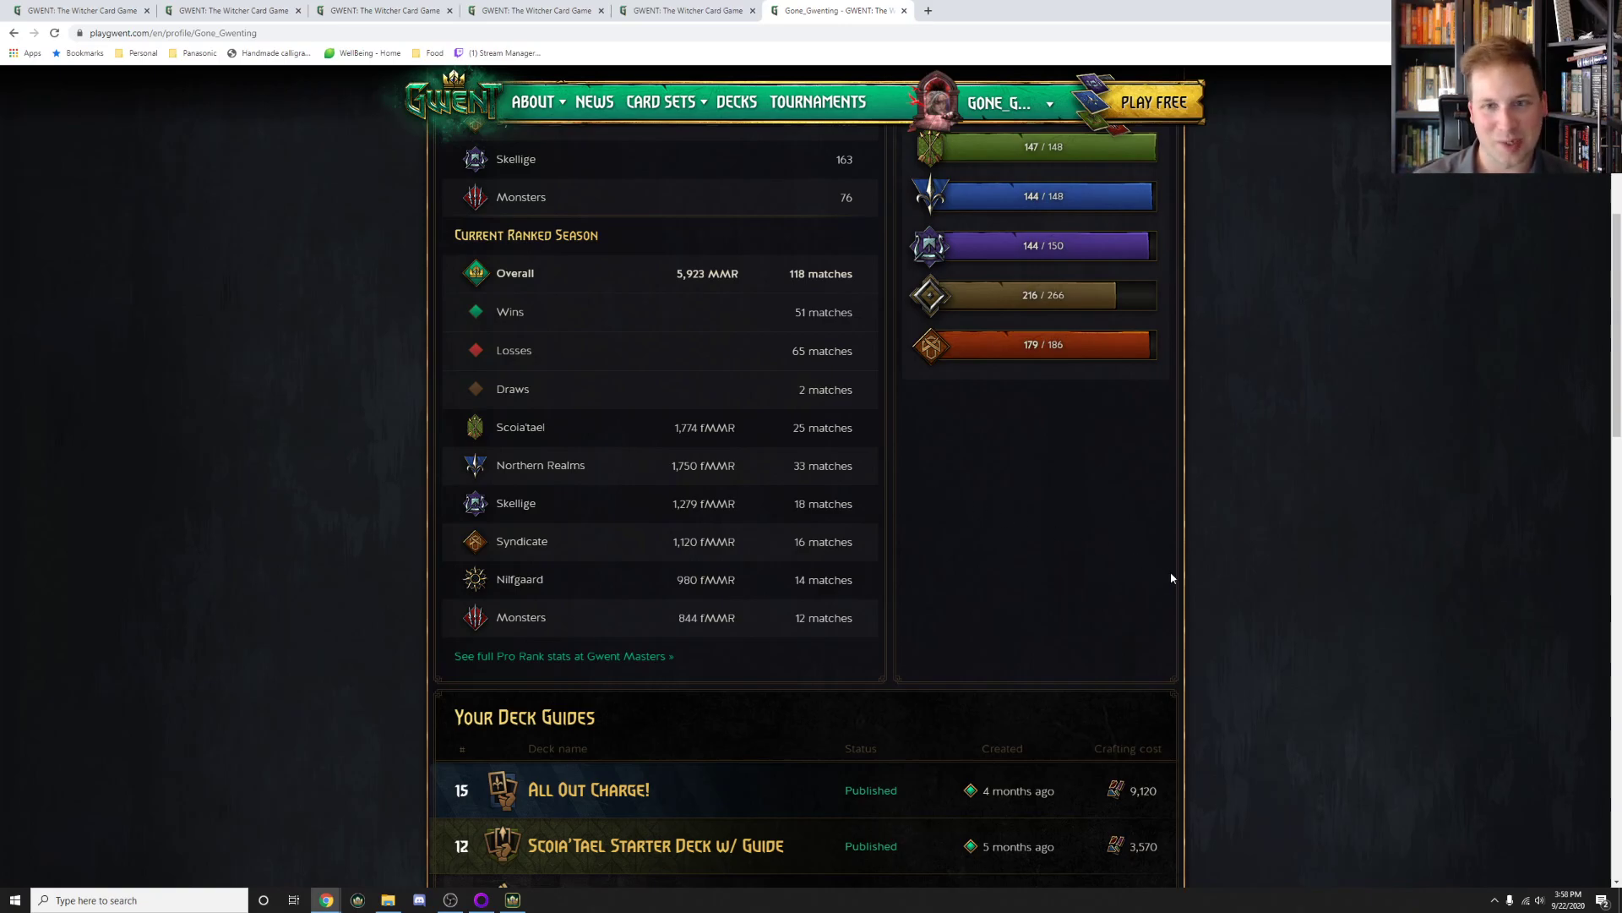
mouse_move(1410, 622)
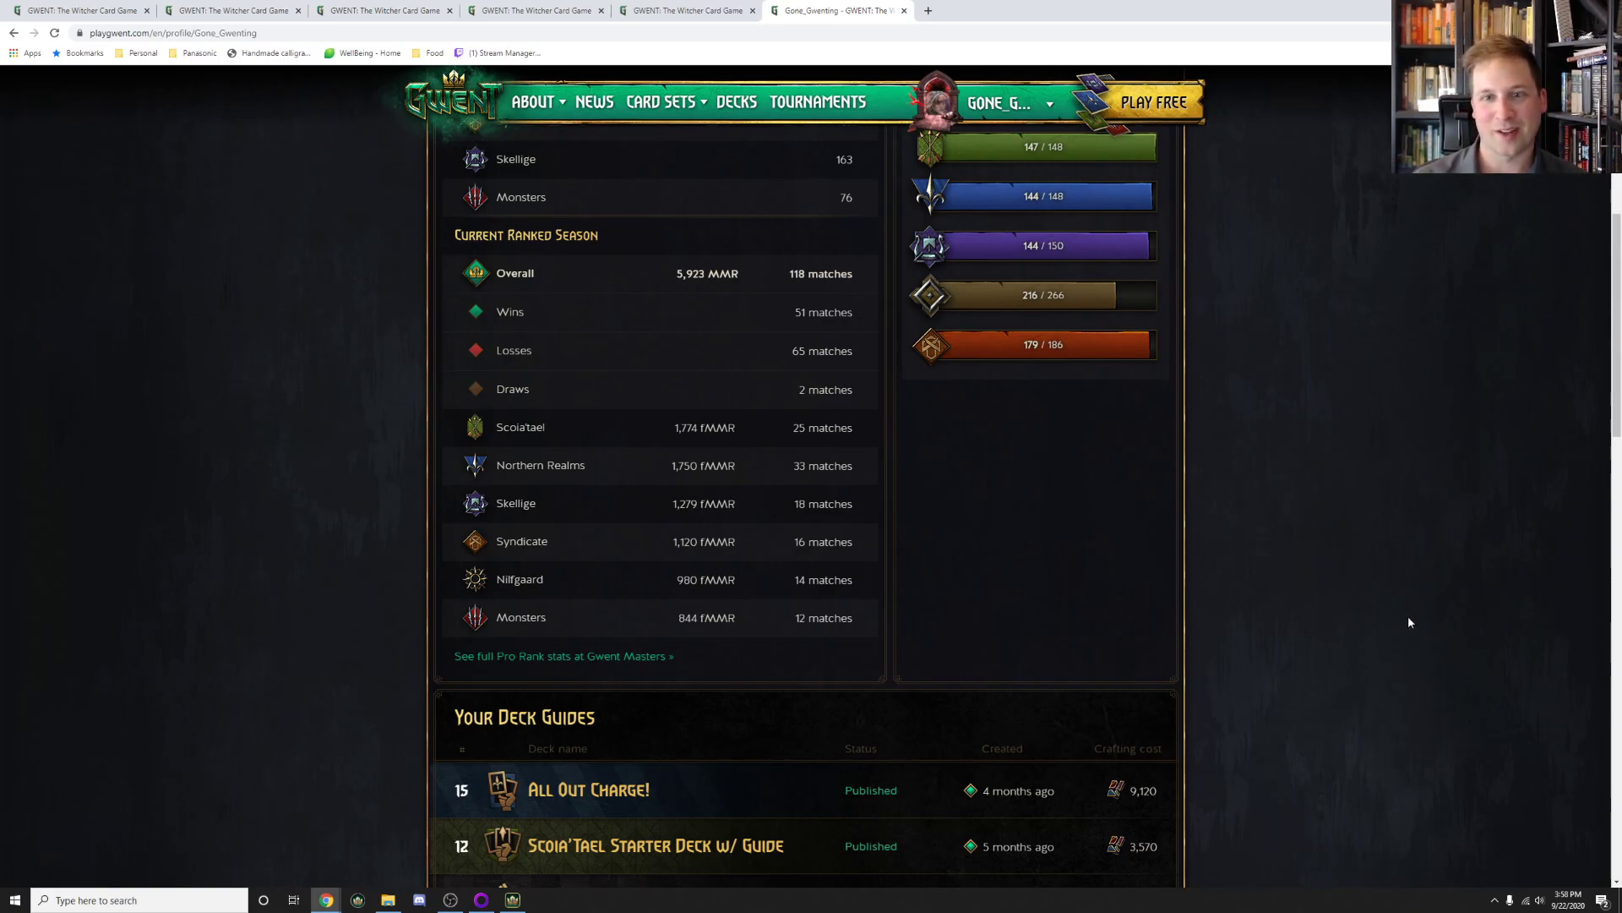